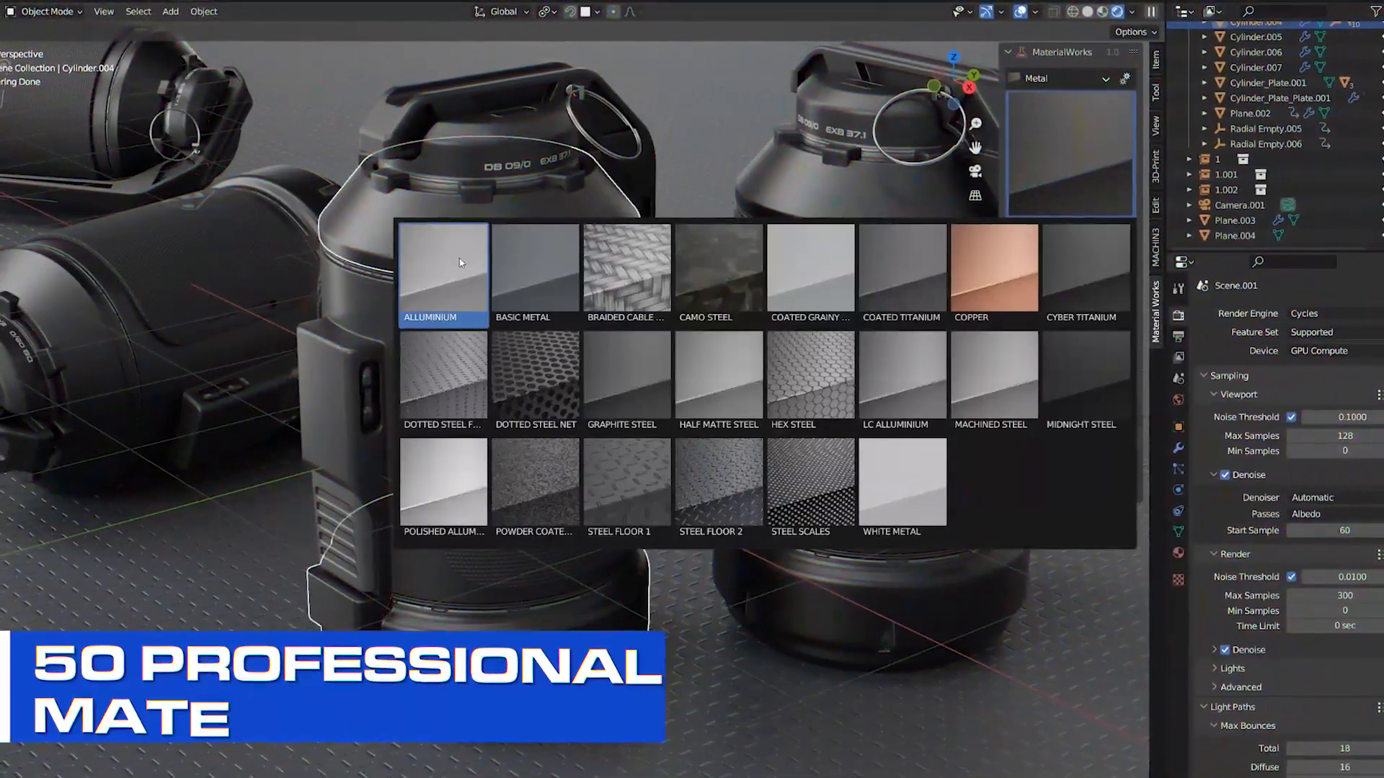
# Browse the MaterialWorks library to the Aluminium material and the HDRI lighting set
pyautogui.click(442, 269)
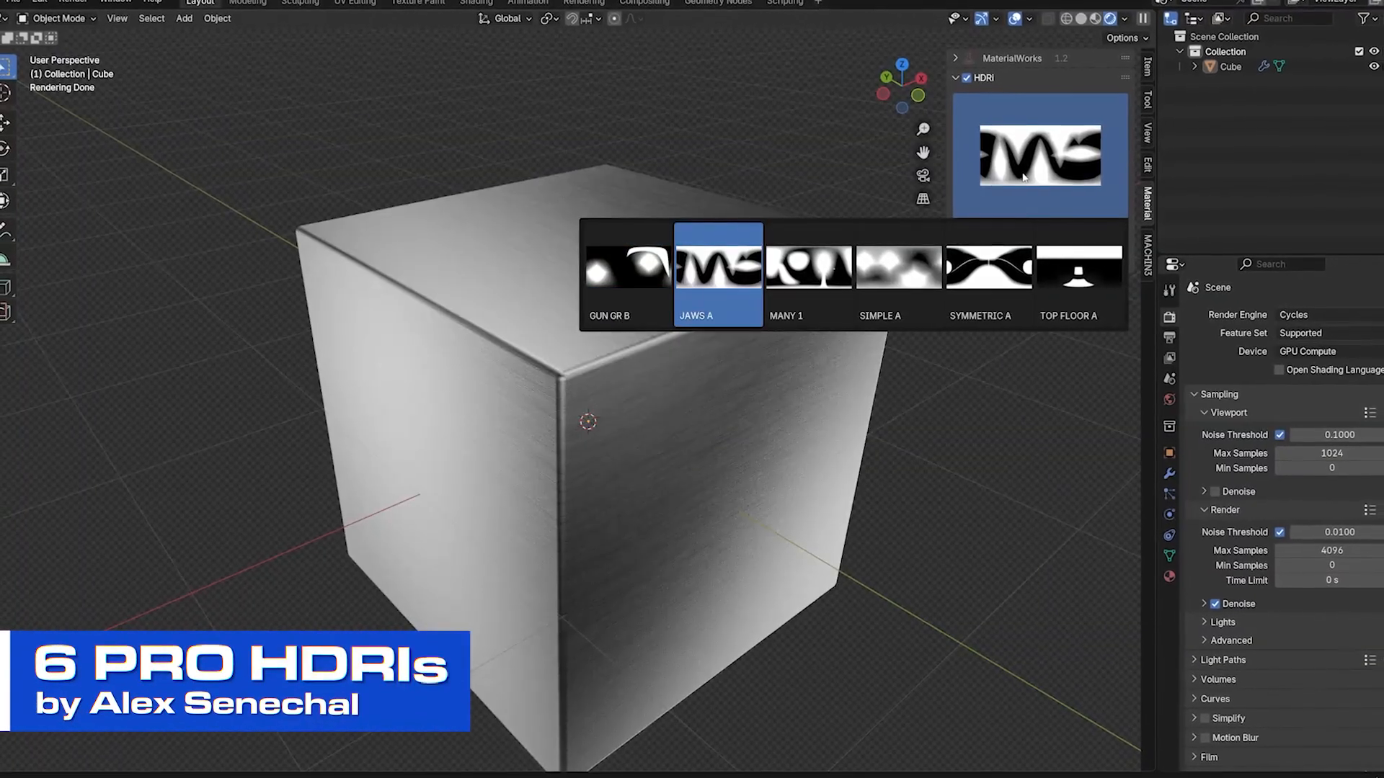
pyautogui.click(979, 276)
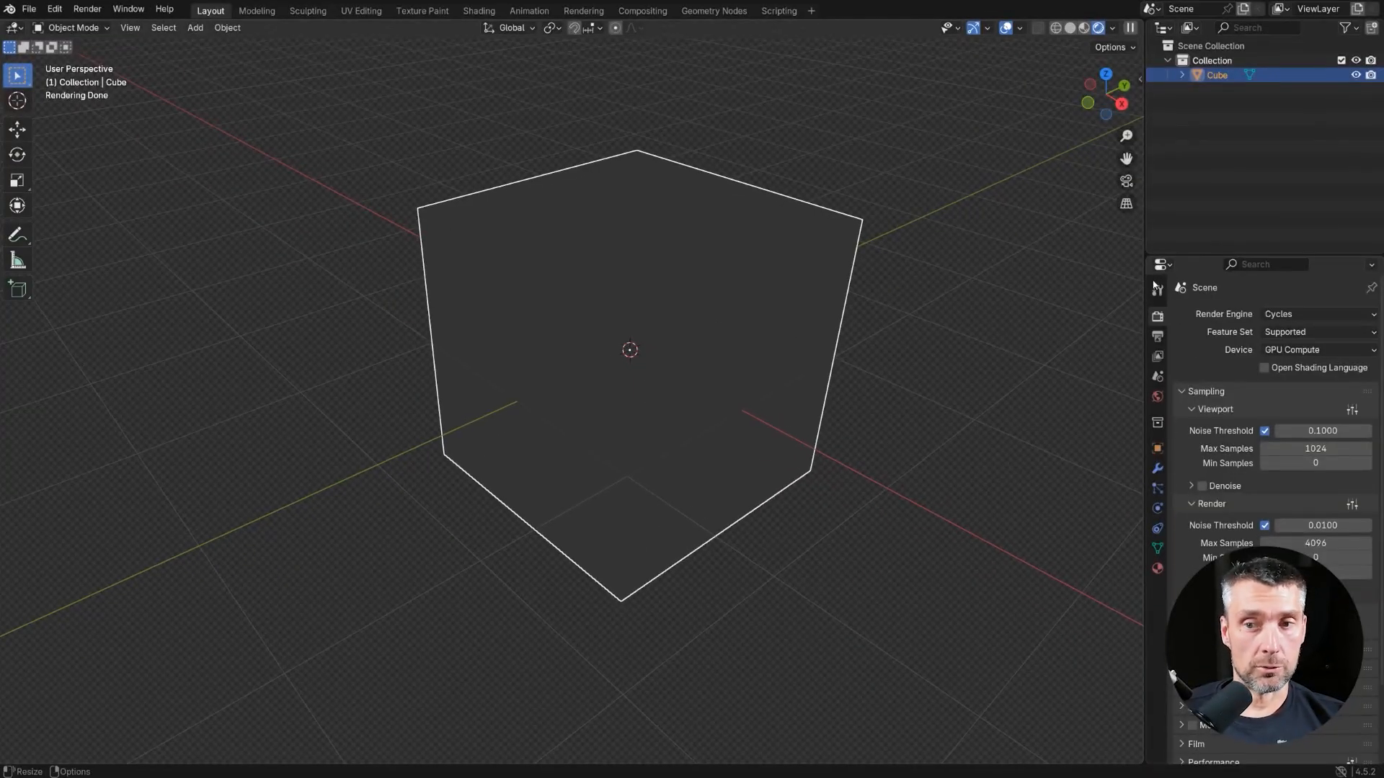
pyautogui.moveTo(806, 333)
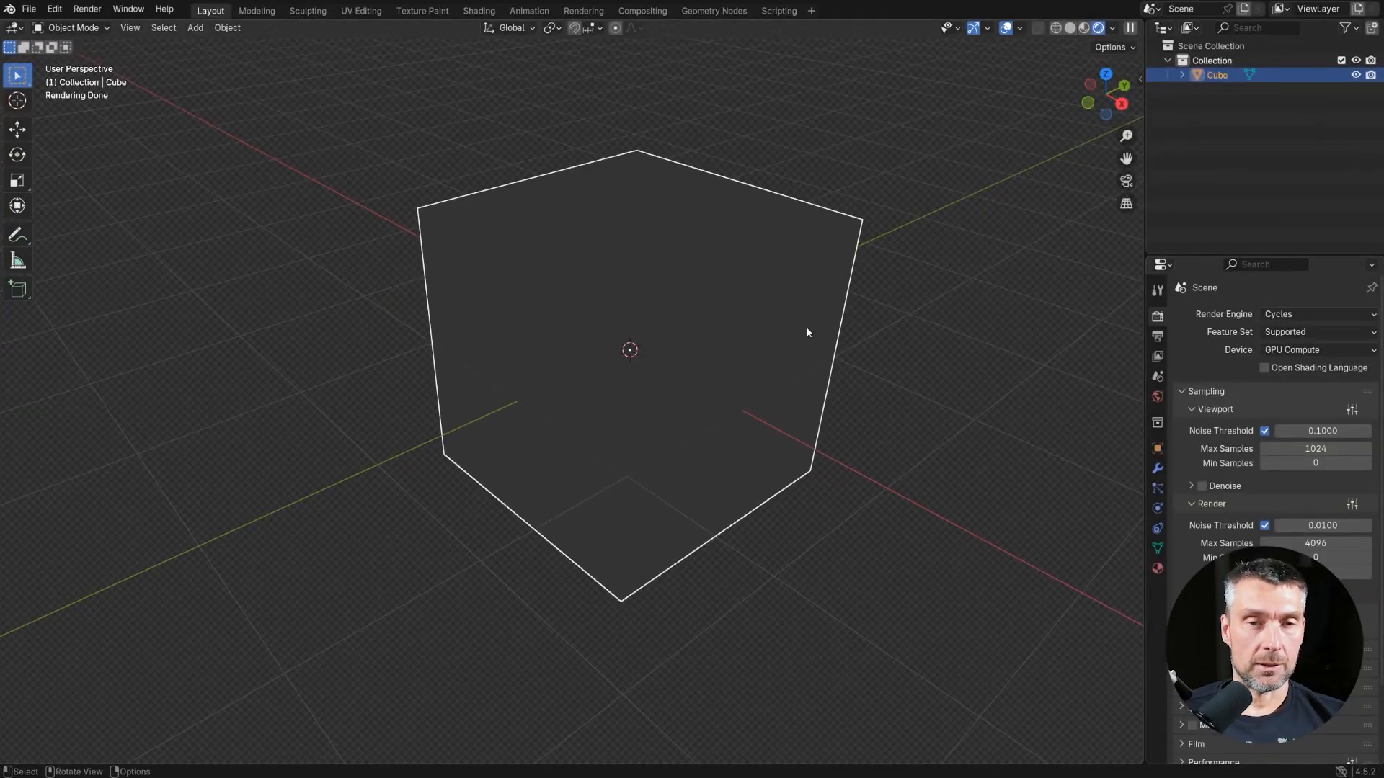
pyautogui.moveTo(740, 351)
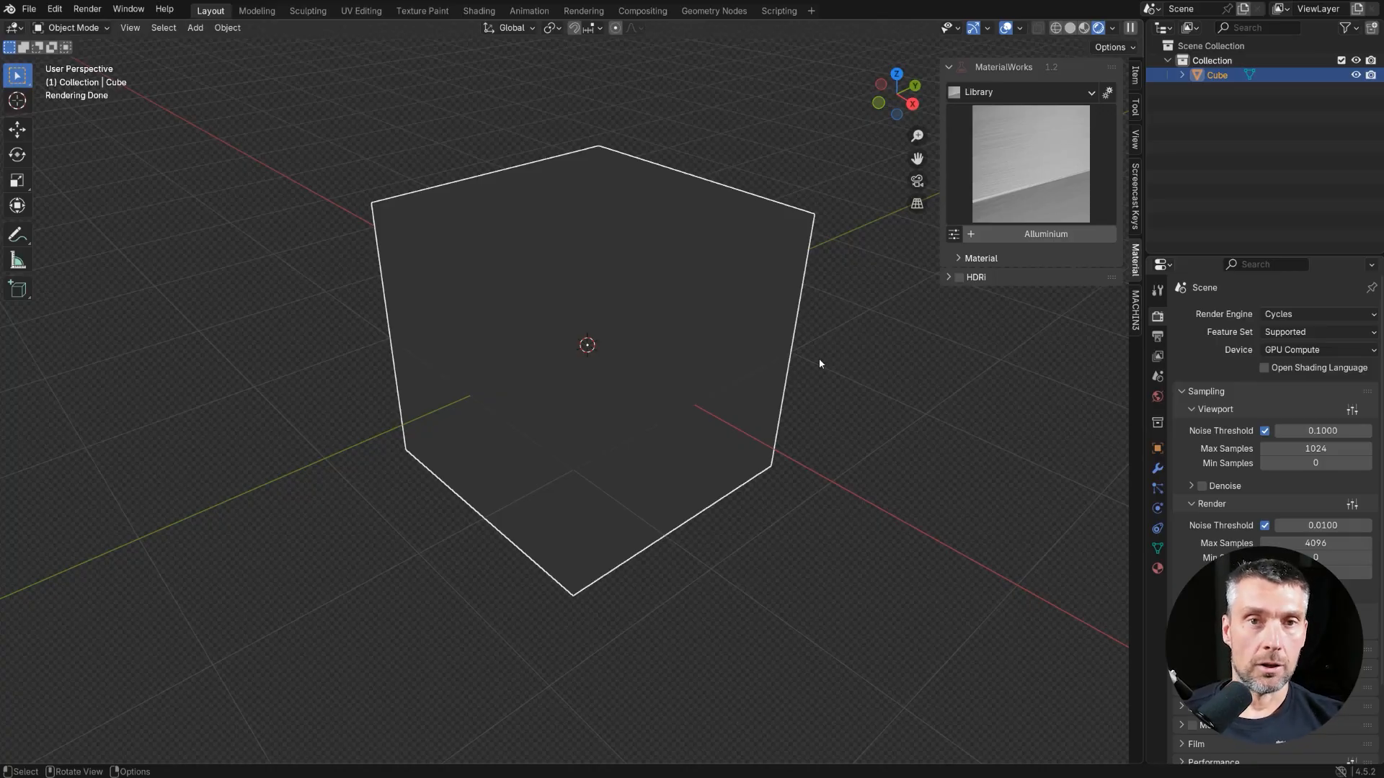
# Enable HDRI lighting and light the cube with the MANY 1 studio environment
pyautogui.click(960, 276)
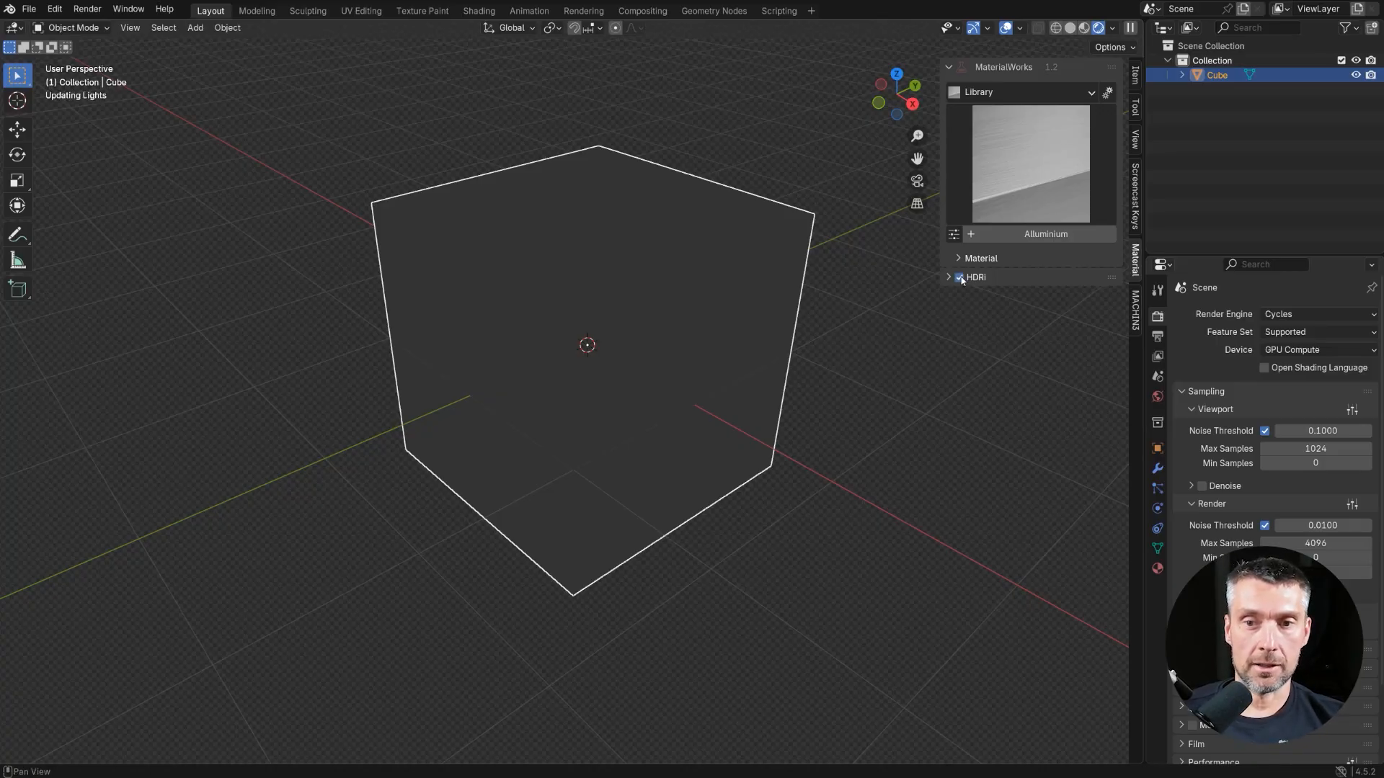
pyautogui.click(950, 277)
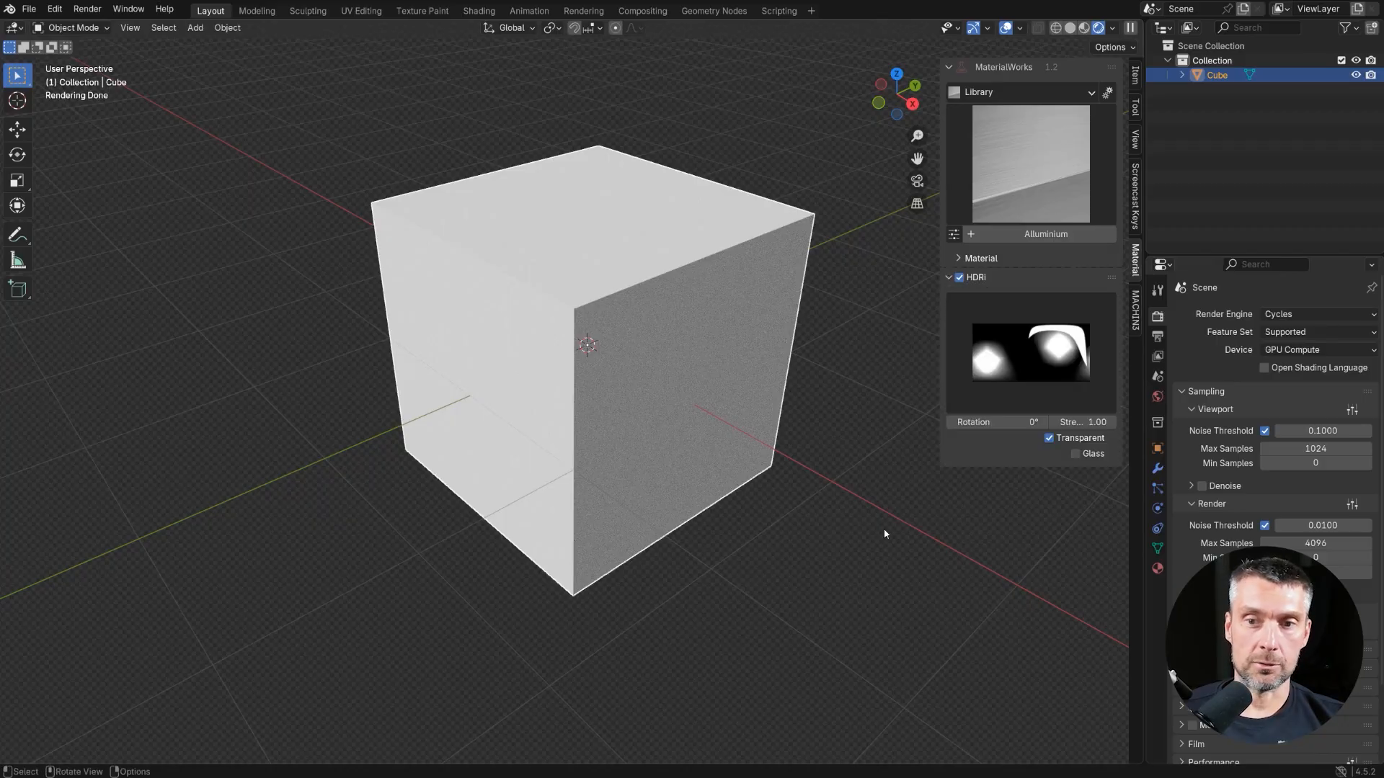
pyautogui.click(1029, 351)
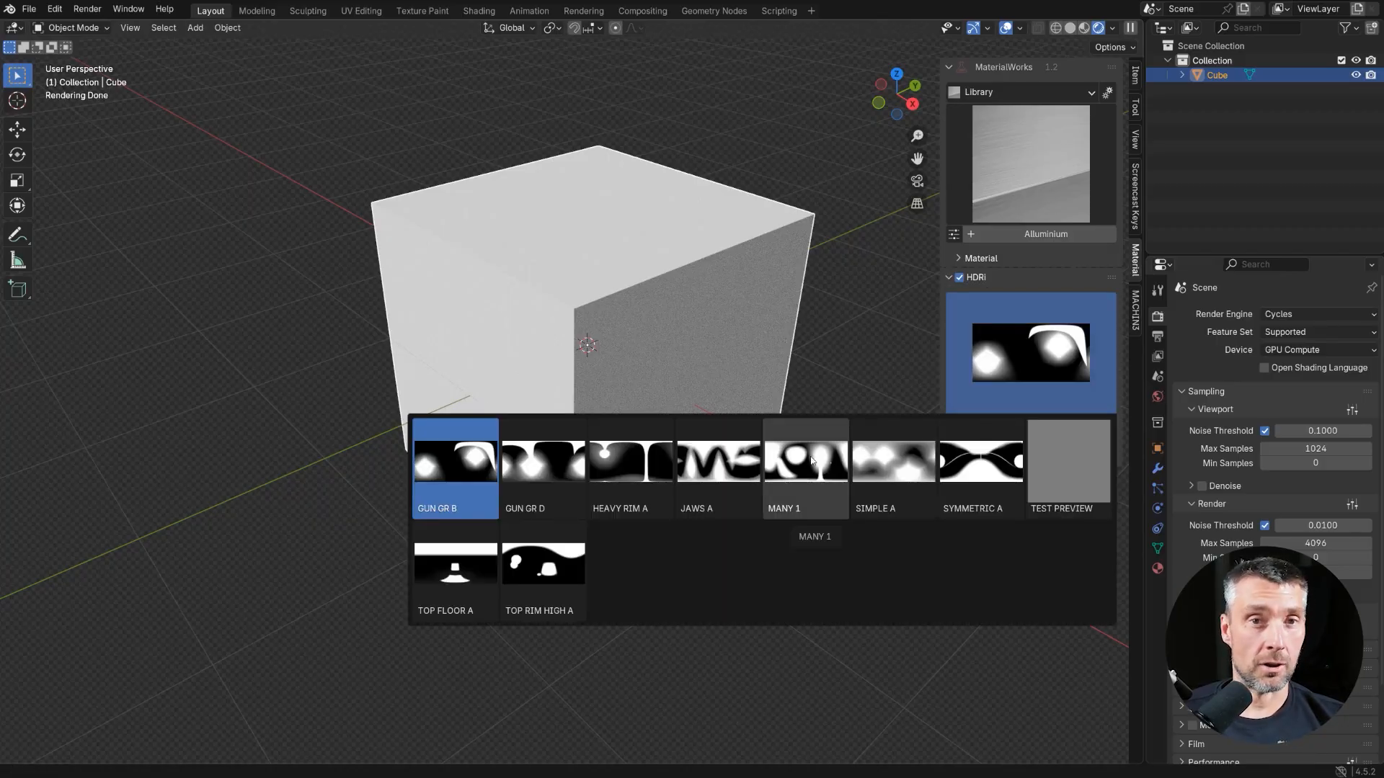
pyautogui.click(805, 461)
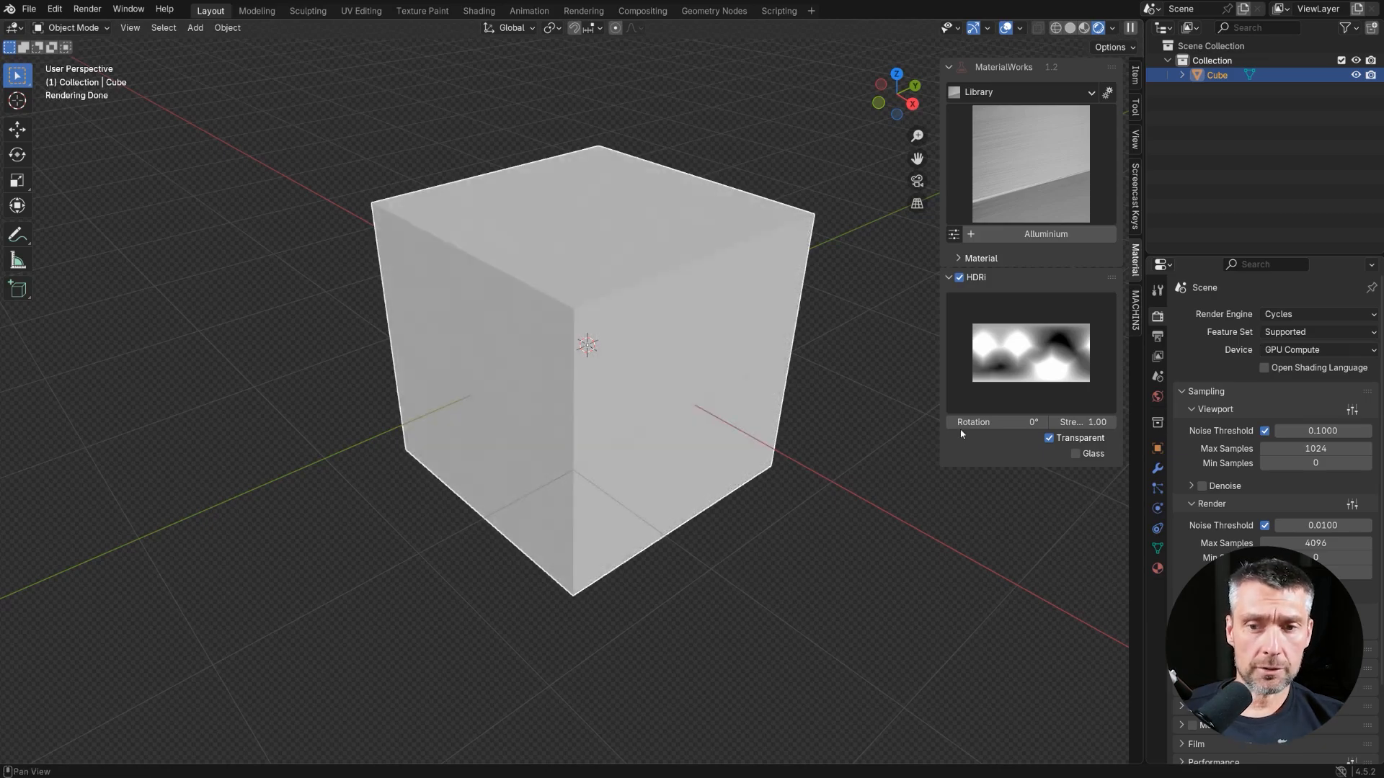
pyautogui.click(1029, 352)
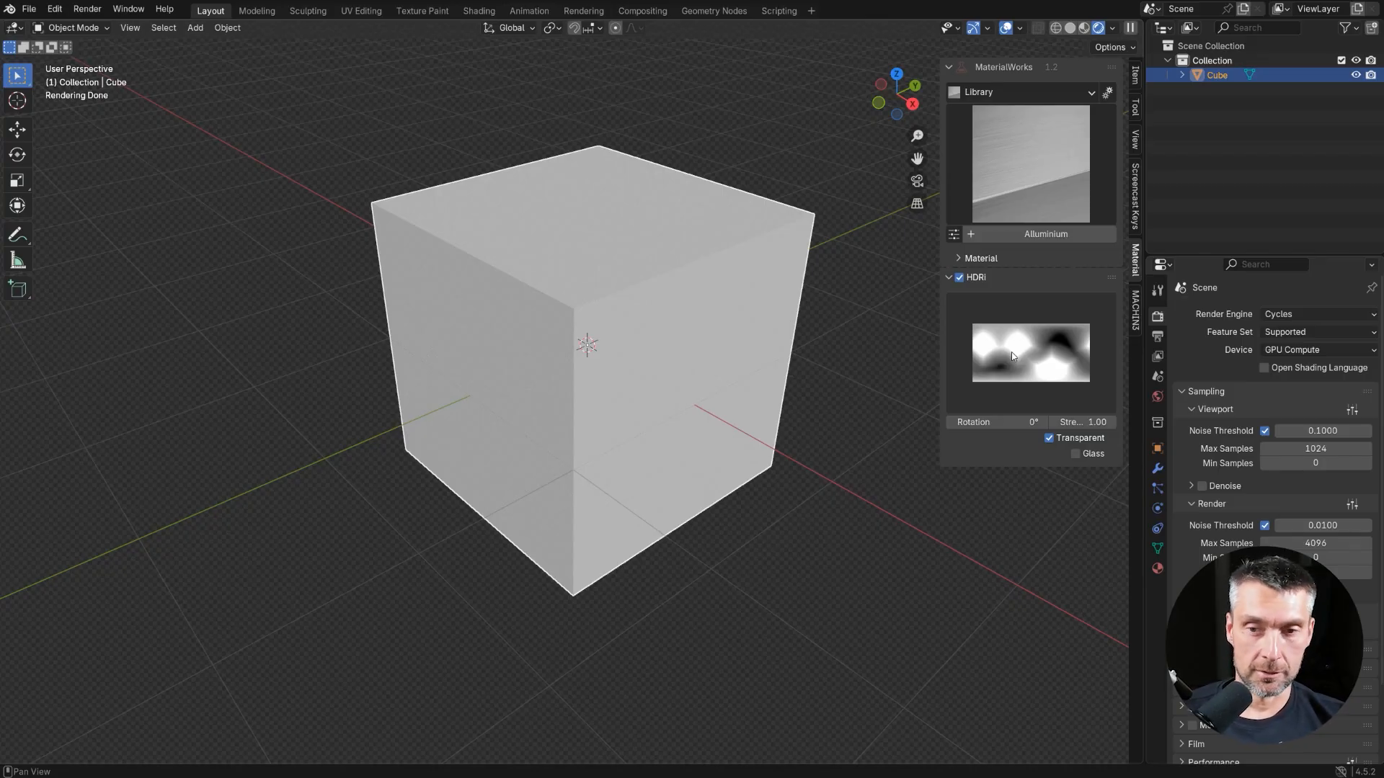
pyautogui.moveTo(1049, 95)
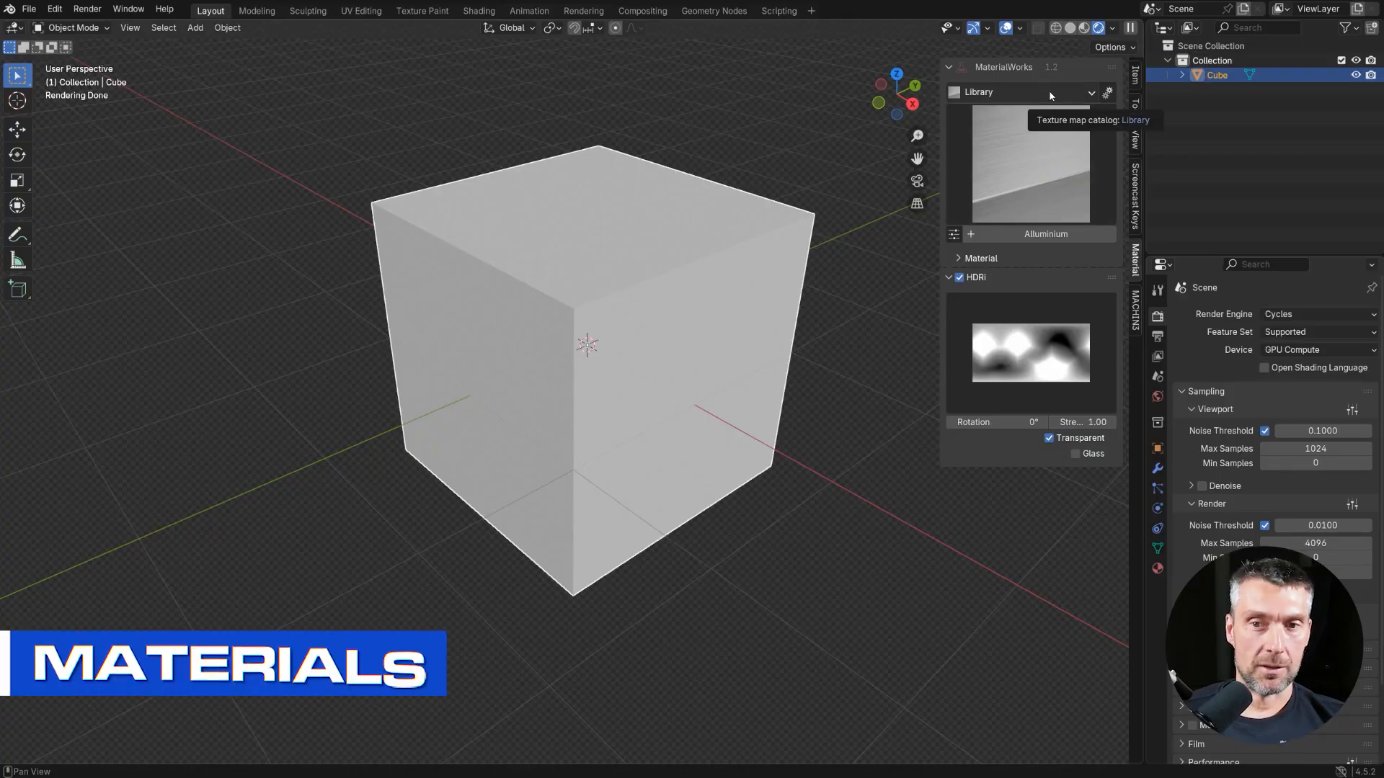
# Switch the catalog to Metal and apply Basic Metal to the cube
pyautogui.click(1021, 92)
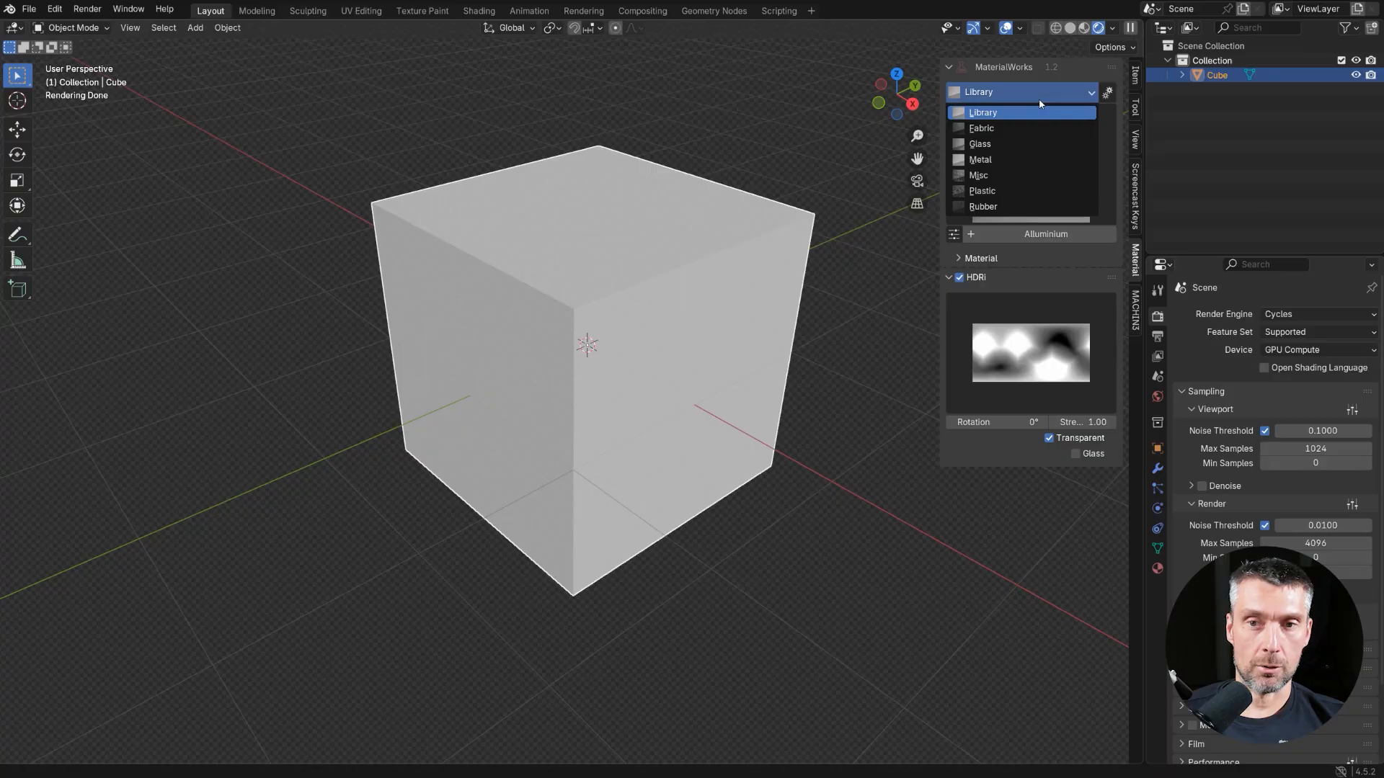
pyautogui.moveTo(1046, 192)
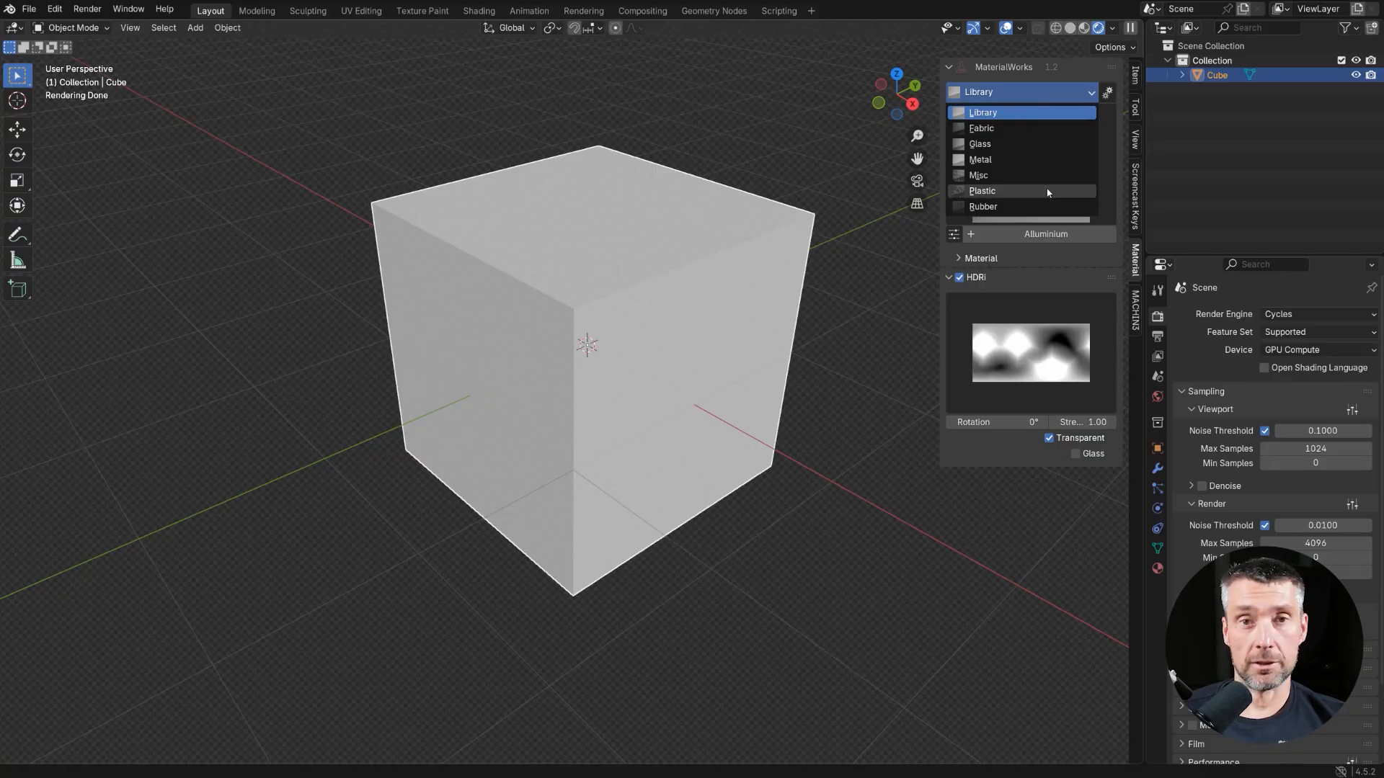
pyautogui.moveTo(1040, 174)
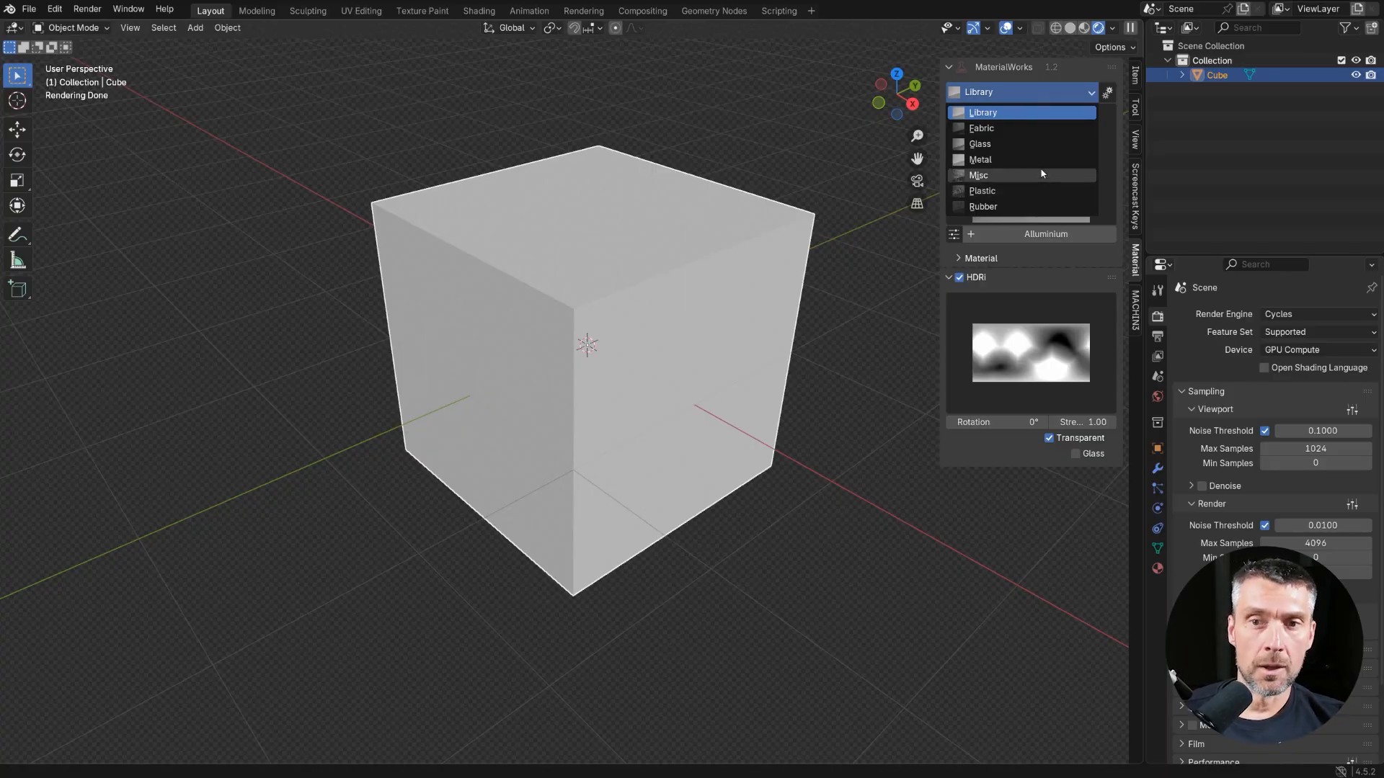
pyautogui.click(980, 160)
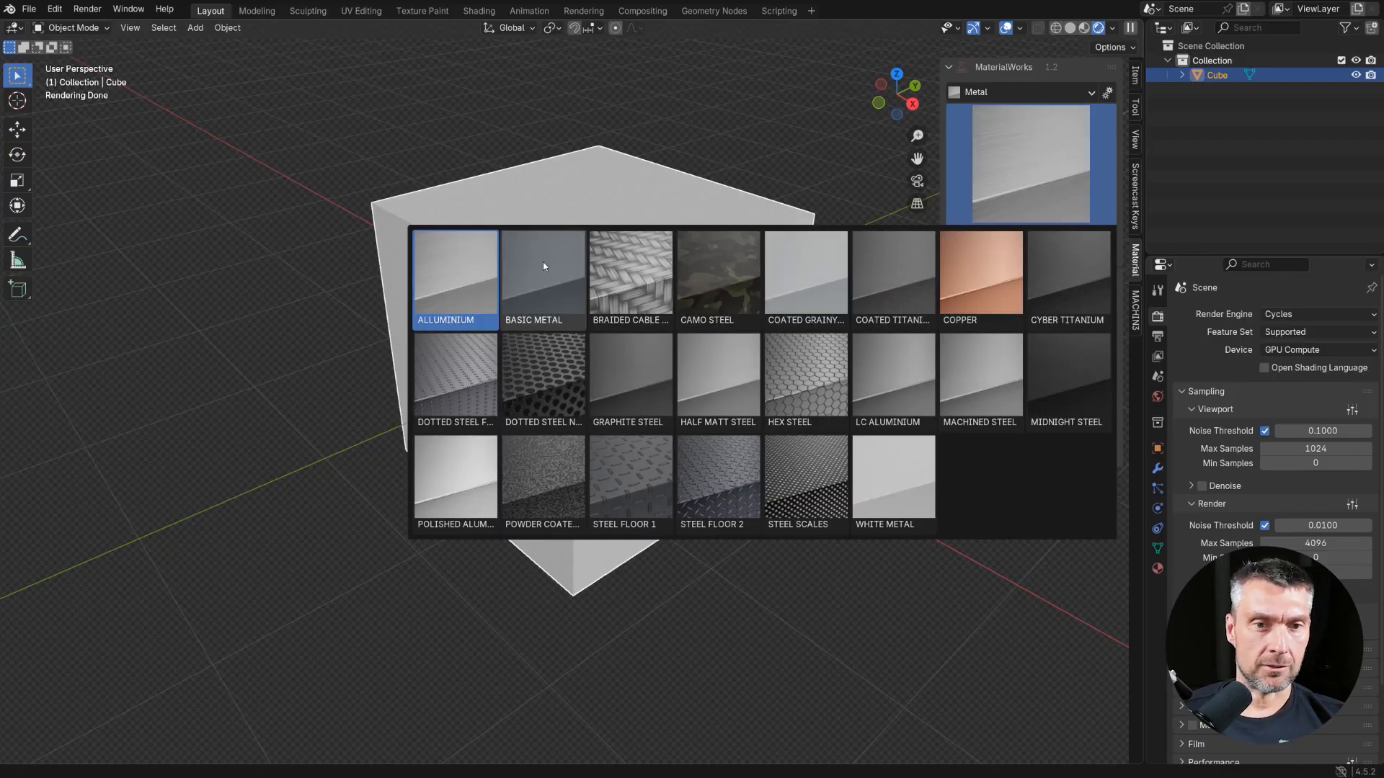
pyautogui.click(542, 274)
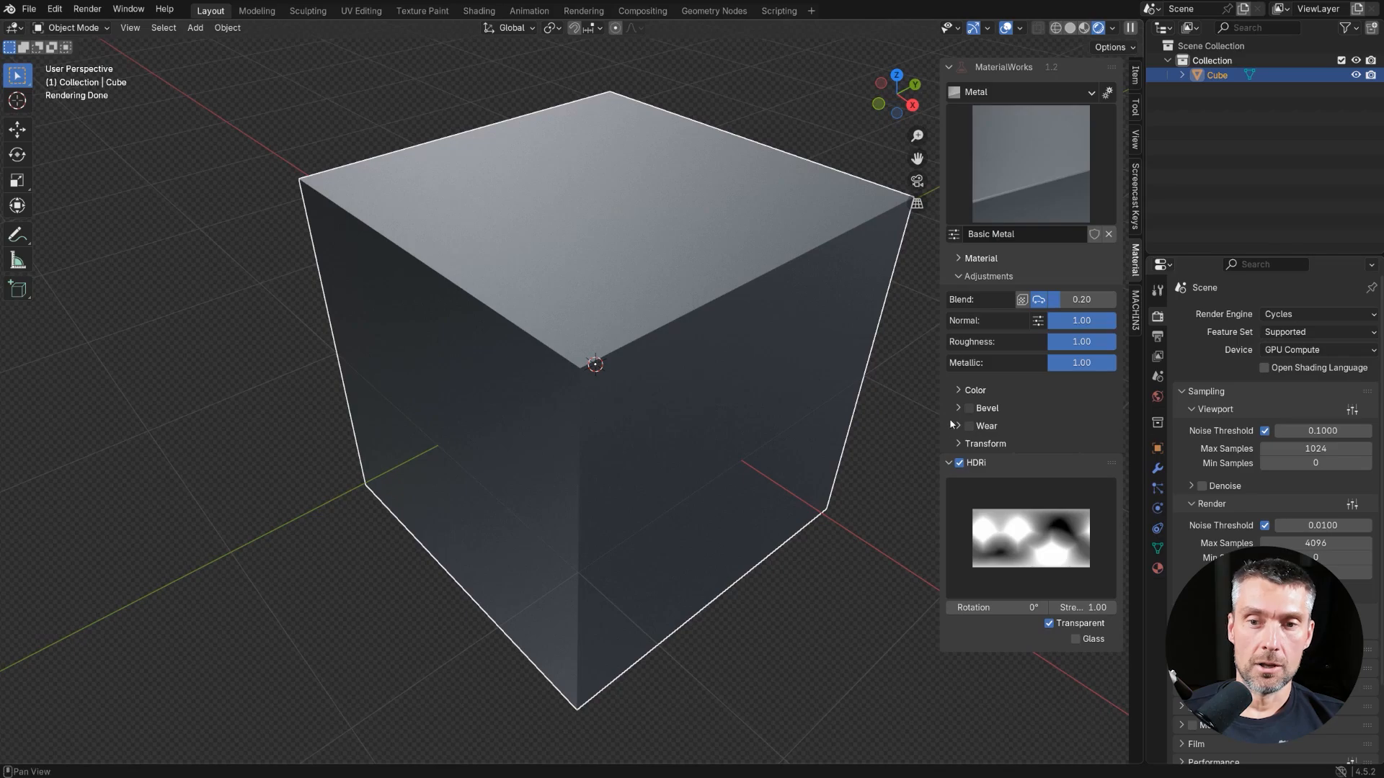
# Enable Bevel on Basic Metal so the cube's edges round off, showing Samples and Width
pyautogui.click(969, 408)
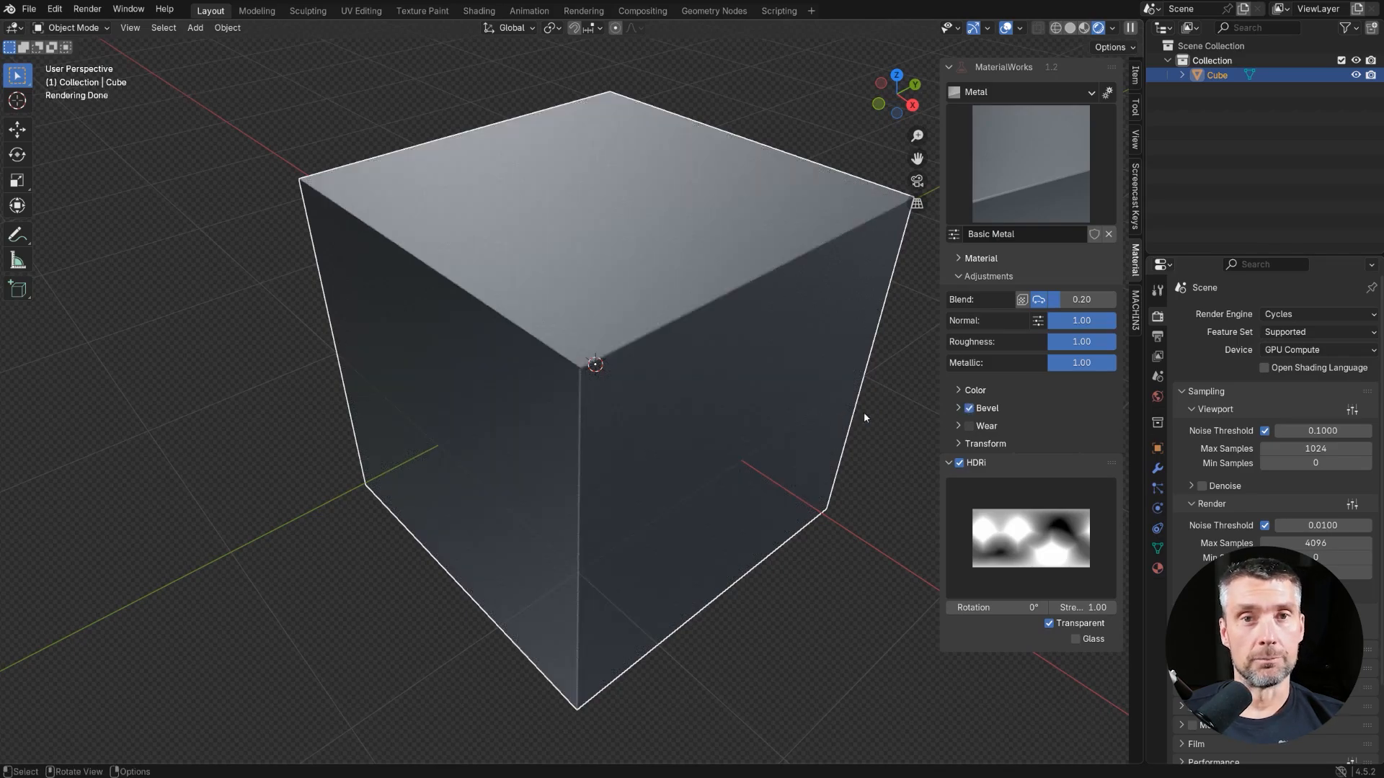
pyautogui.click(957, 408)
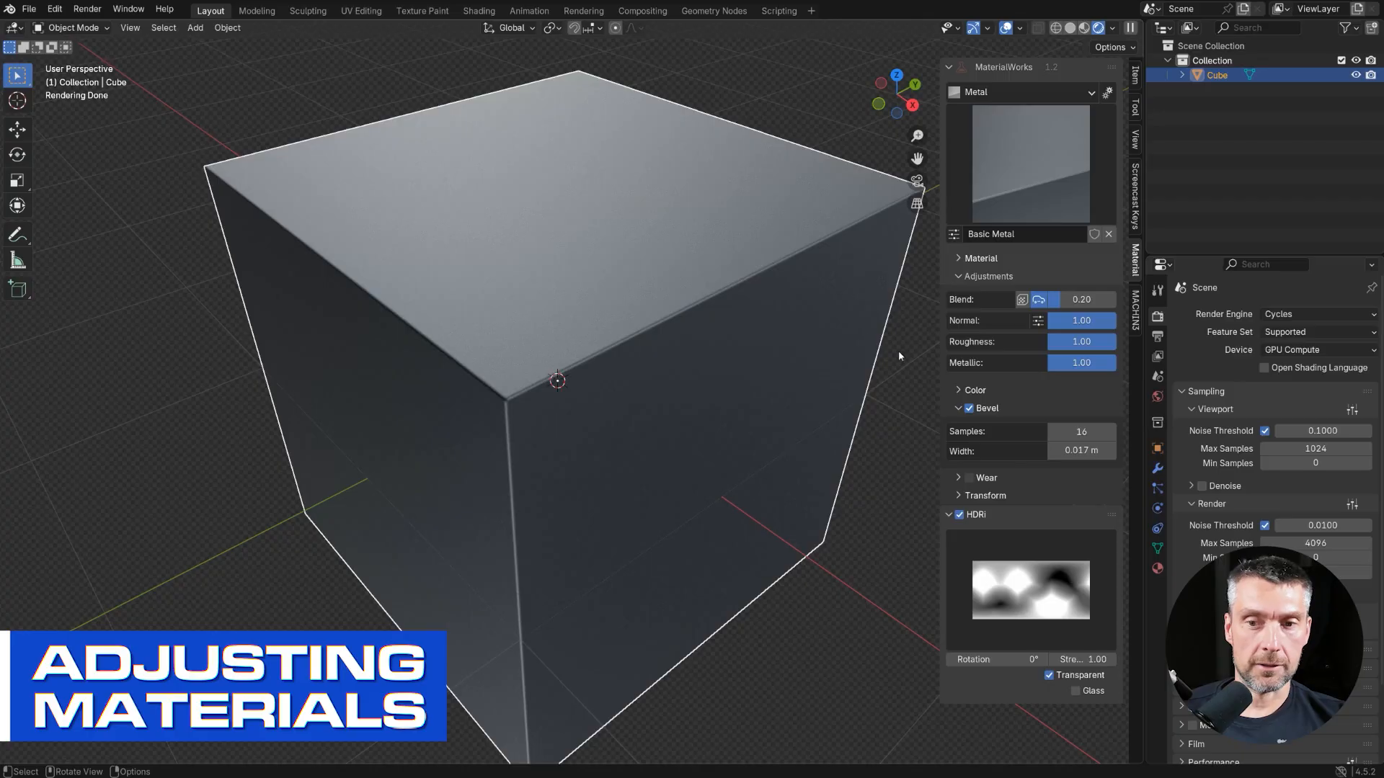
pyautogui.click(974, 391)
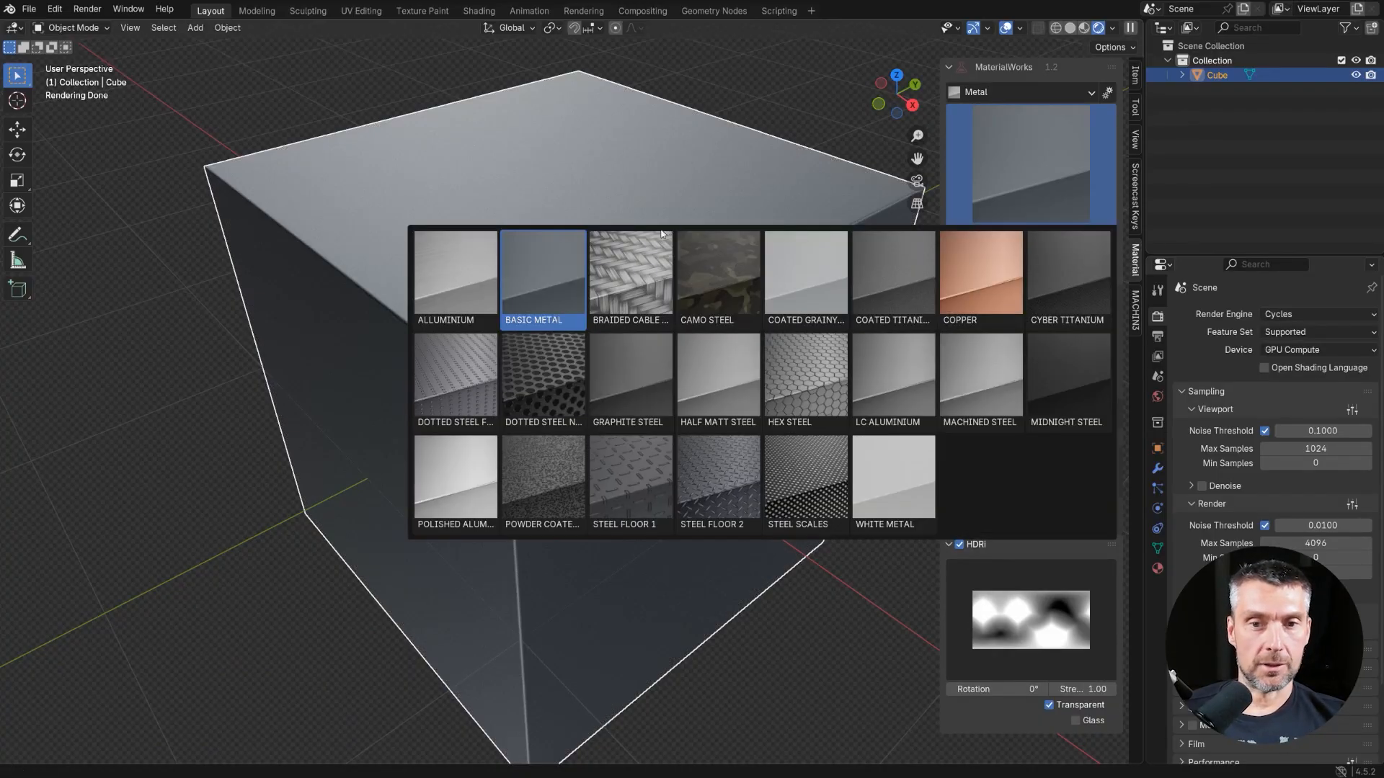
# Apply Braided Cable Steel, tweak its Transform scale and rotation, then swap to Hex Steel
pyautogui.click(630, 274)
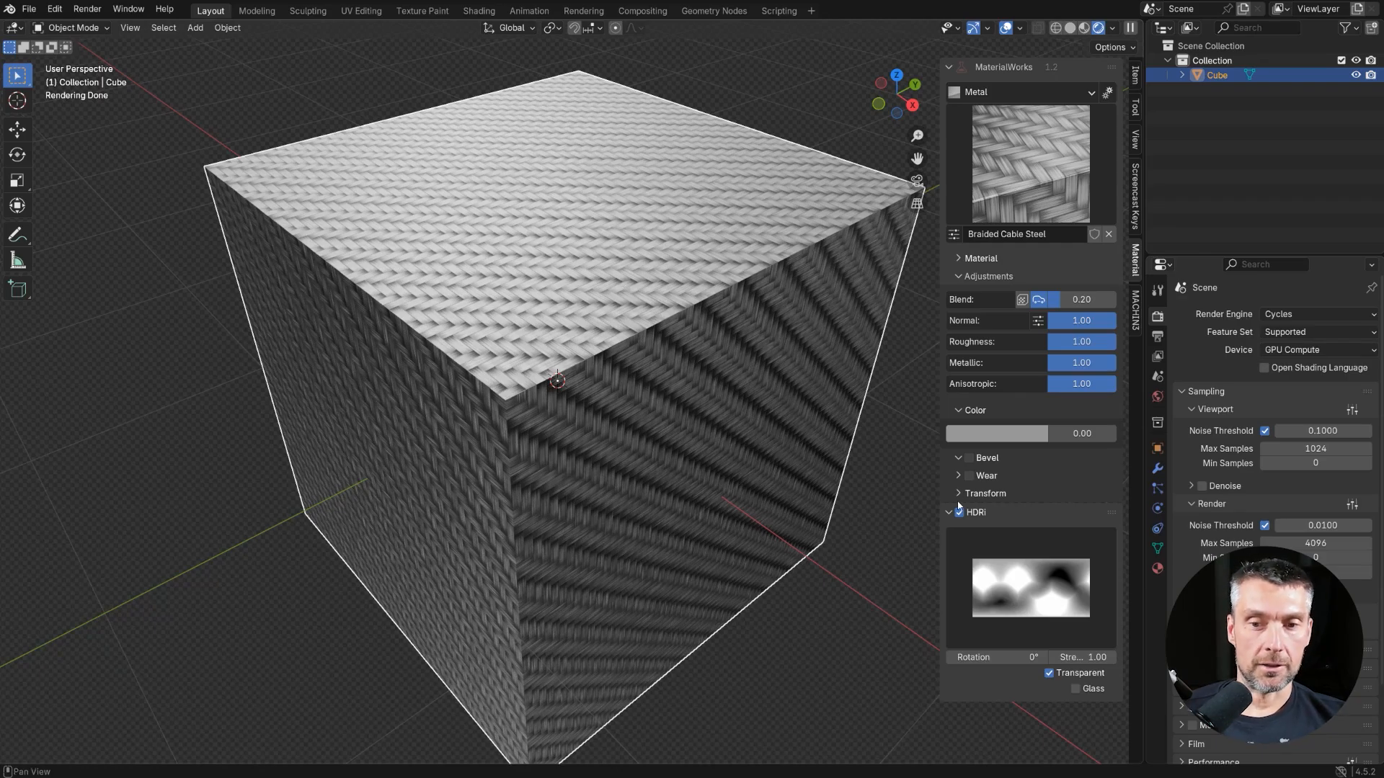
pyautogui.click(984, 493)
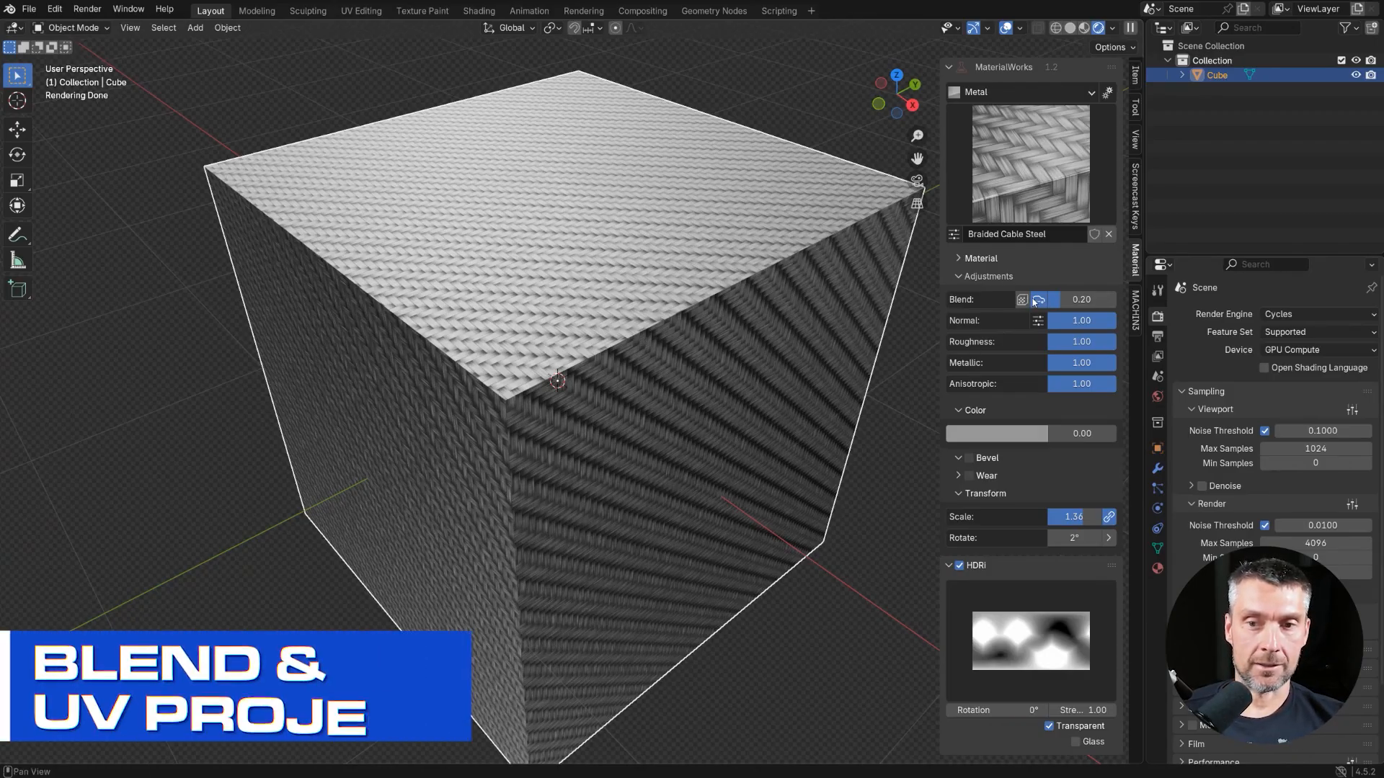
pyautogui.press('x')
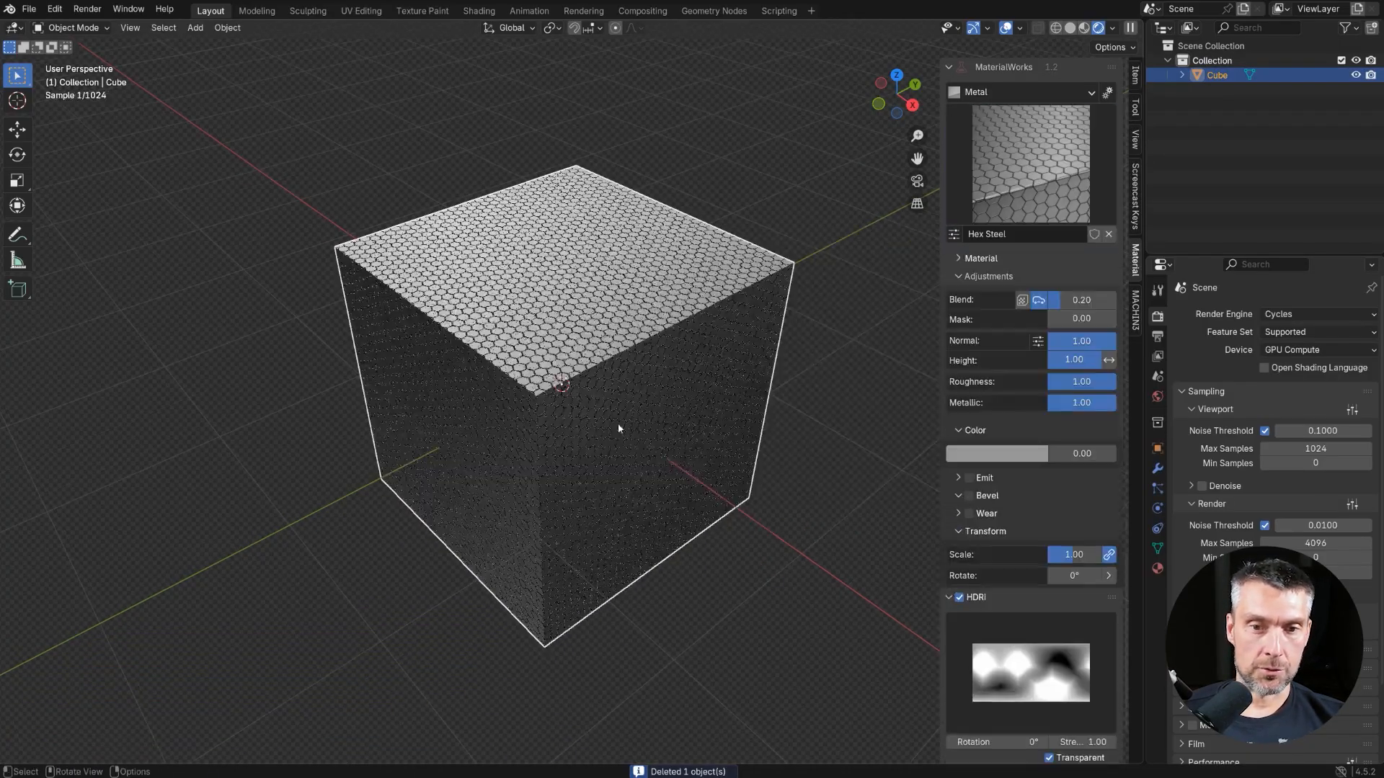
pyautogui.press('Tab')
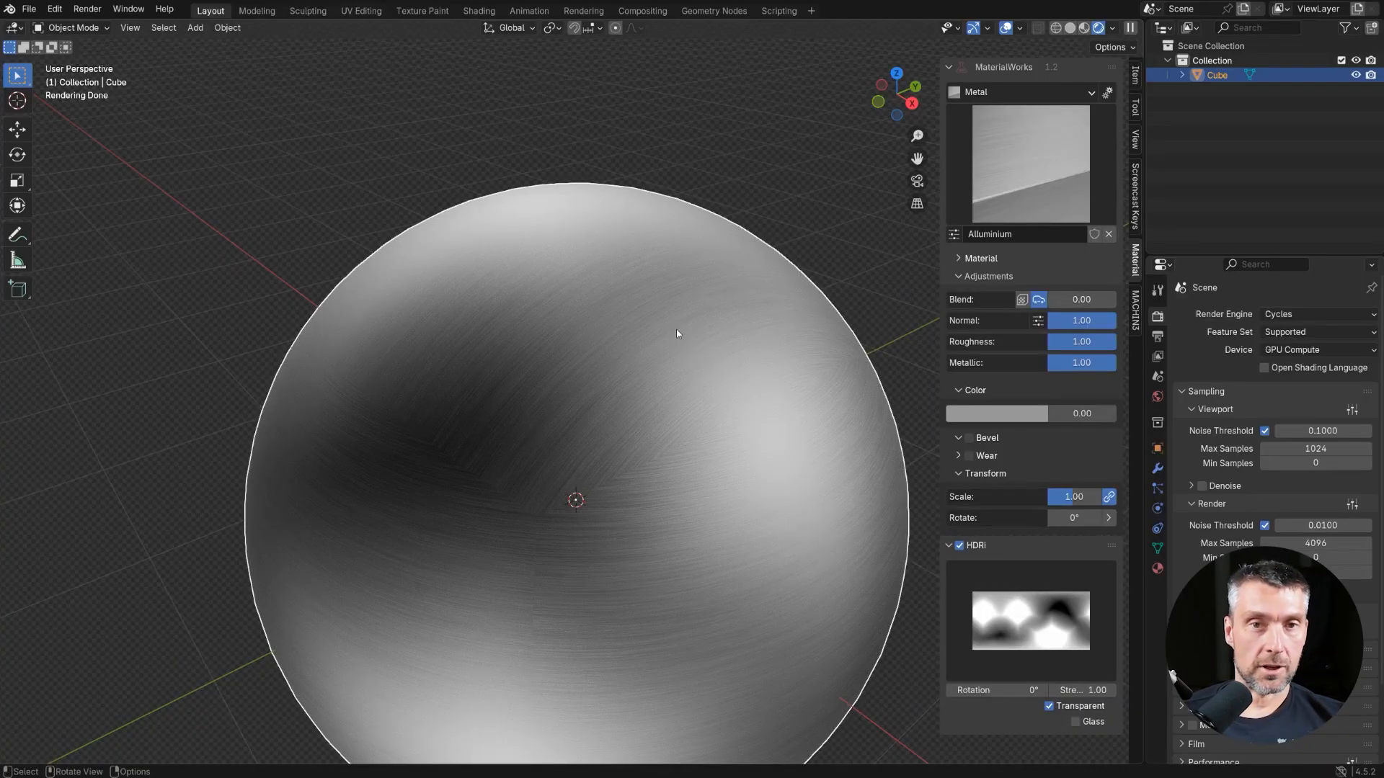
pyautogui.moveTo(678, 368)
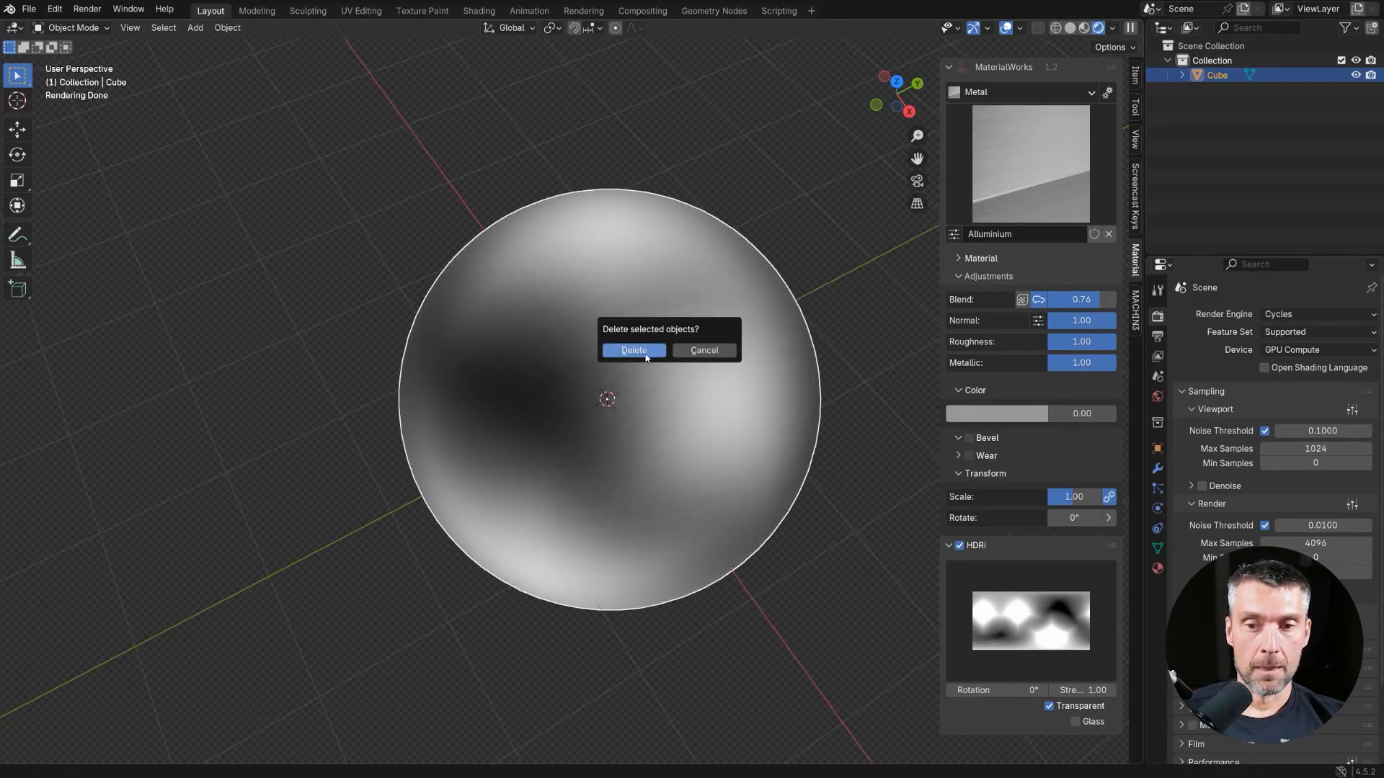
# Give the Hex Steel cube glowing emissive seams via Emit, then delete the cube
pyautogui.click(634, 350)
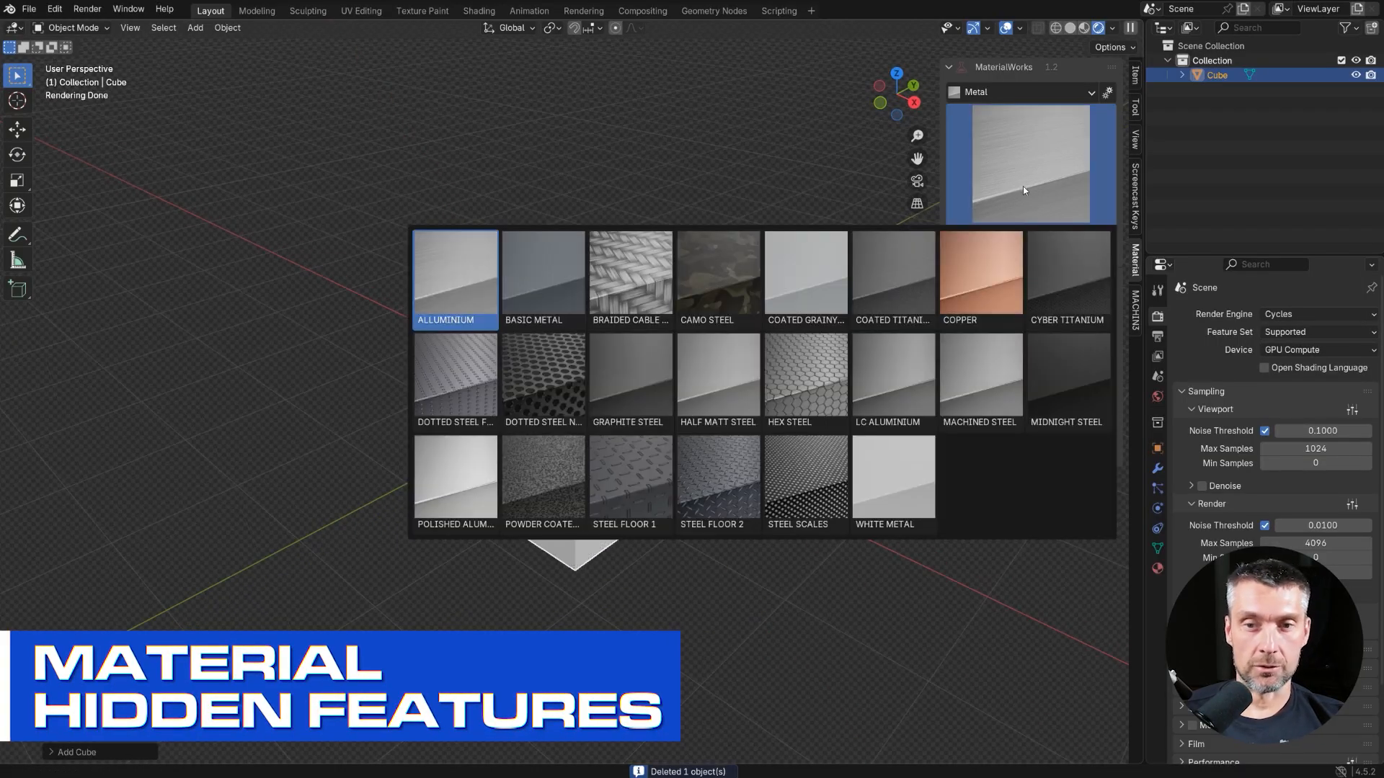
pyautogui.click(805, 381)
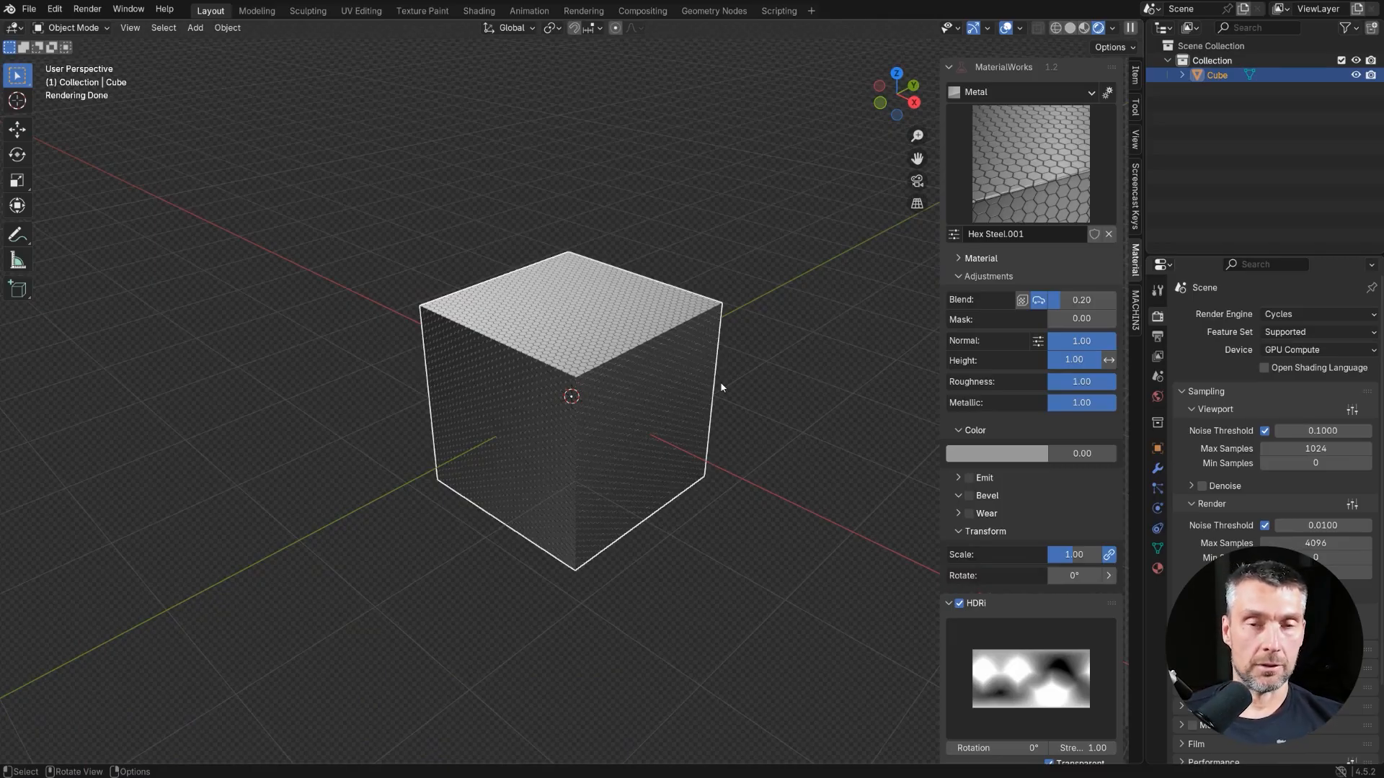
pyautogui.moveTo(715, 389)
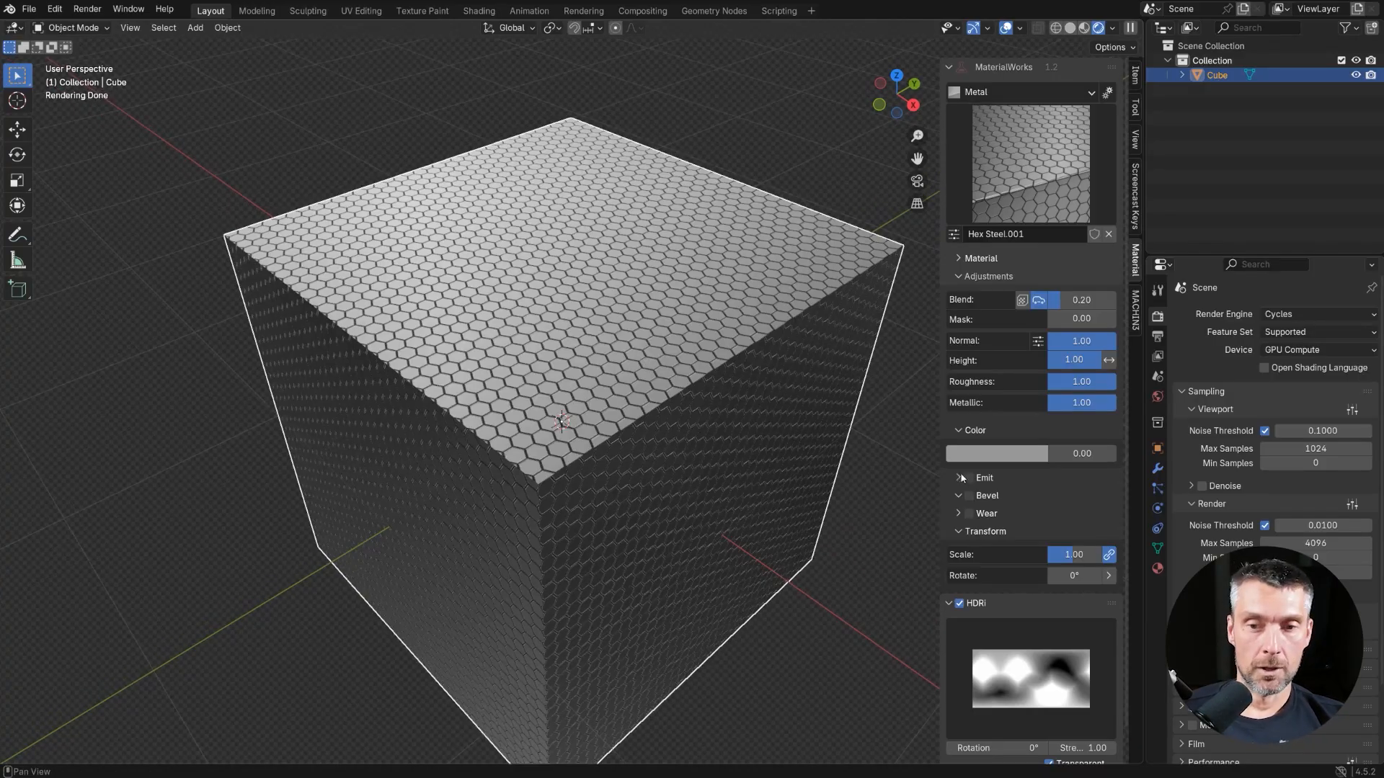
pyautogui.click(969, 477)
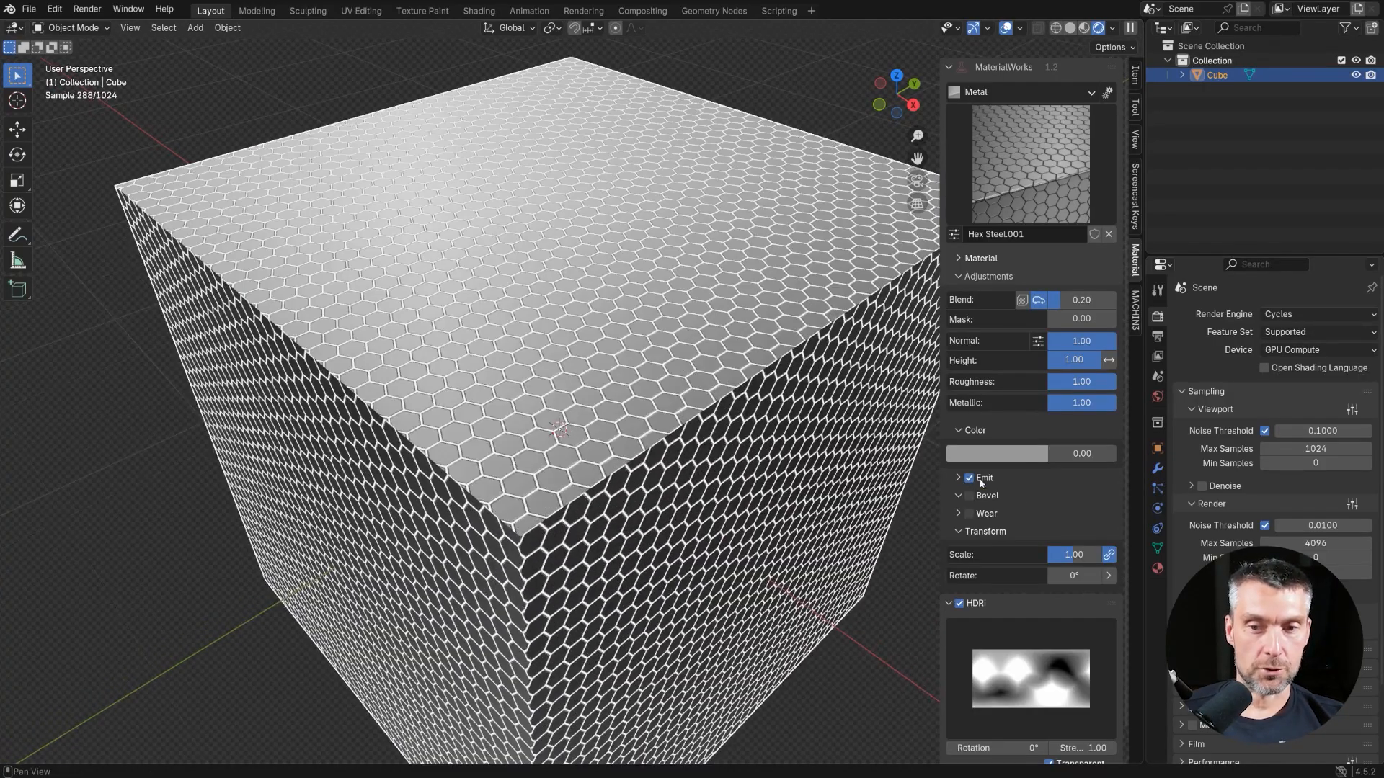
pyautogui.click(996, 453)
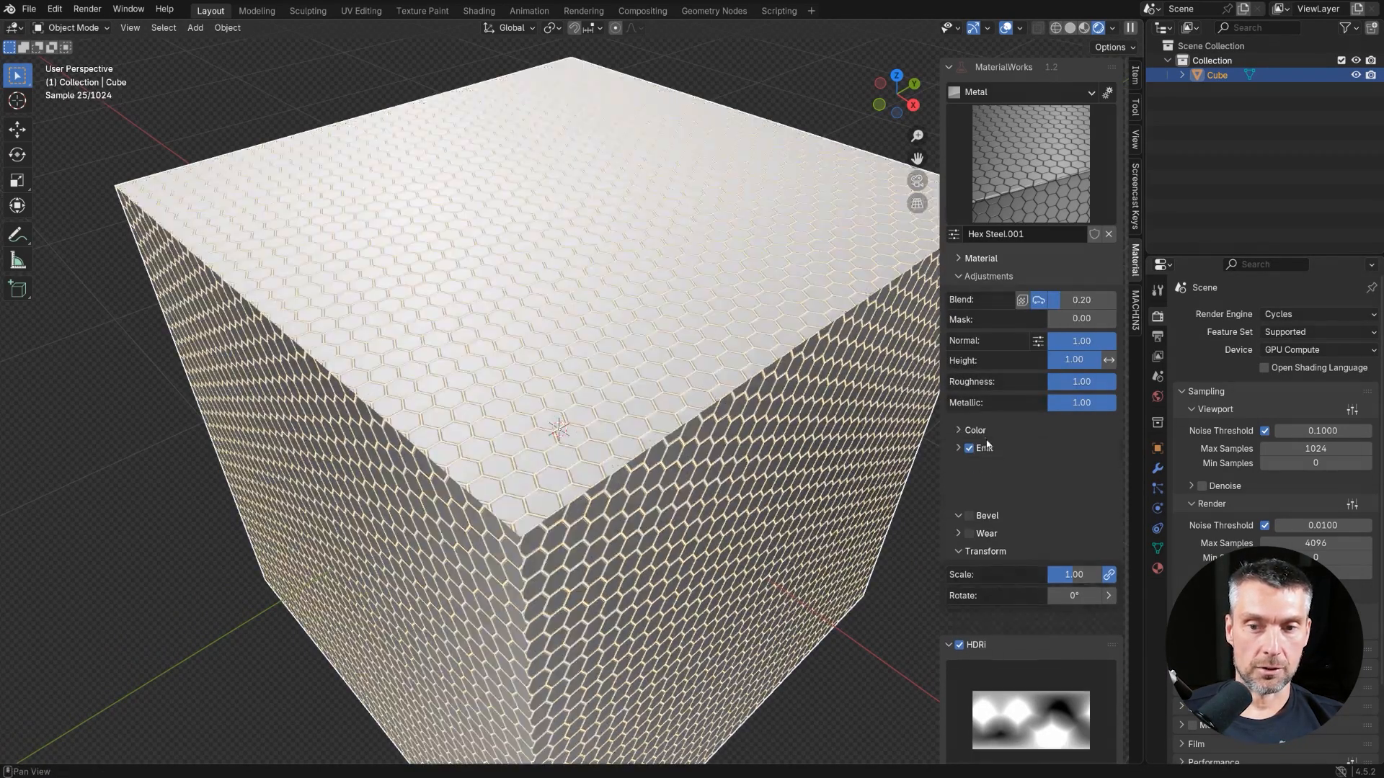
pyautogui.click(958, 451)
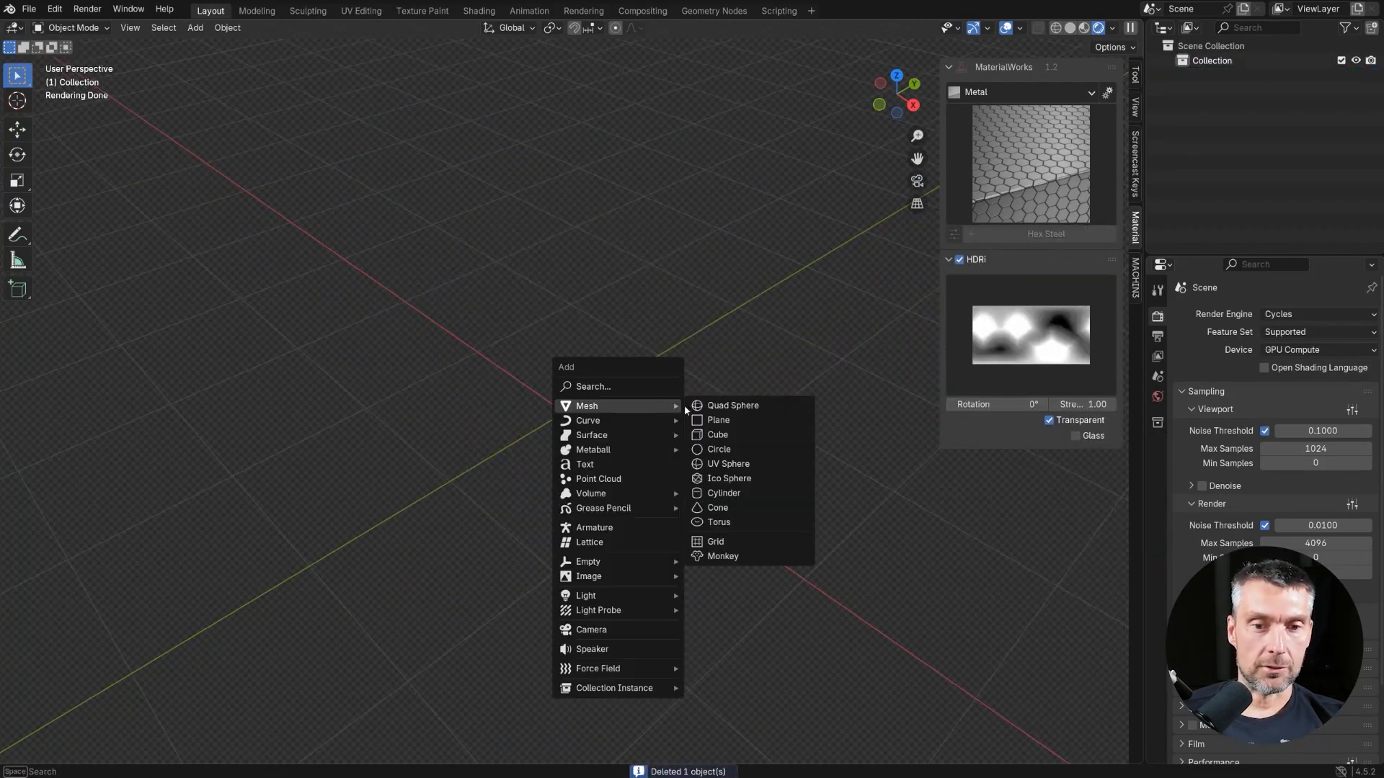
# Add a new cube and give it Basic Metal from the Metal catalog with Bevel on
pyautogui.click(716, 434)
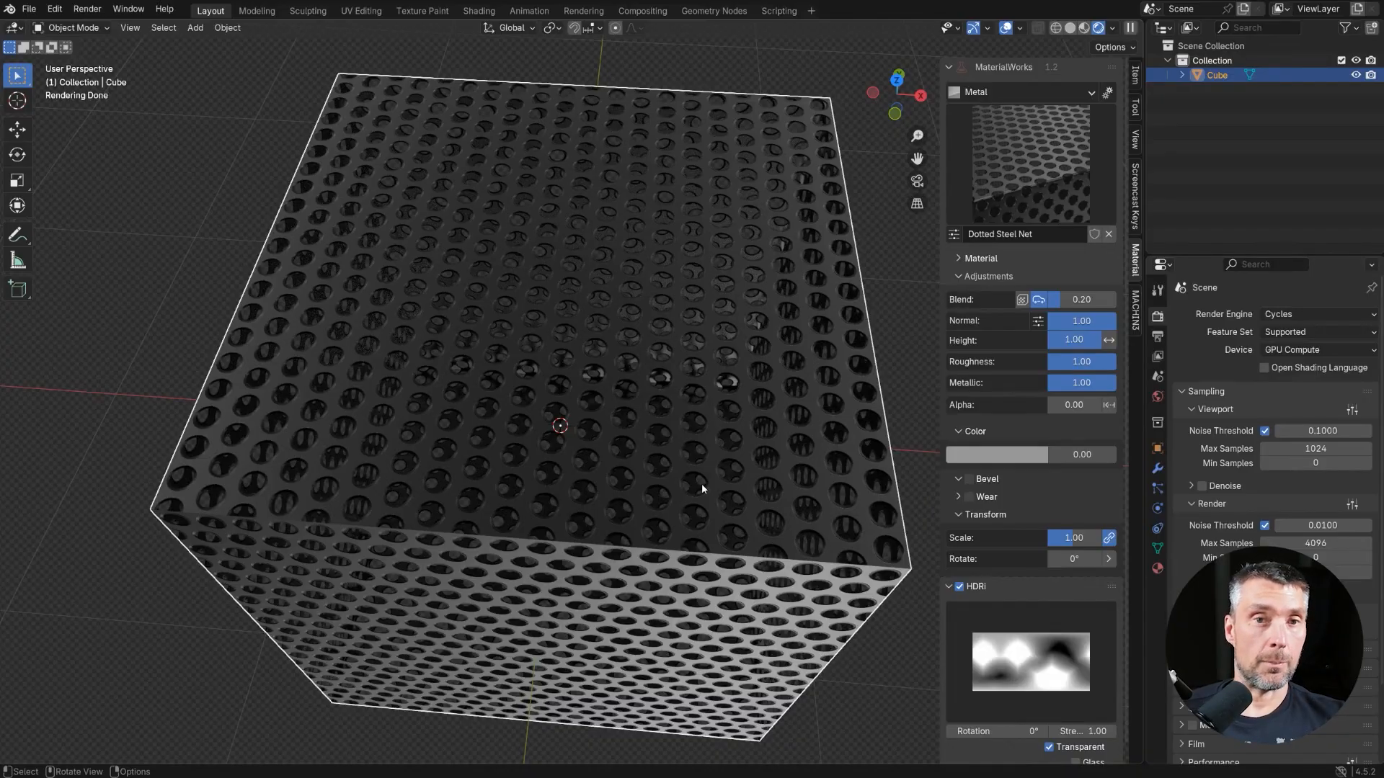
pyautogui.moveTo(666, 477)
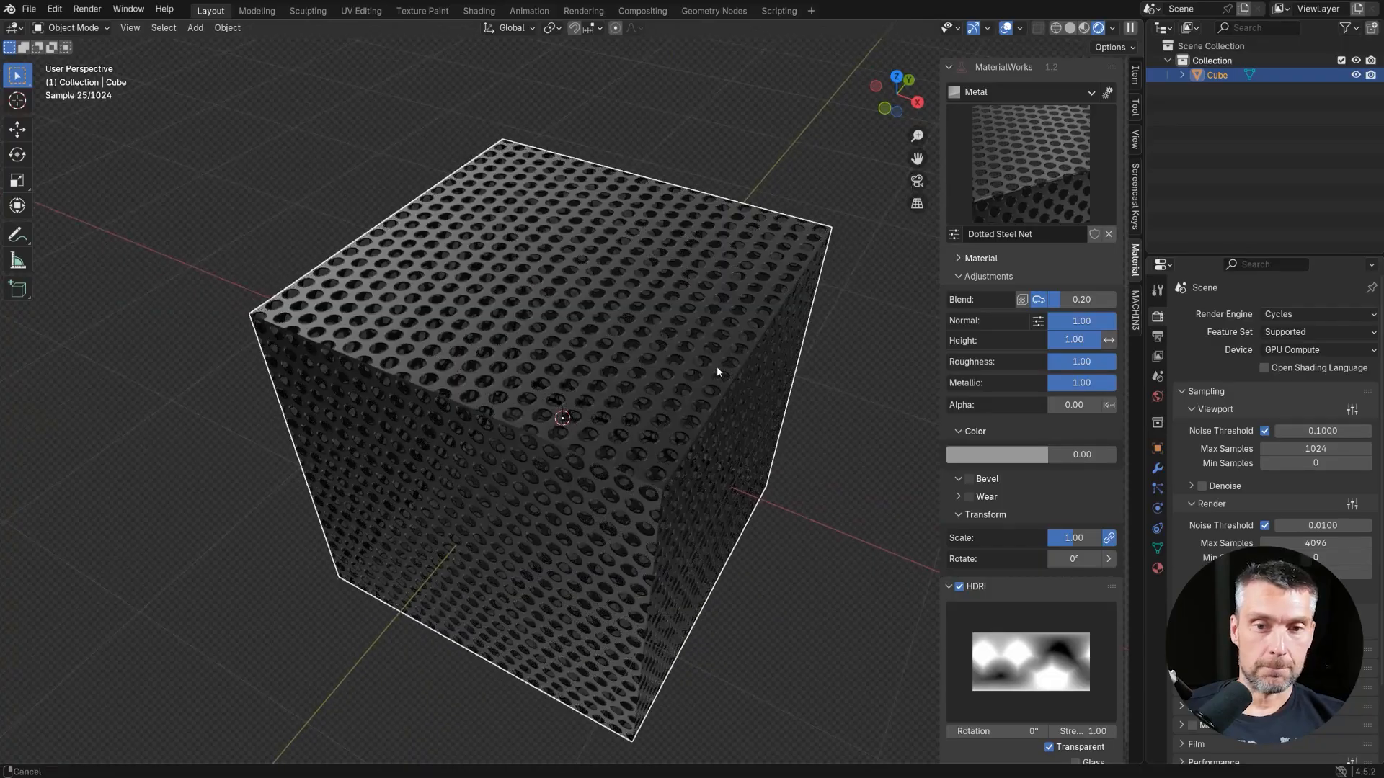
pyautogui.click(1024, 92)
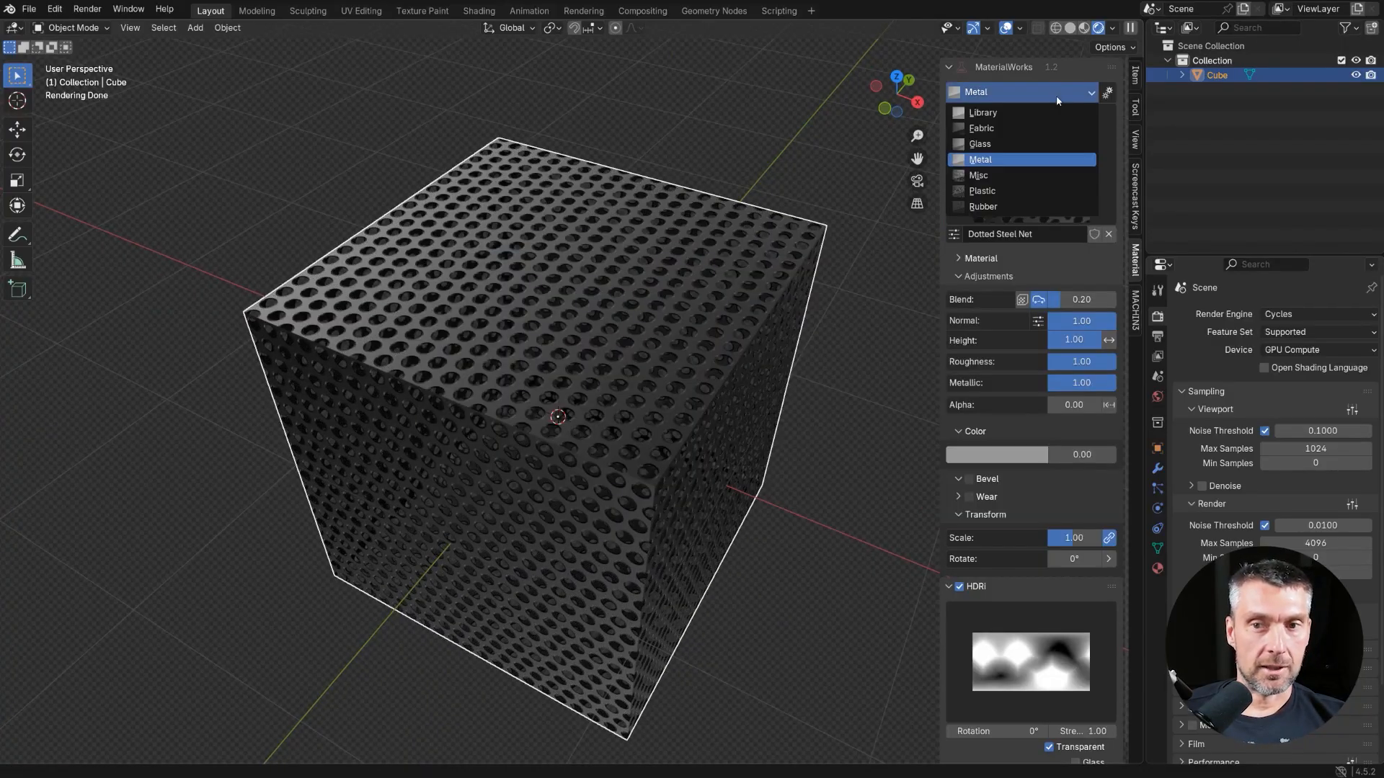
pyautogui.click(981, 206)
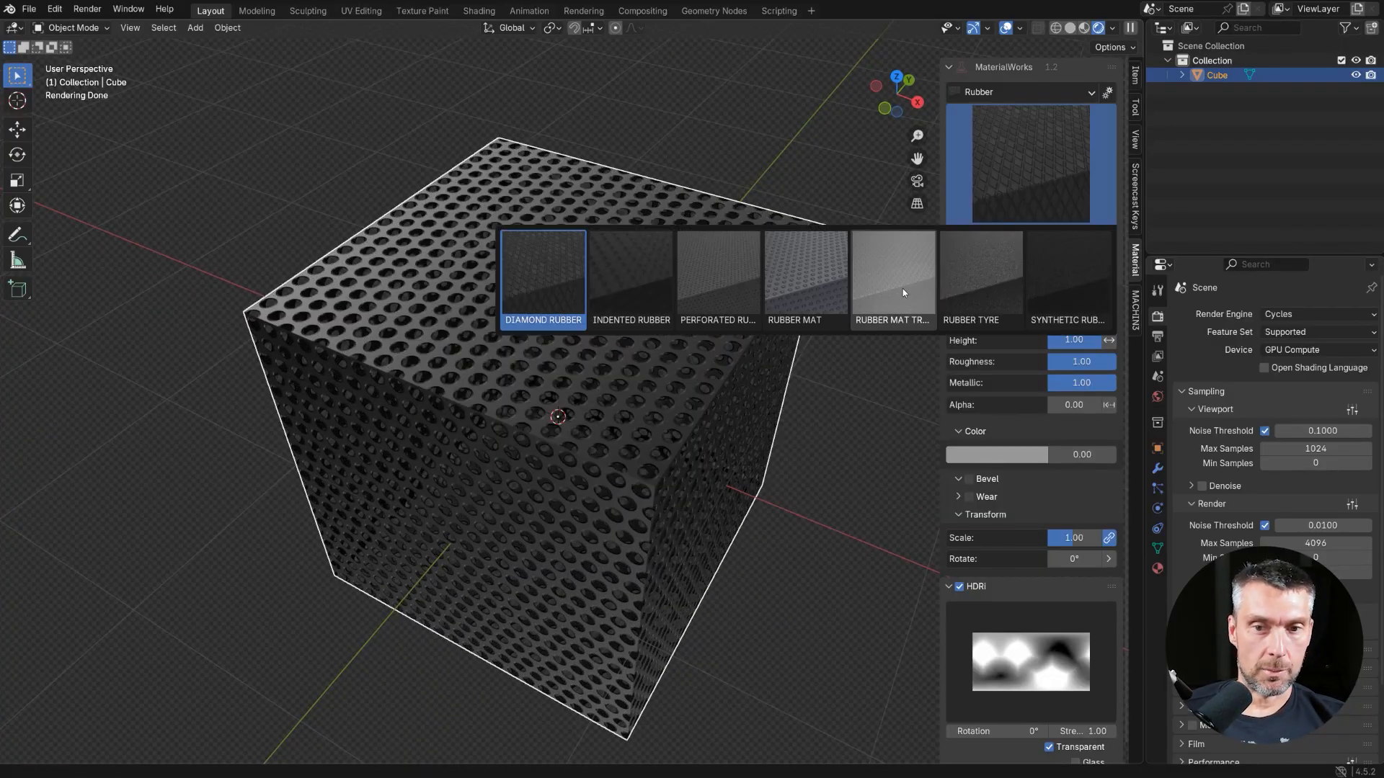
pyautogui.click(892, 278)
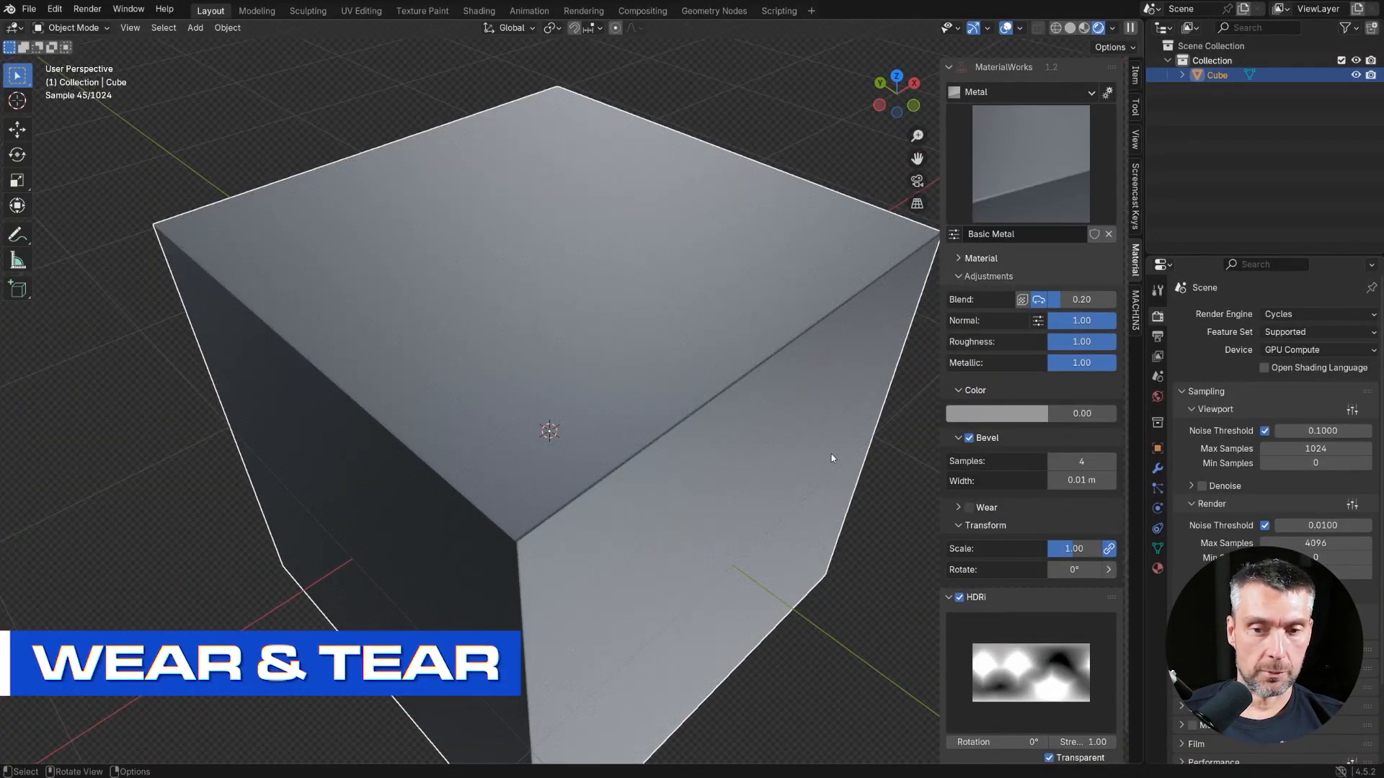
pyautogui.moveTo(968, 508)
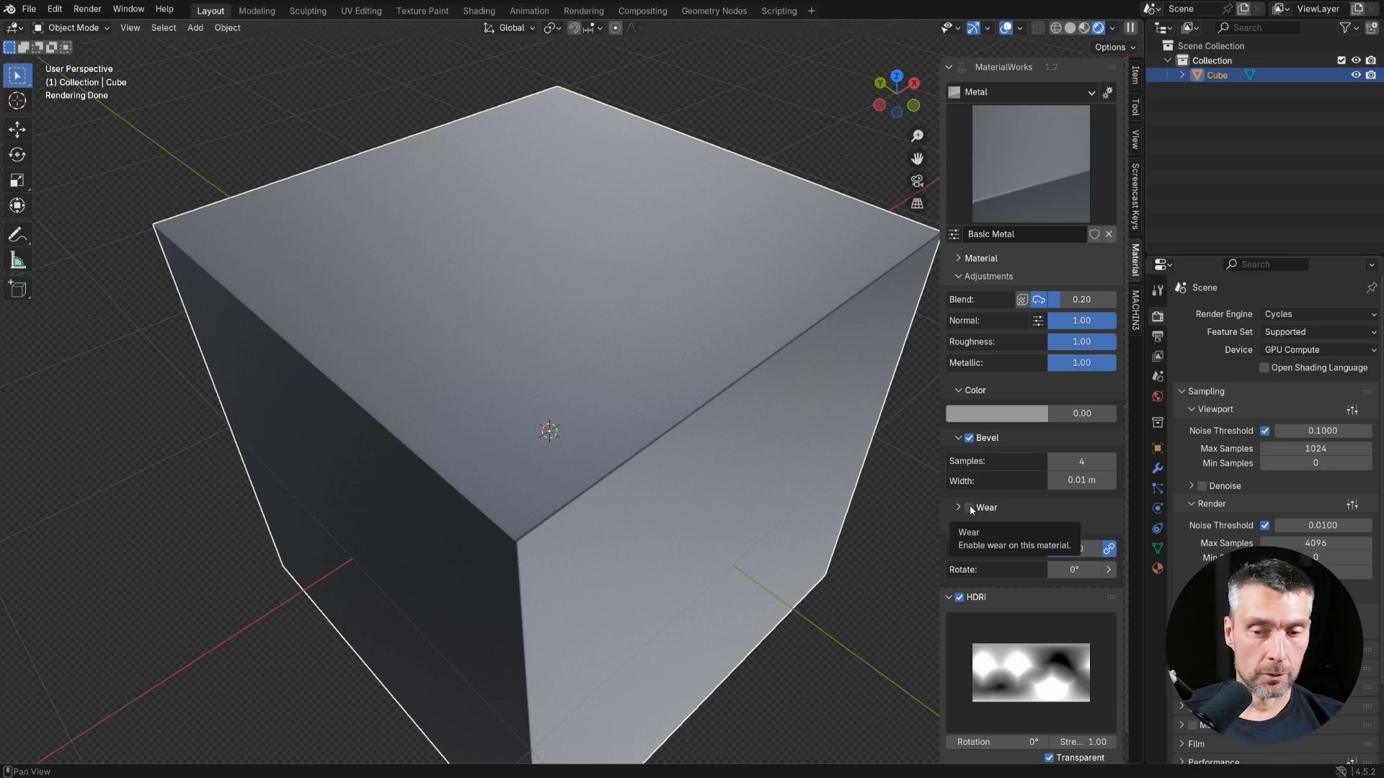
# Enable Wear with Dents A at lower strength and Edgewear, then add a Rust wear layer
pyautogui.click(969, 507)
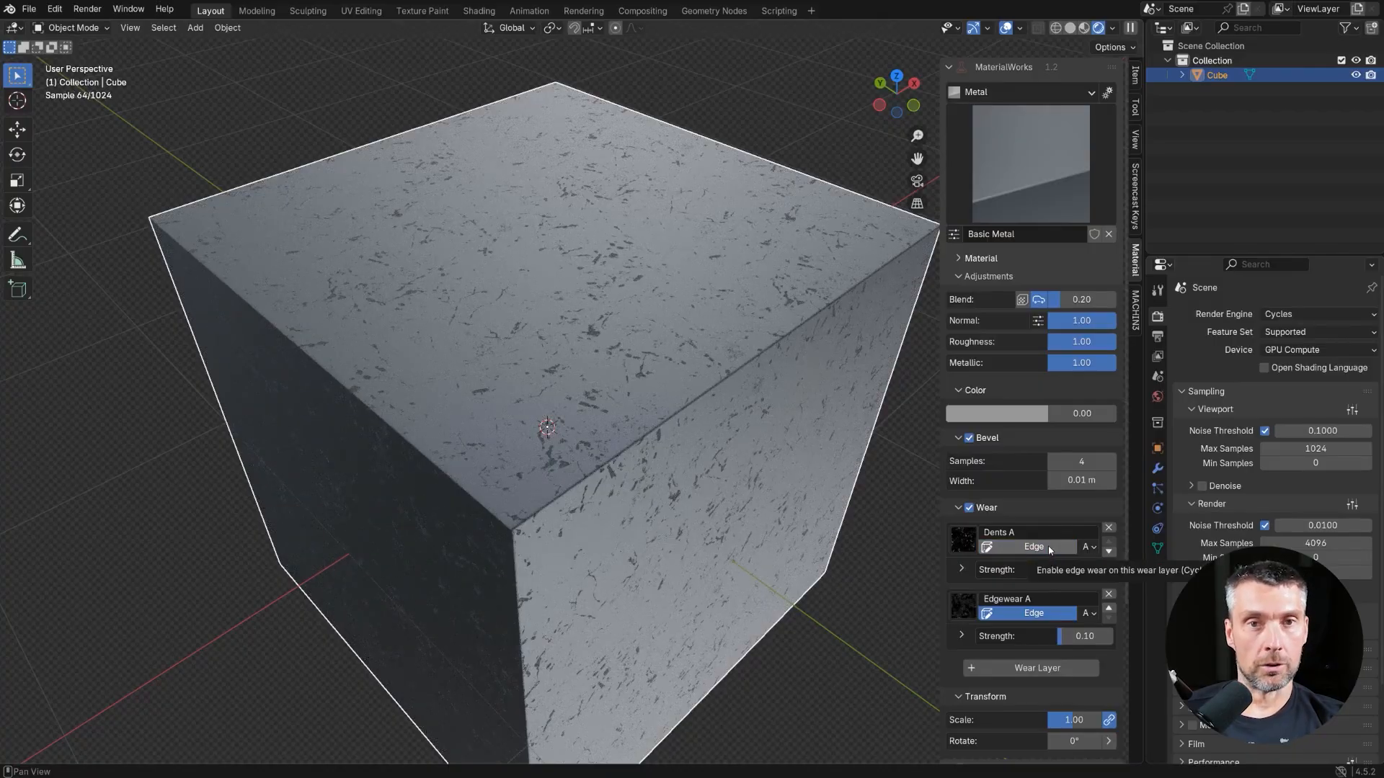
pyautogui.click(961, 569)
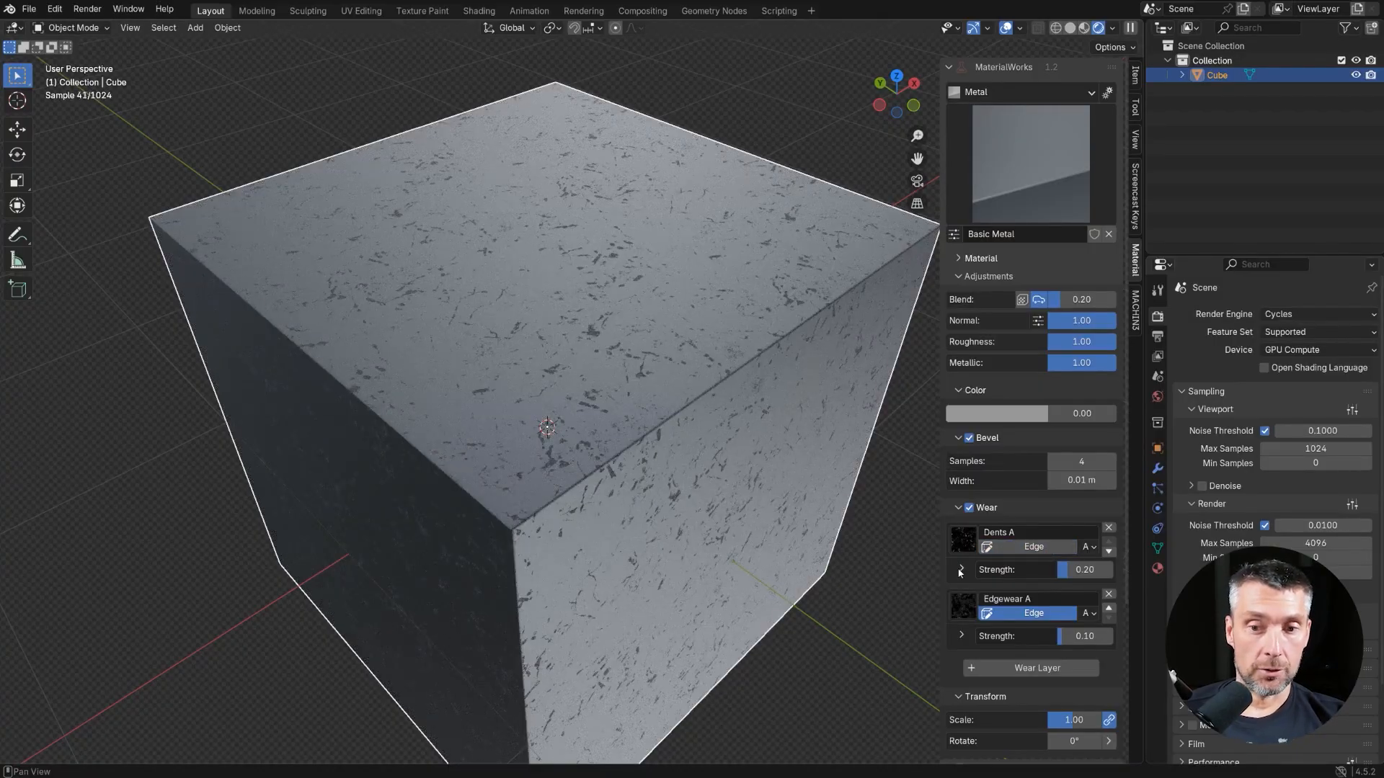
pyautogui.click(959, 569)
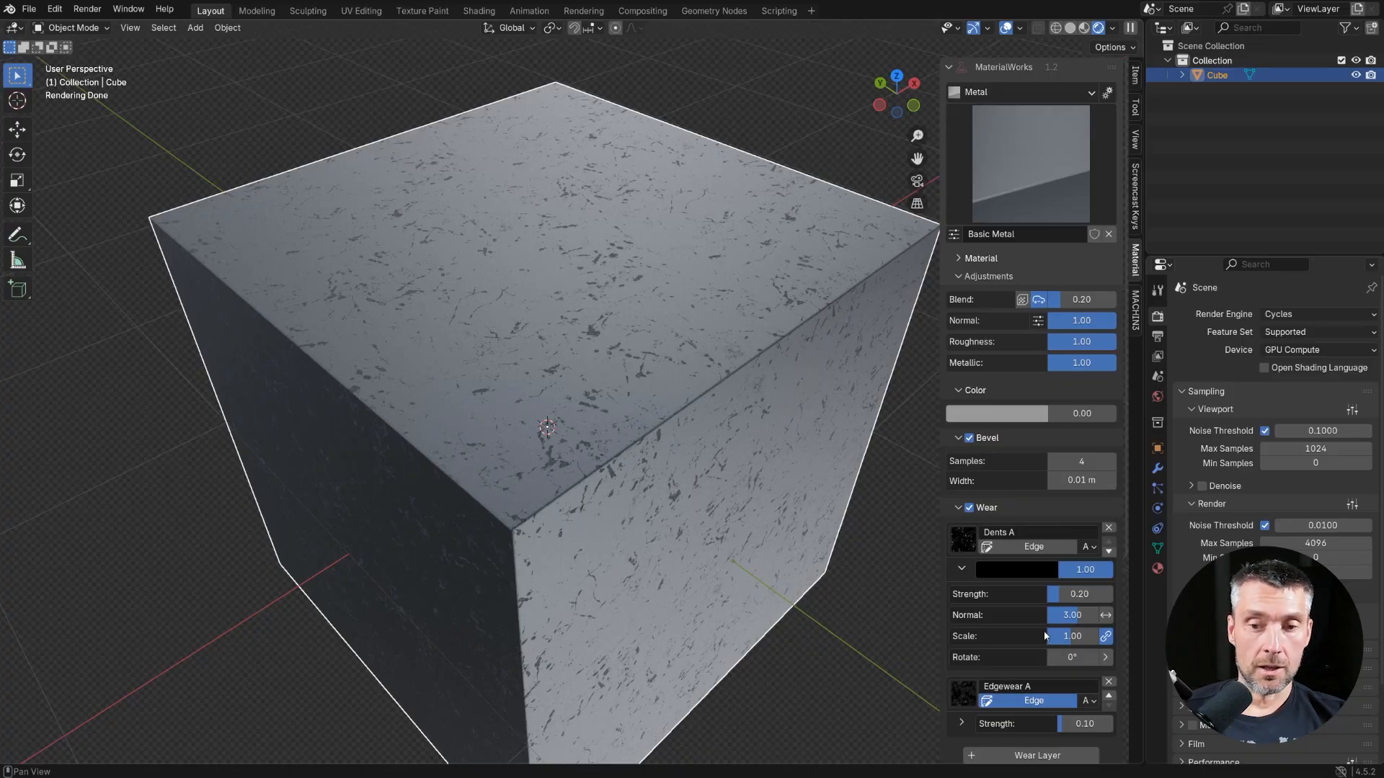
pyautogui.click(996, 414)
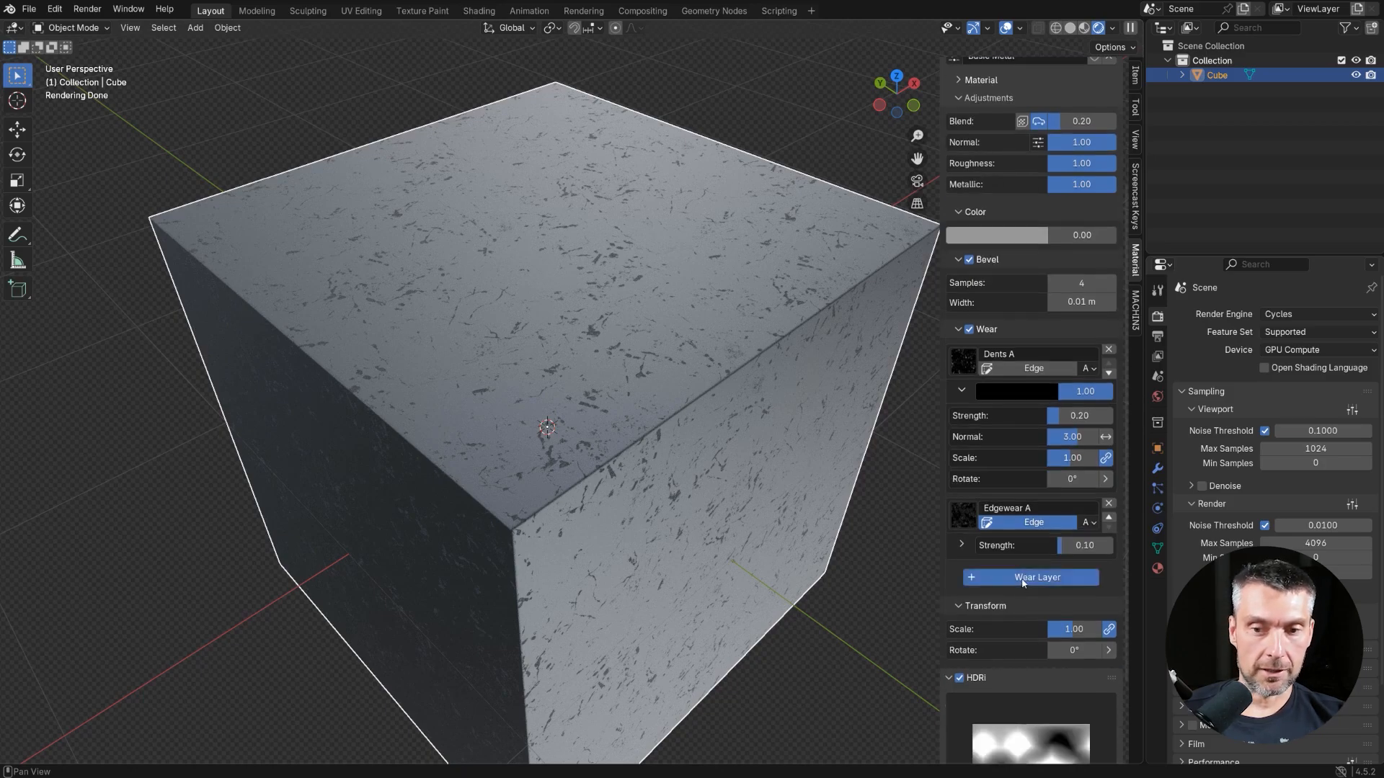
pyautogui.click(1030, 577)
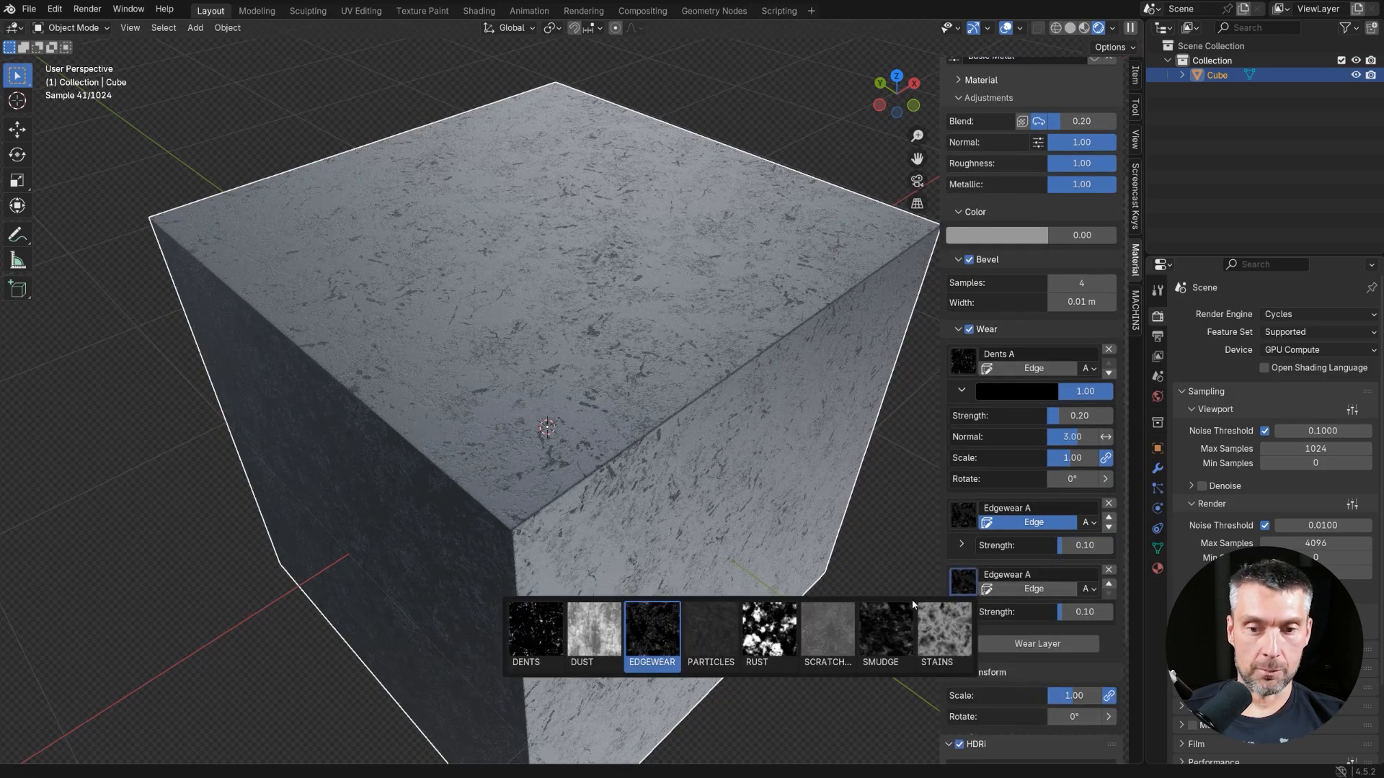
pyautogui.moveTo(767, 632)
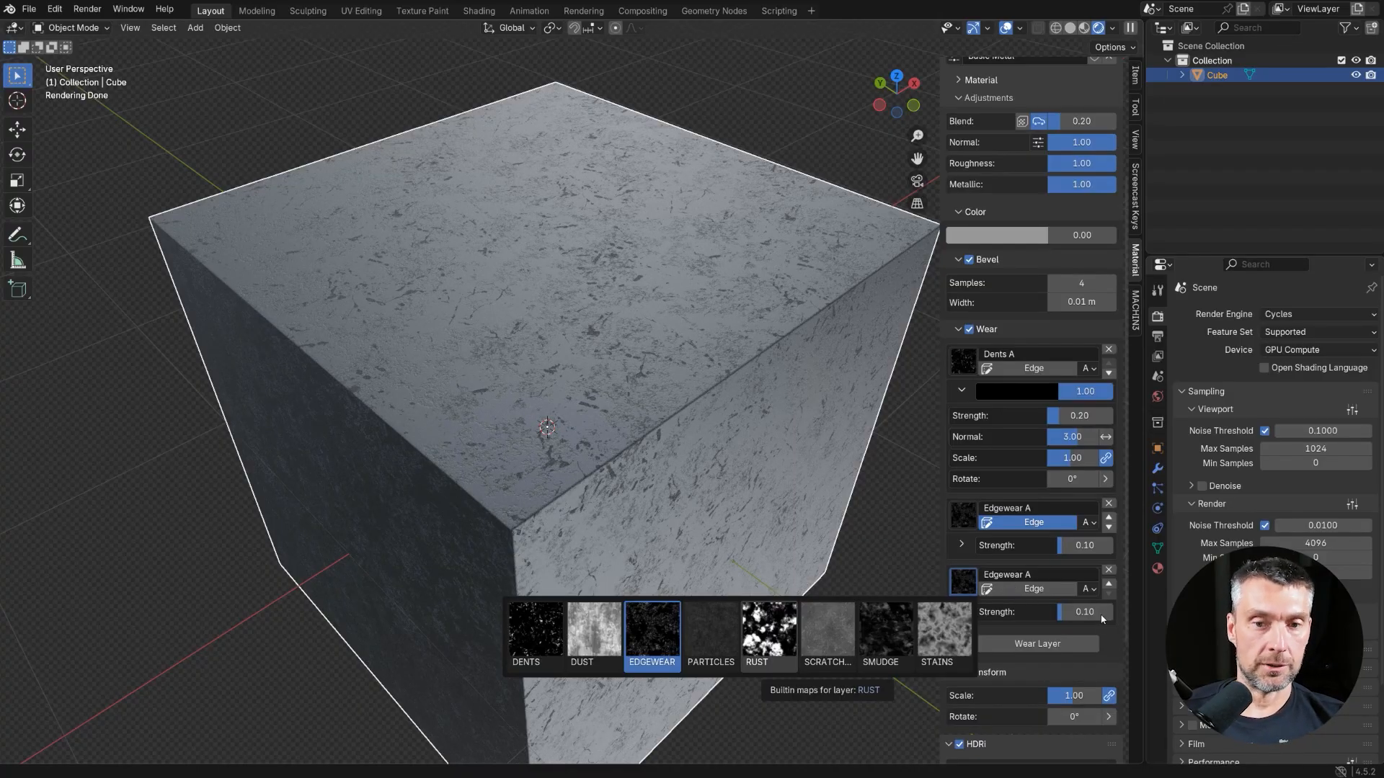
pyautogui.moveTo(484, 351)
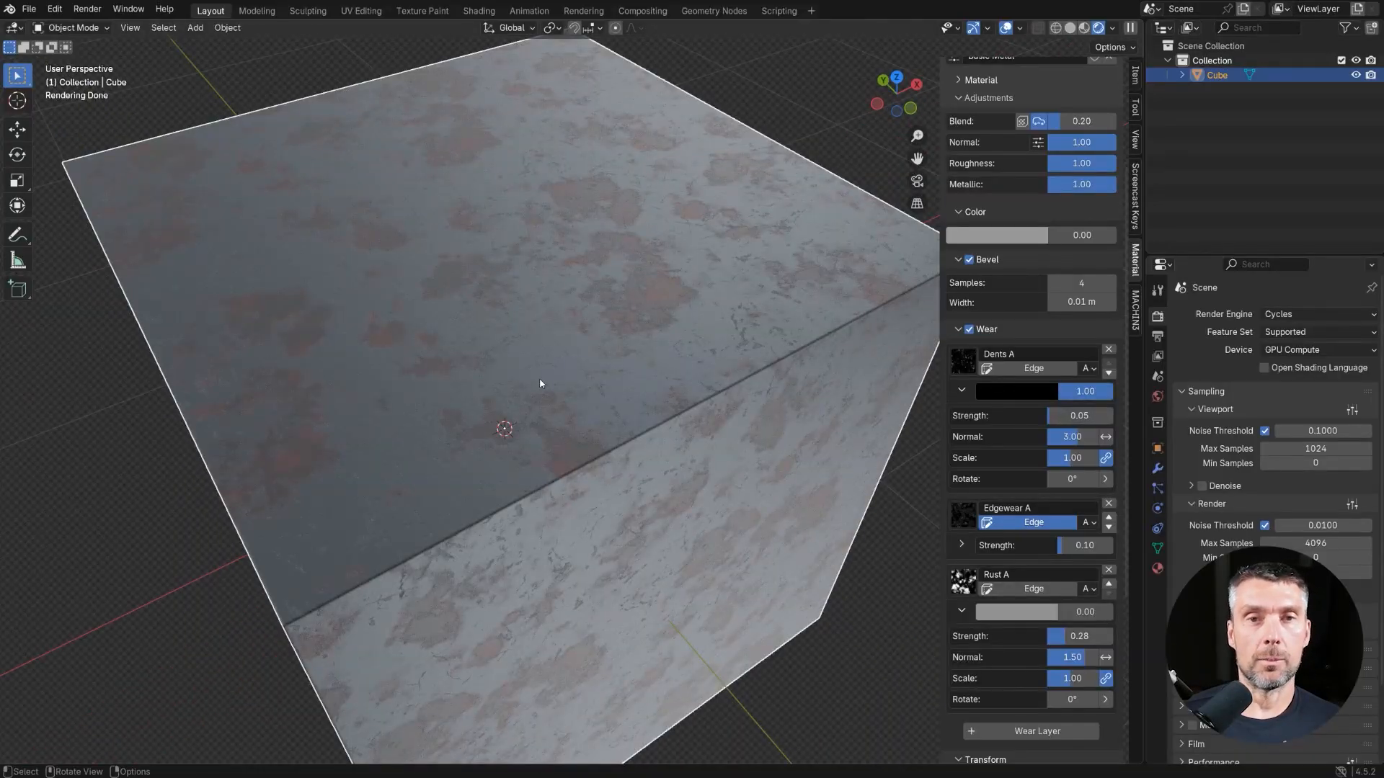
pyautogui.moveTo(486, 370)
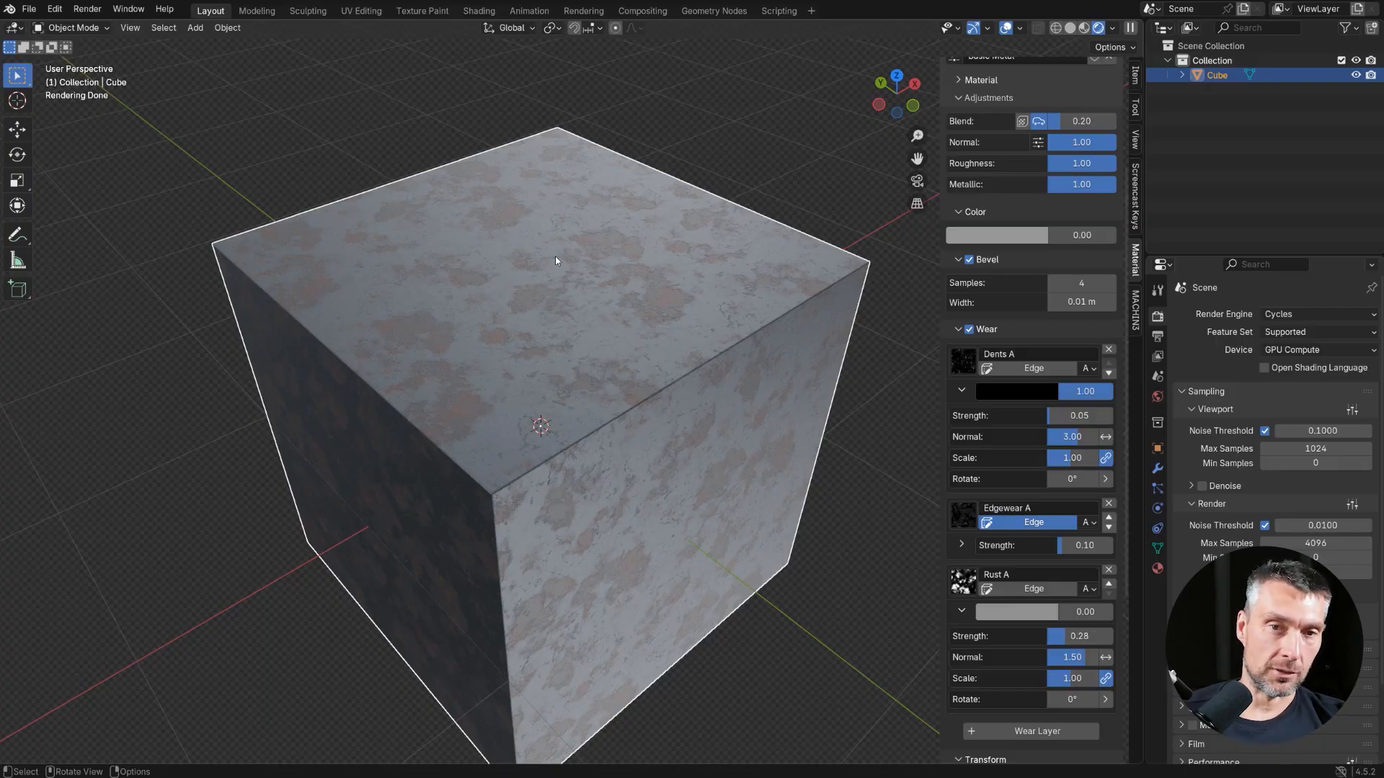
pyautogui.moveTo(522, 350)
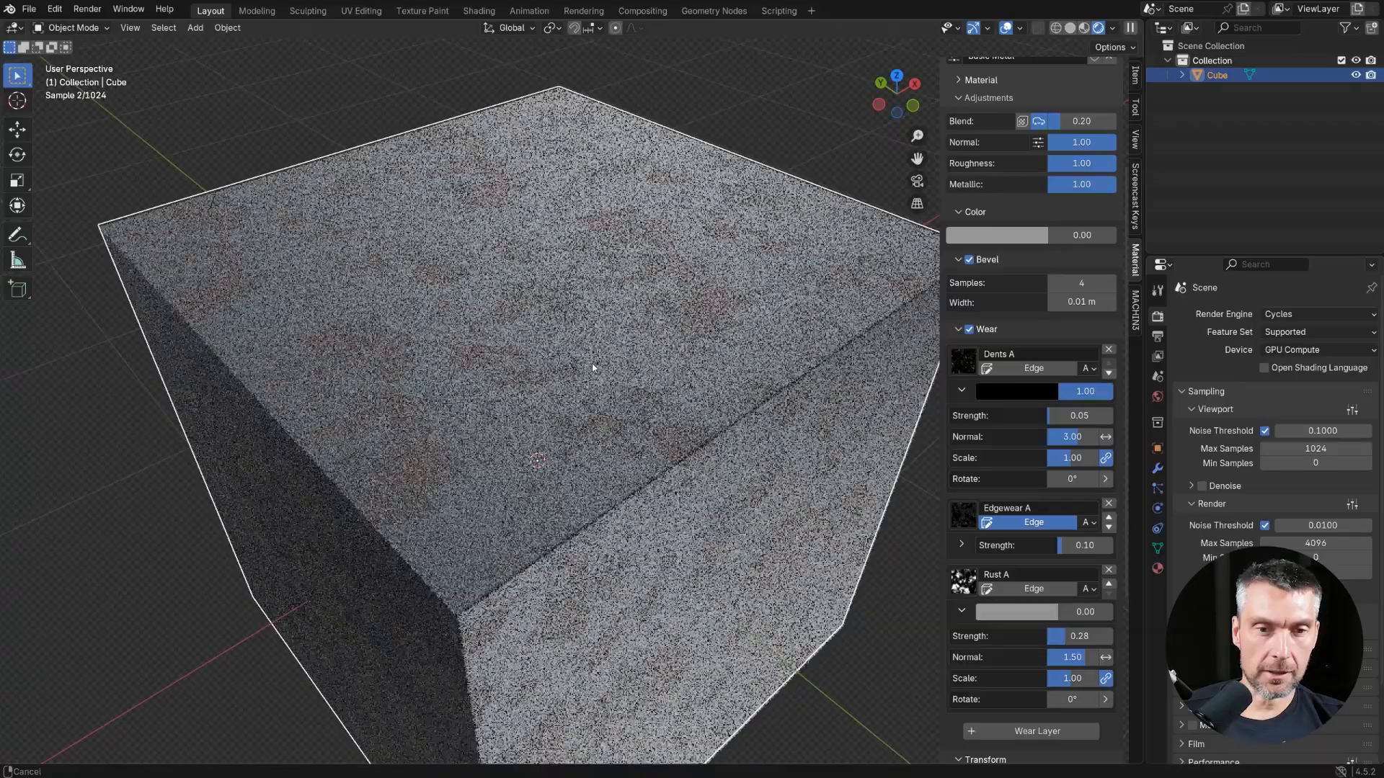
# Place a round hatch-detail decal from a Details set onto the cube's top face
pyautogui.press('d')
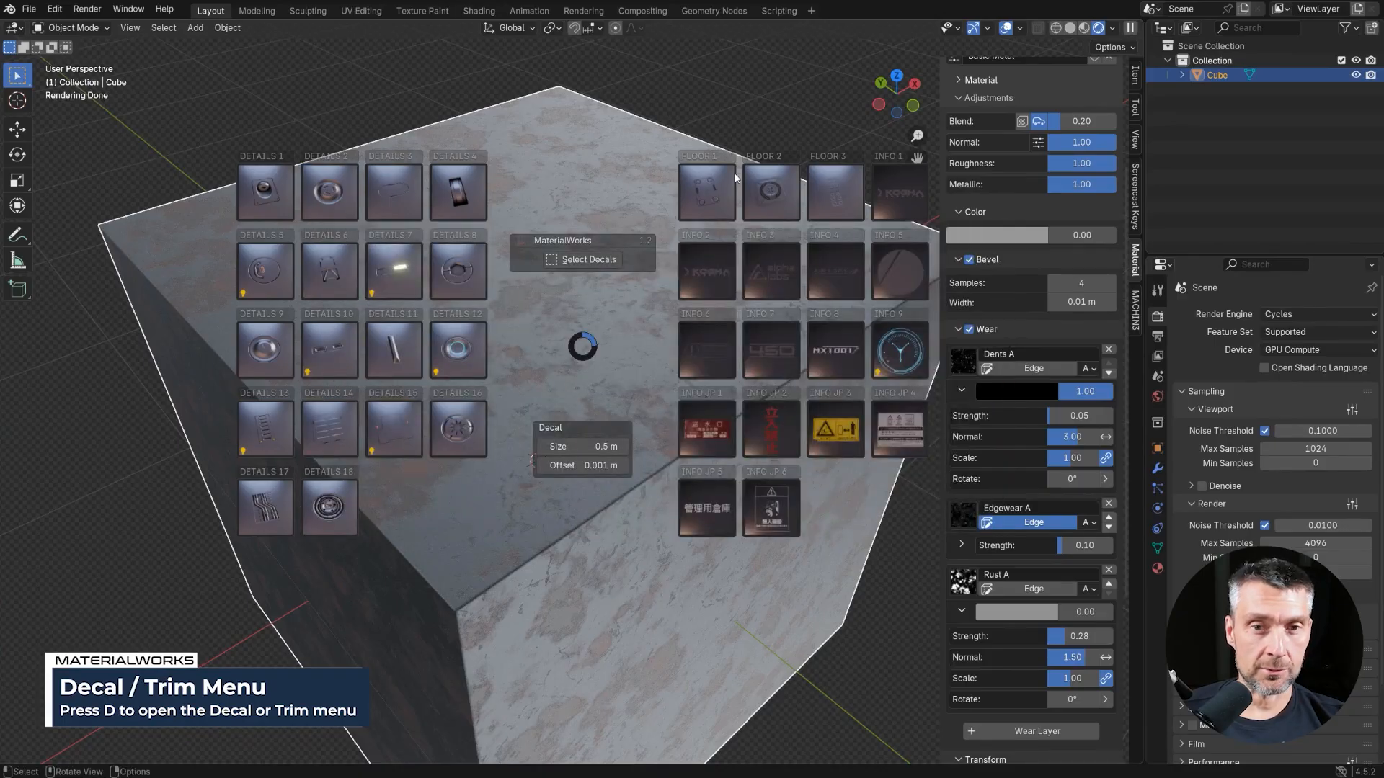
pyautogui.click(770, 269)
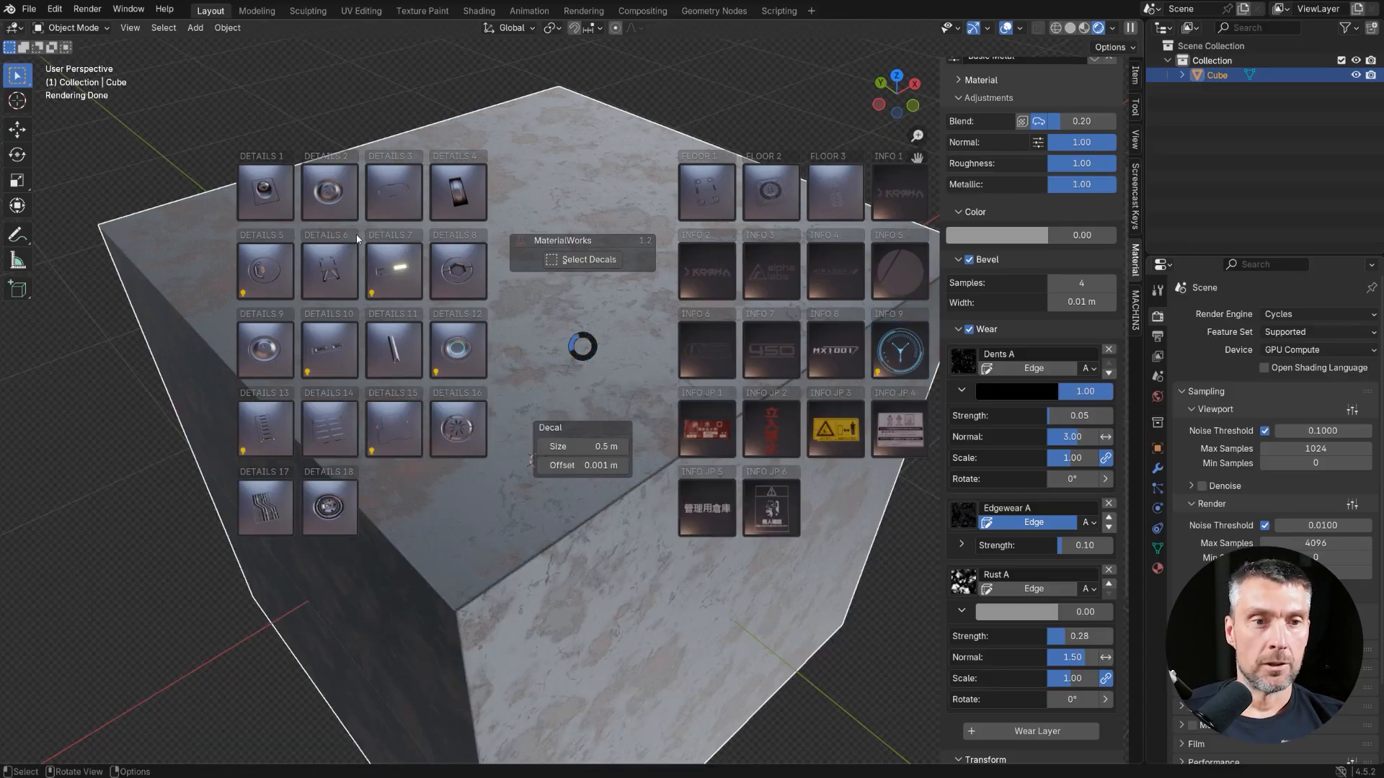
pyautogui.moveTo(349, 377)
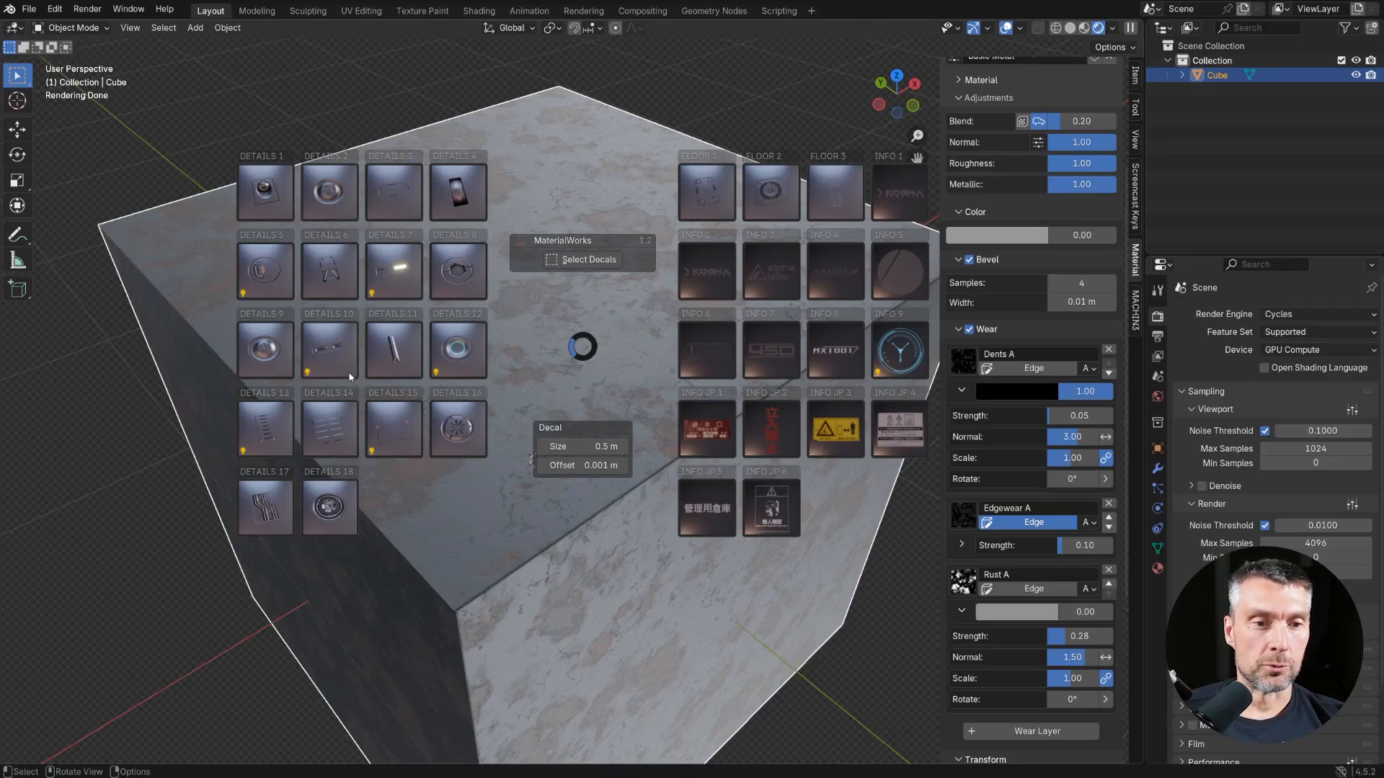
pyautogui.click(457, 270)
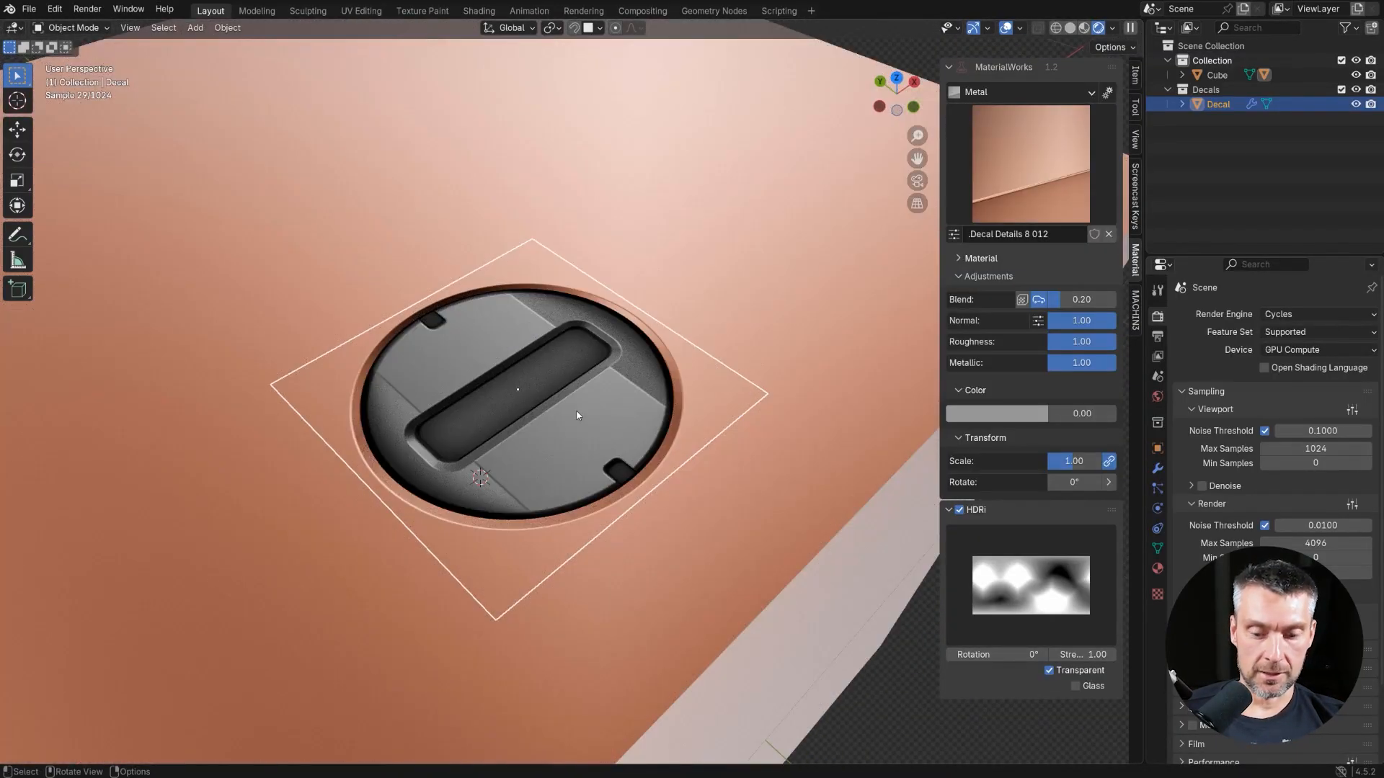
pyautogui.moveTo(591, 293)
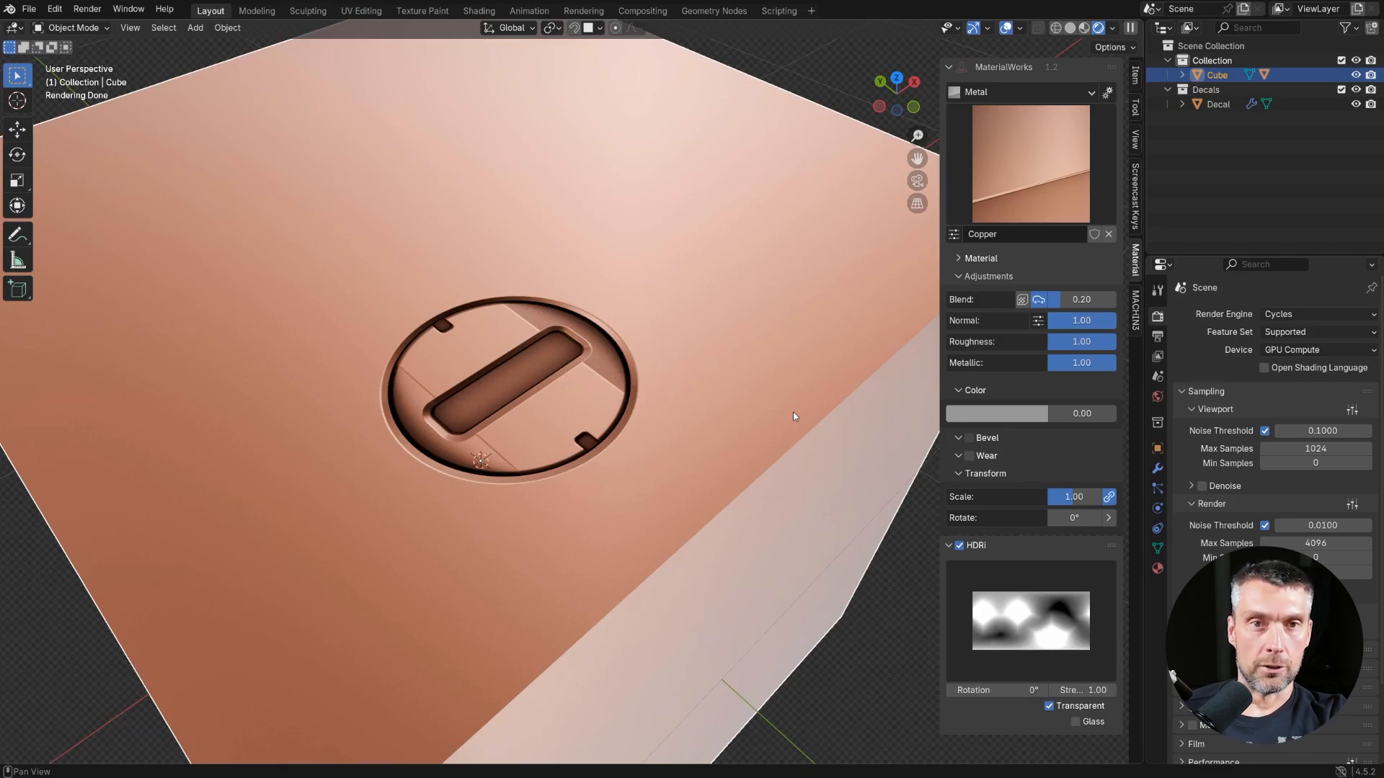
# Enable Wear on the Copper cube, then swap it to a dark titanium metal under the decal
pyautogui.click(985, 456)
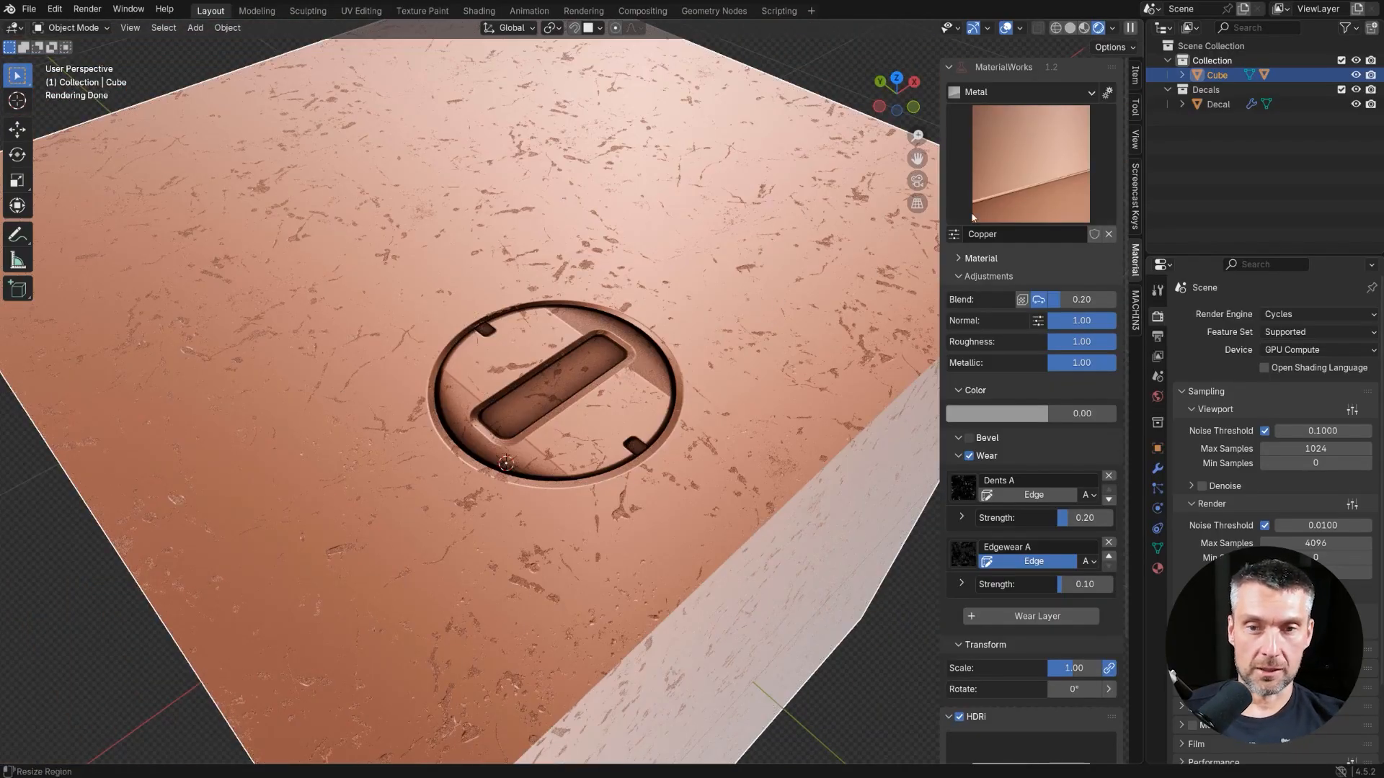
pyautogui.click(1216, 103)
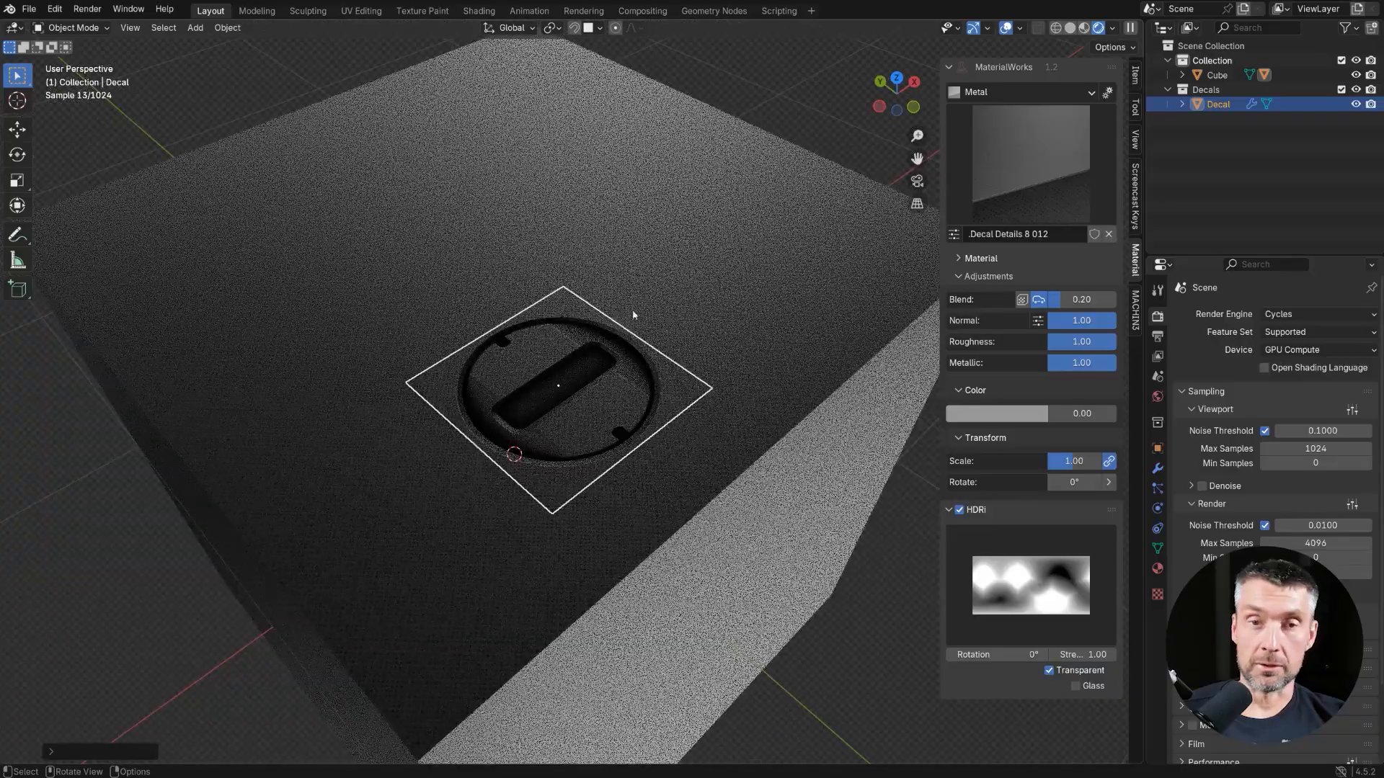
# Place a glowing rectangular detail decal on the cube's top and scroll-adjust its rotation and height
pyautogui.press('x')
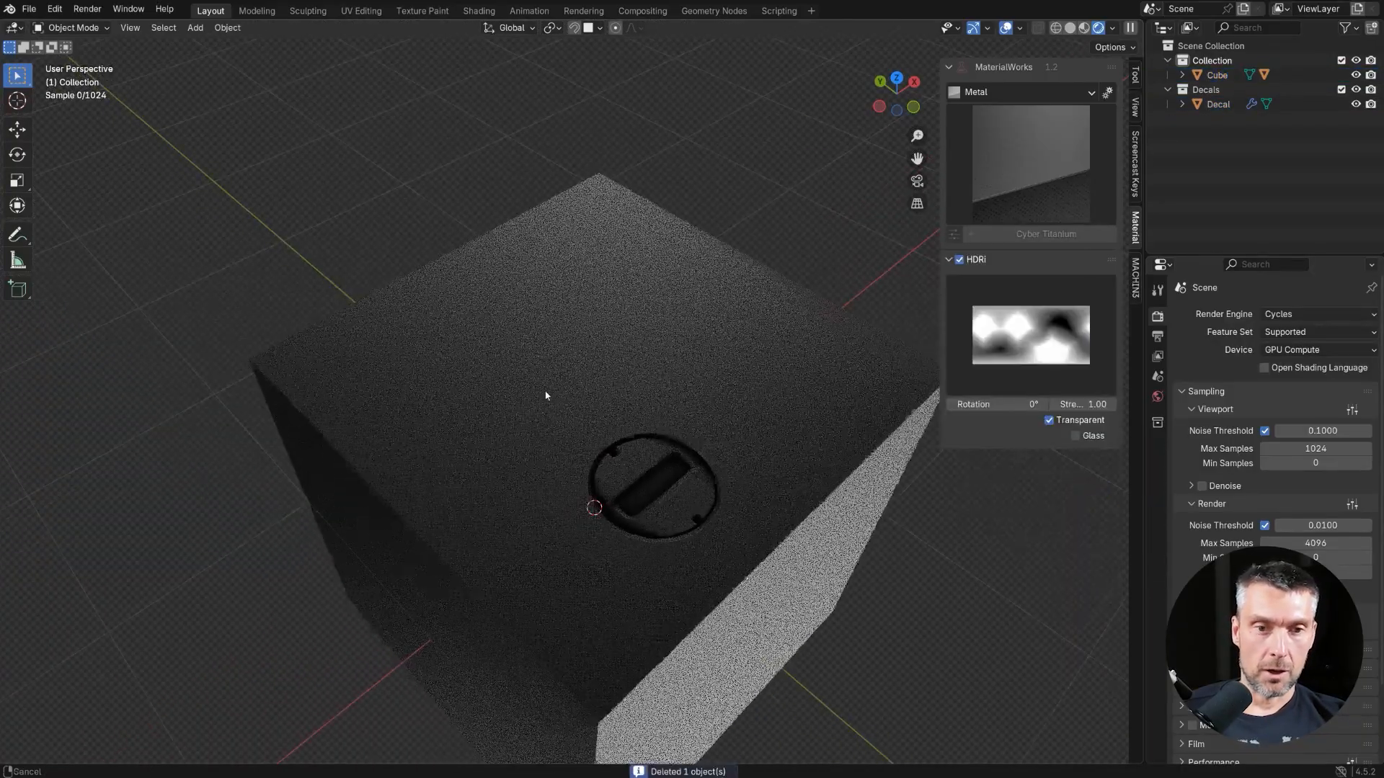
pyautogui.click(544, 293)
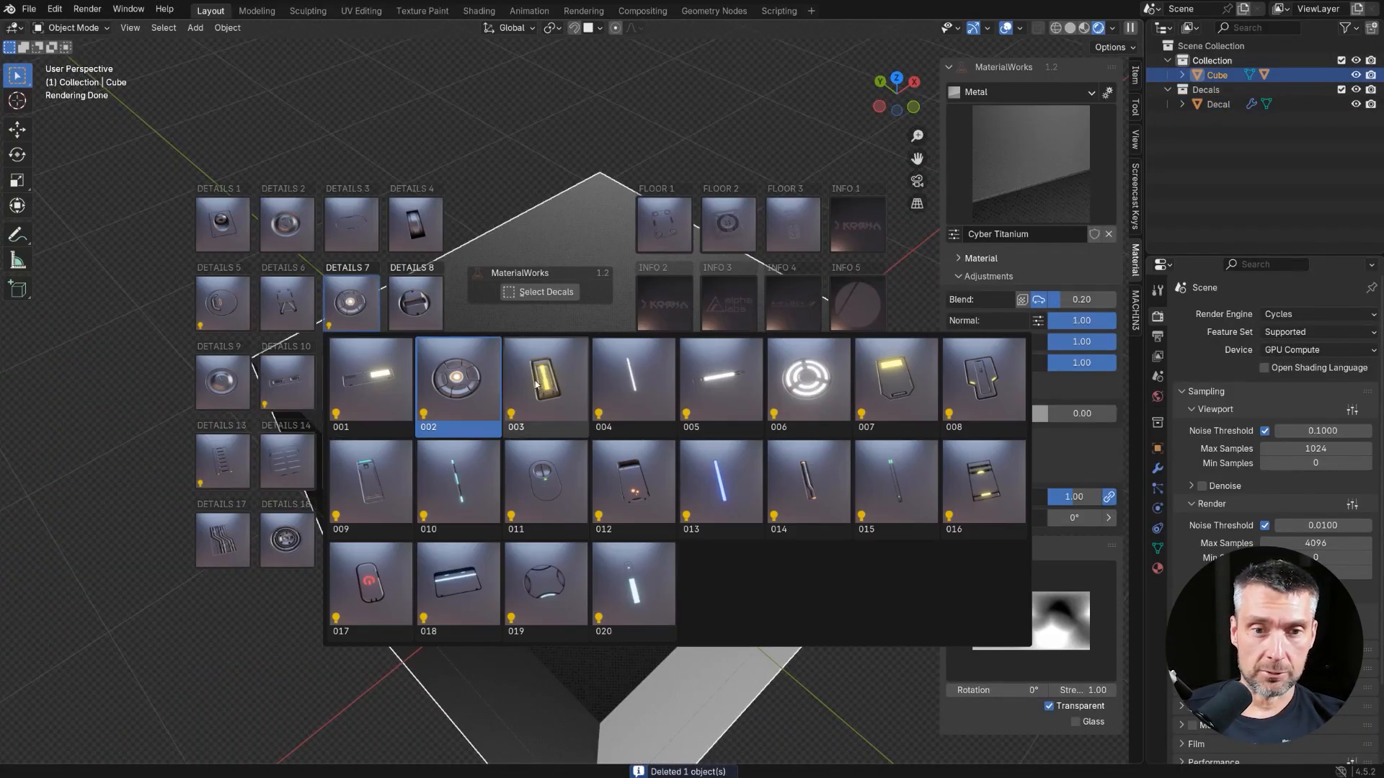
pyautogui.click(544, 384)
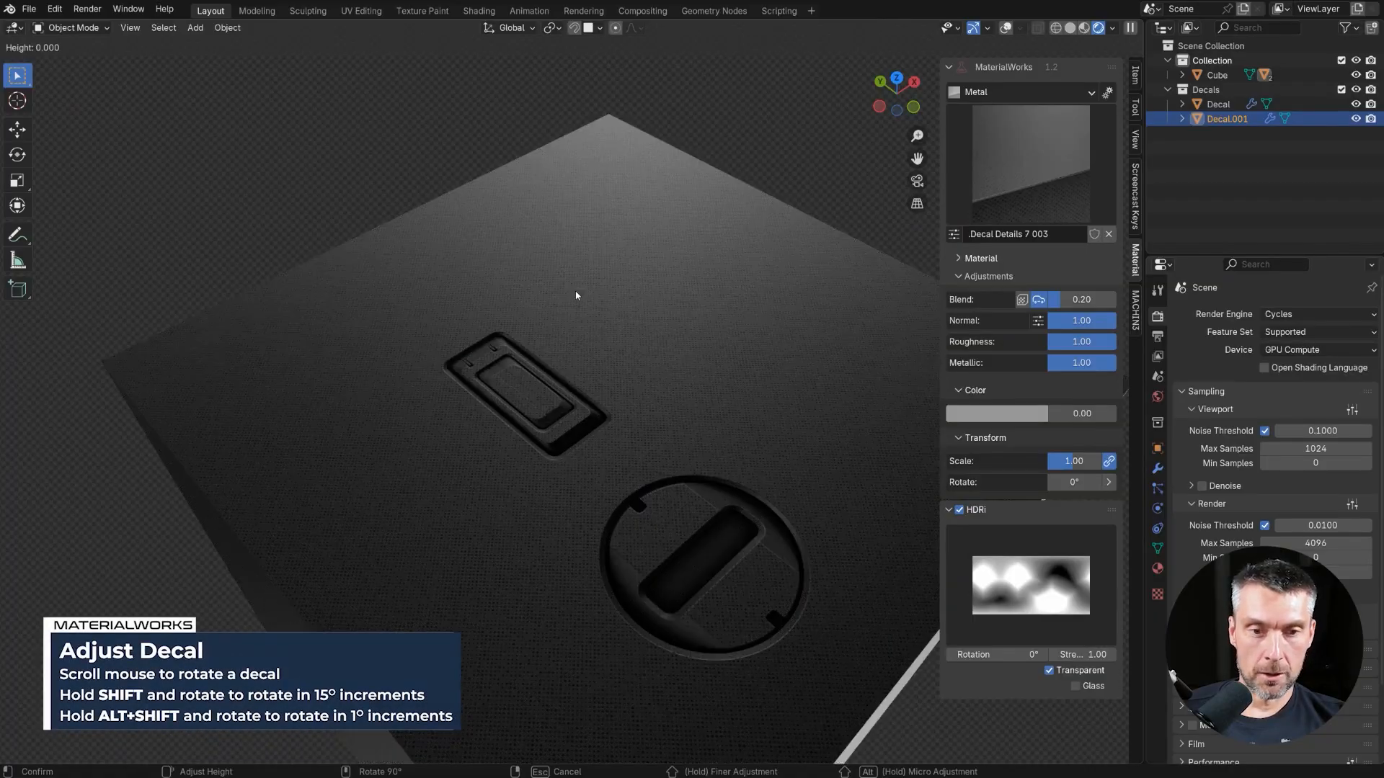
pyautogui.scroll(3)
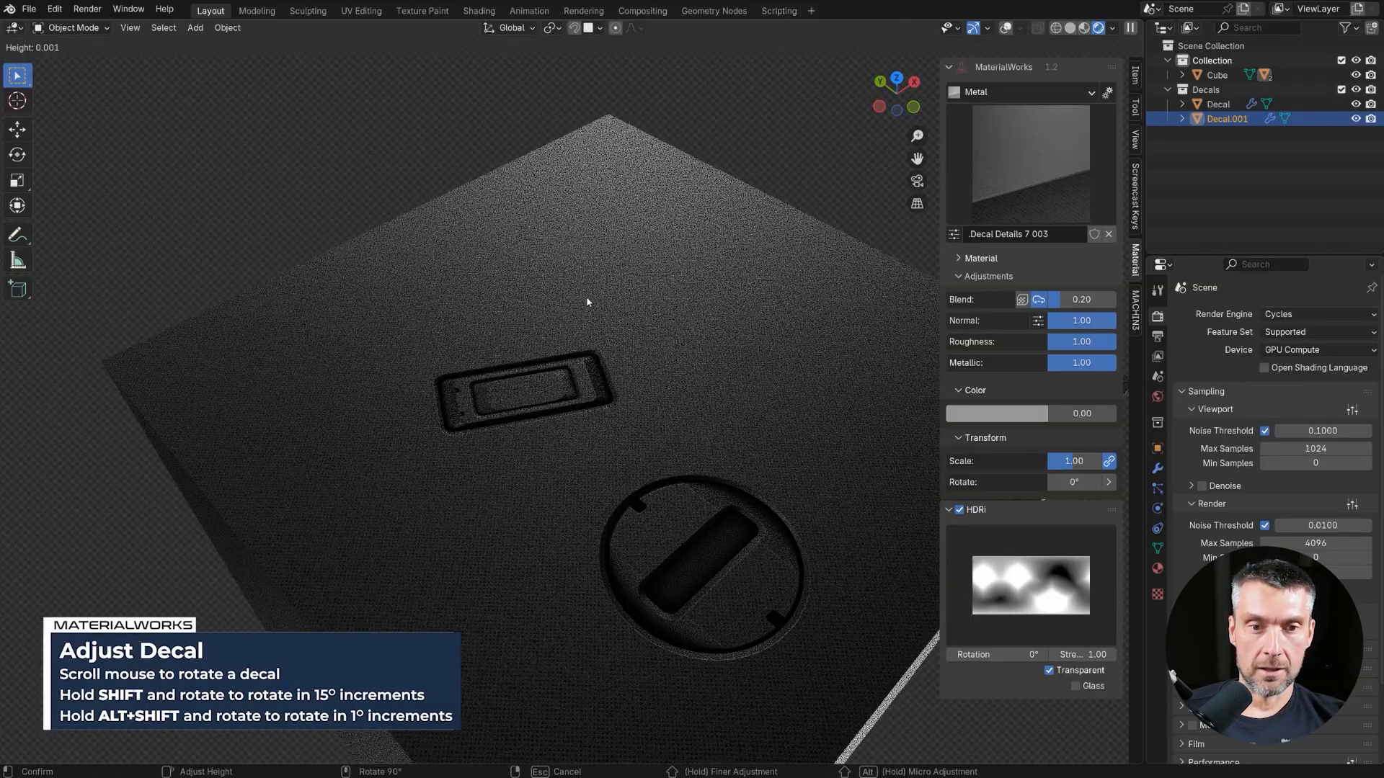
pyautogui.scroll(-3)
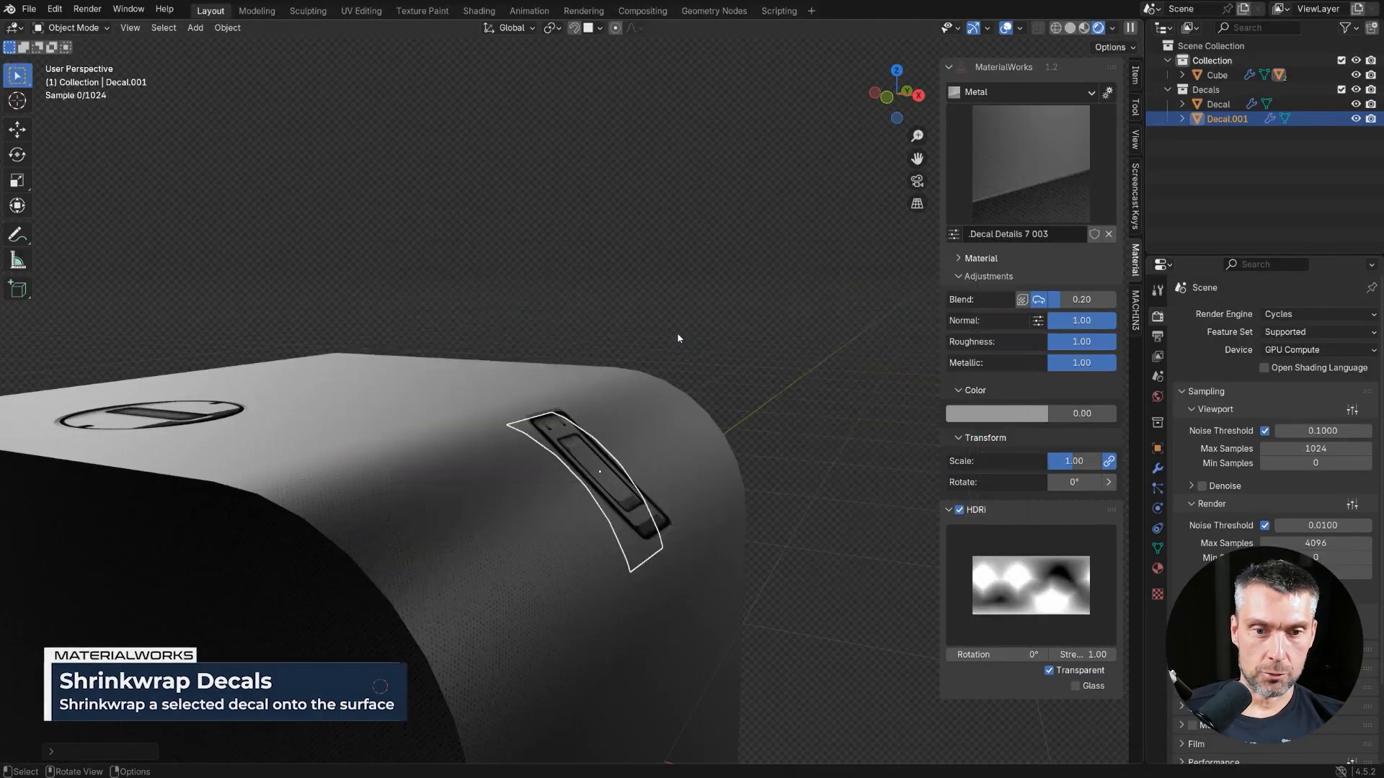
# Shrinkwrap the rectangular decal onto the cube's curved bevel with MaterialWorks
pyautogui.click(1158, 470)
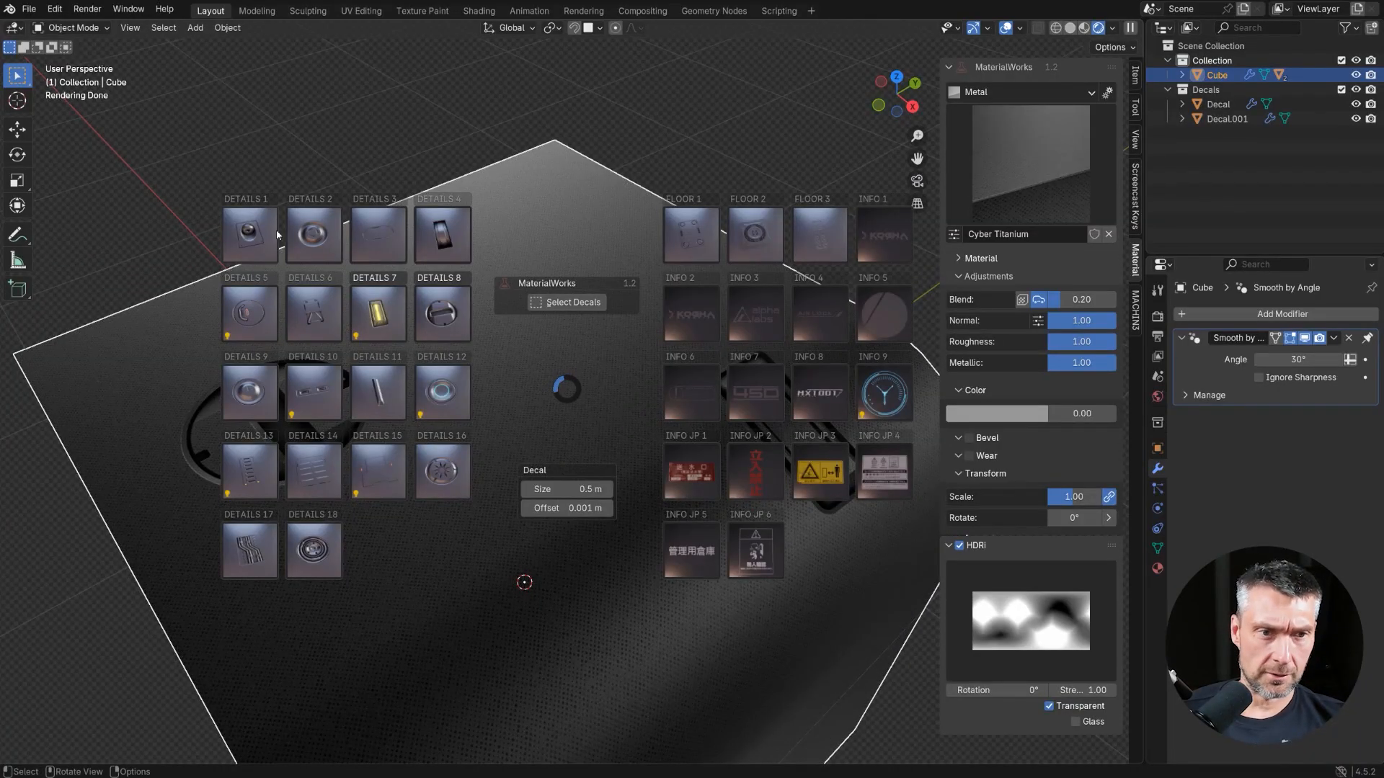
pyautogui.moveTo(322, 245)
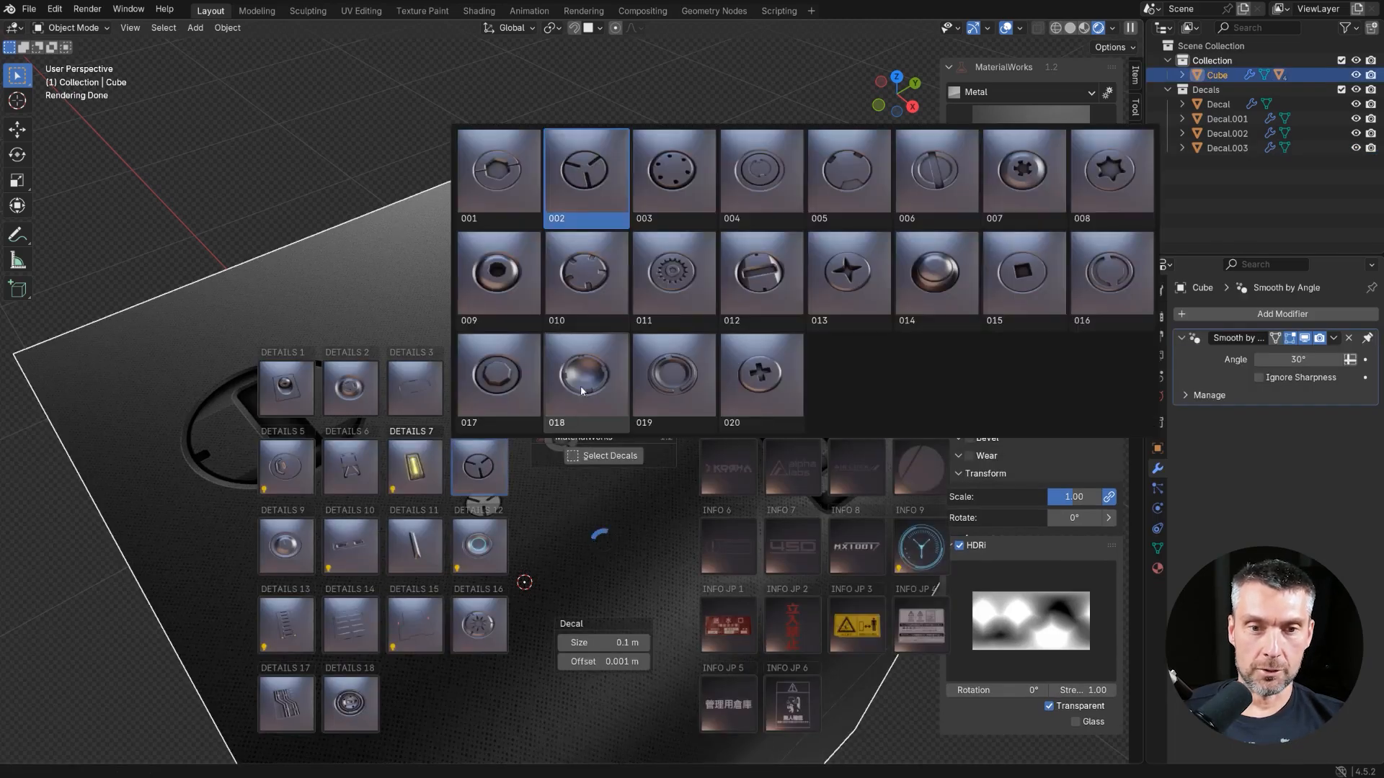
# Pick a round screw-head decal from the DETAILS 16 set for the cube's top face
pyautogui.click(584, 371)
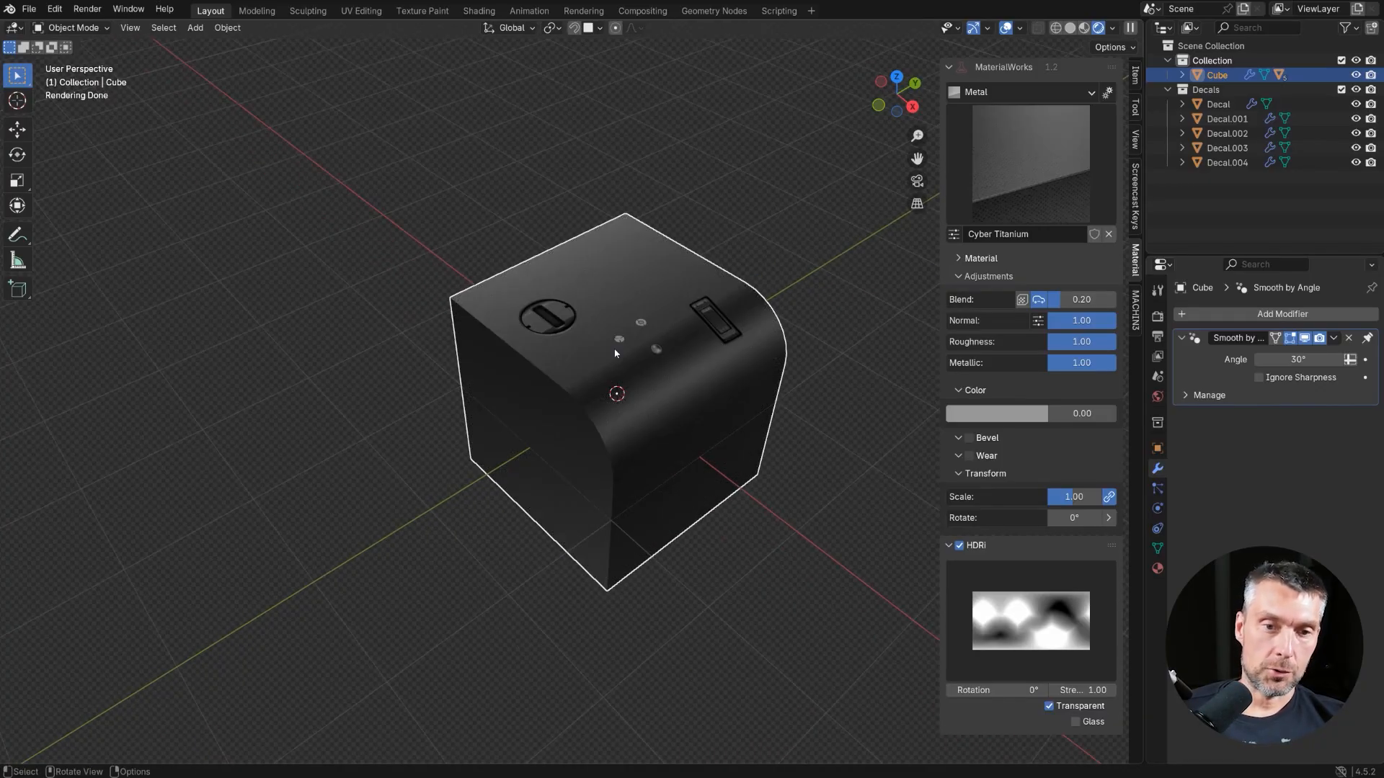
pyautogui.moveTo(375, 492)
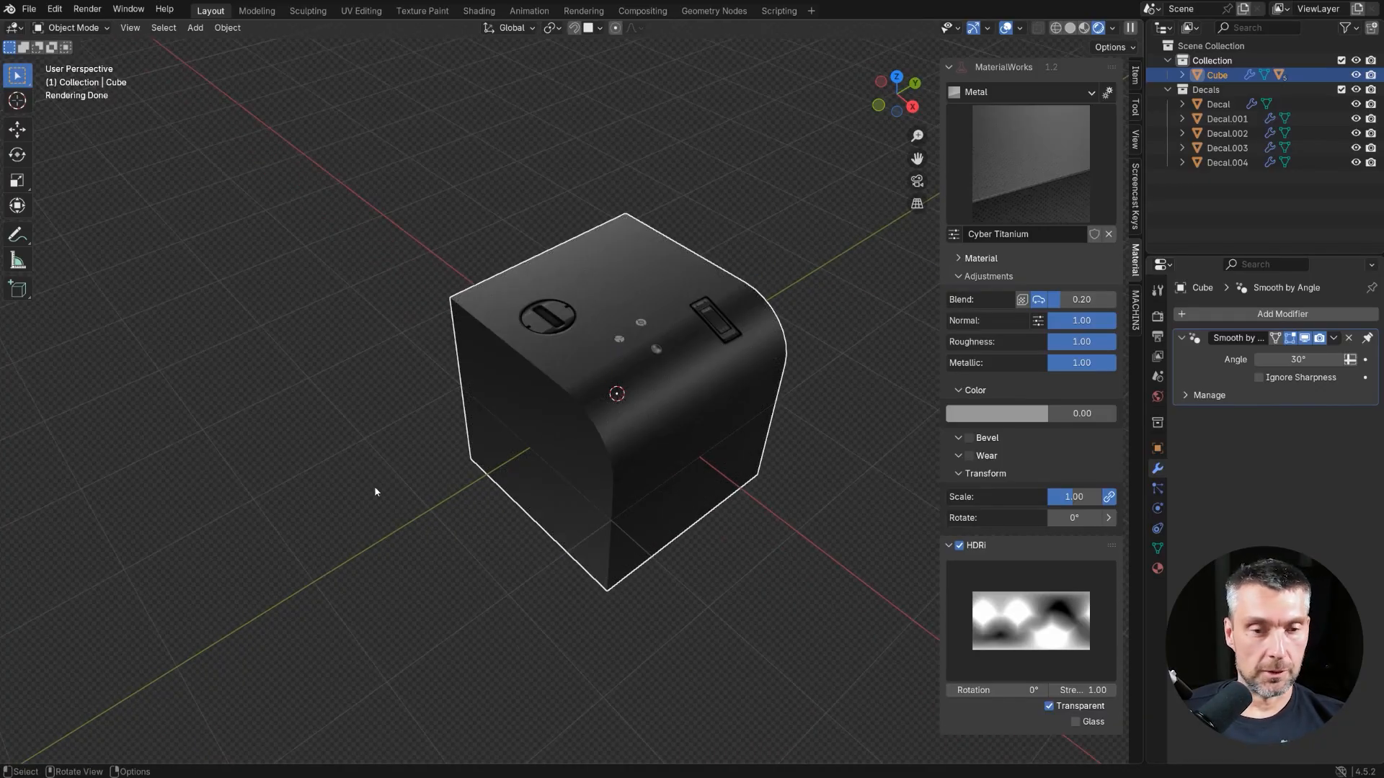
# Delete the cube with its decals and add a bevelled Basic Metal cylinder in its place
pyautogui.press('x')
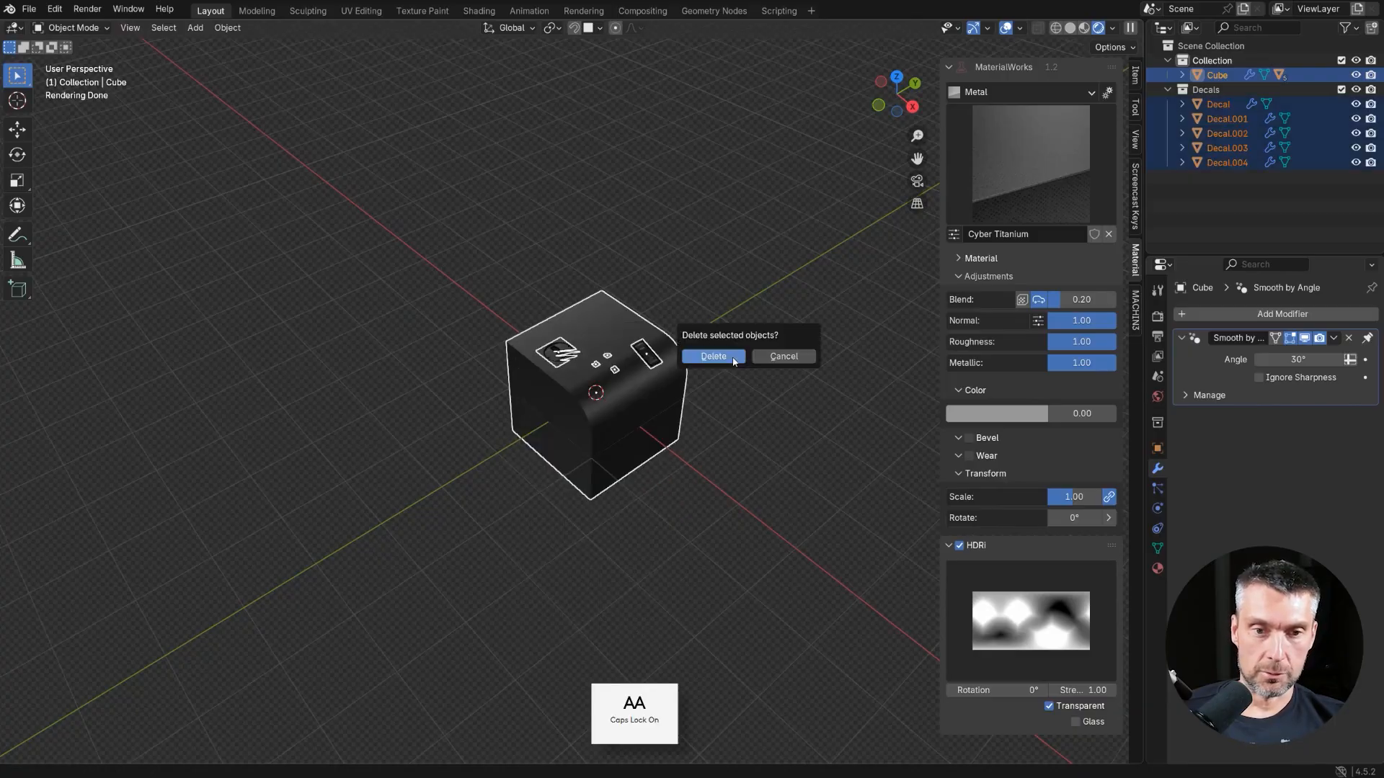
pyautogui.click(712, 356)
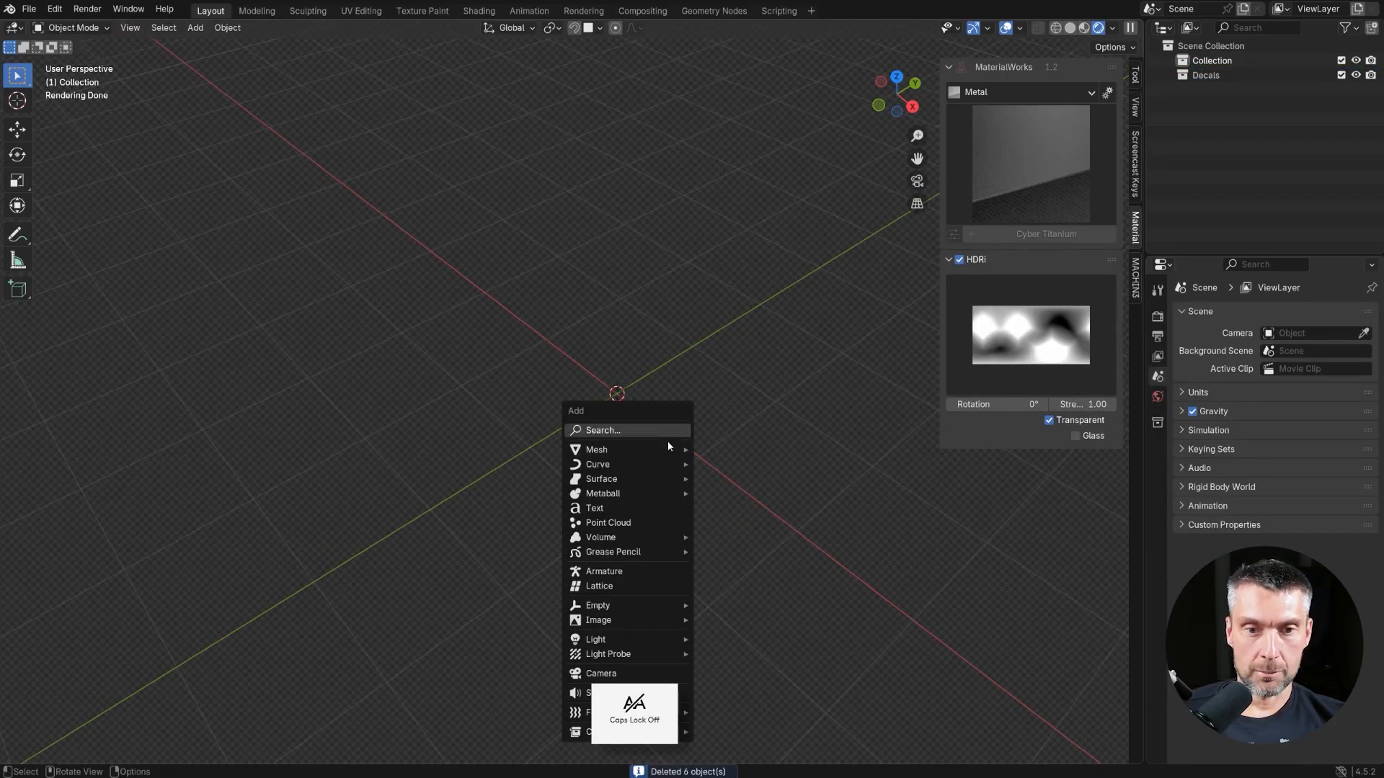
pyautogui.click(595, 450)
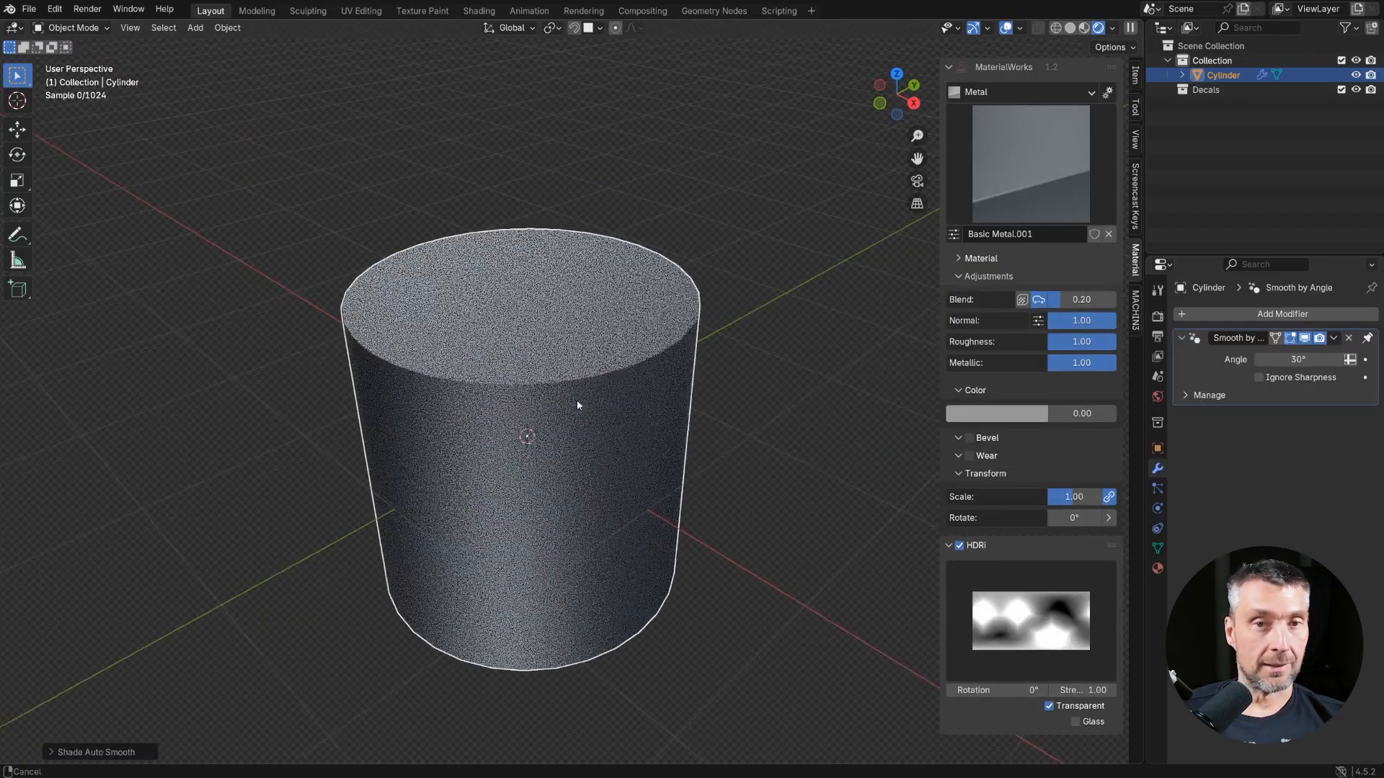
pyautogui.click(969, 438)
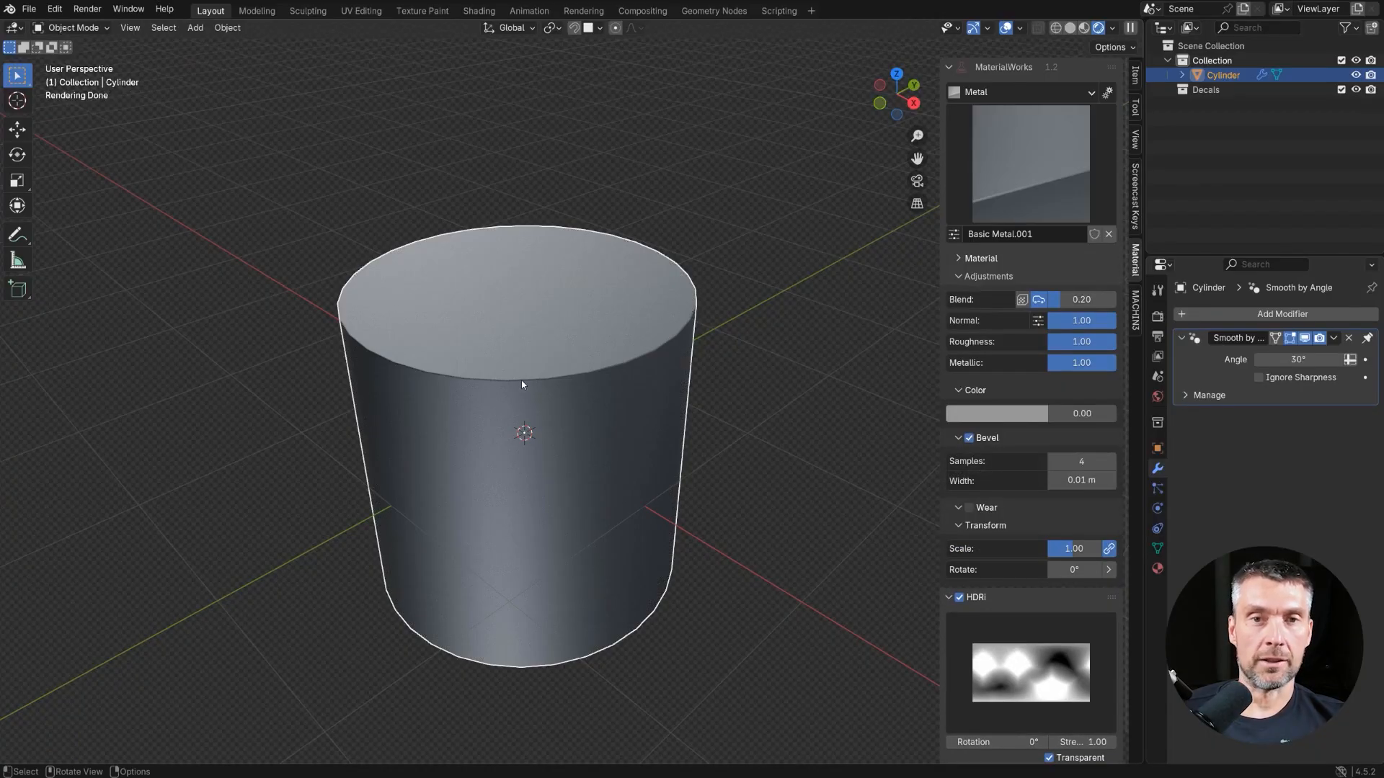
pyautogui.moveTo(568, 457)
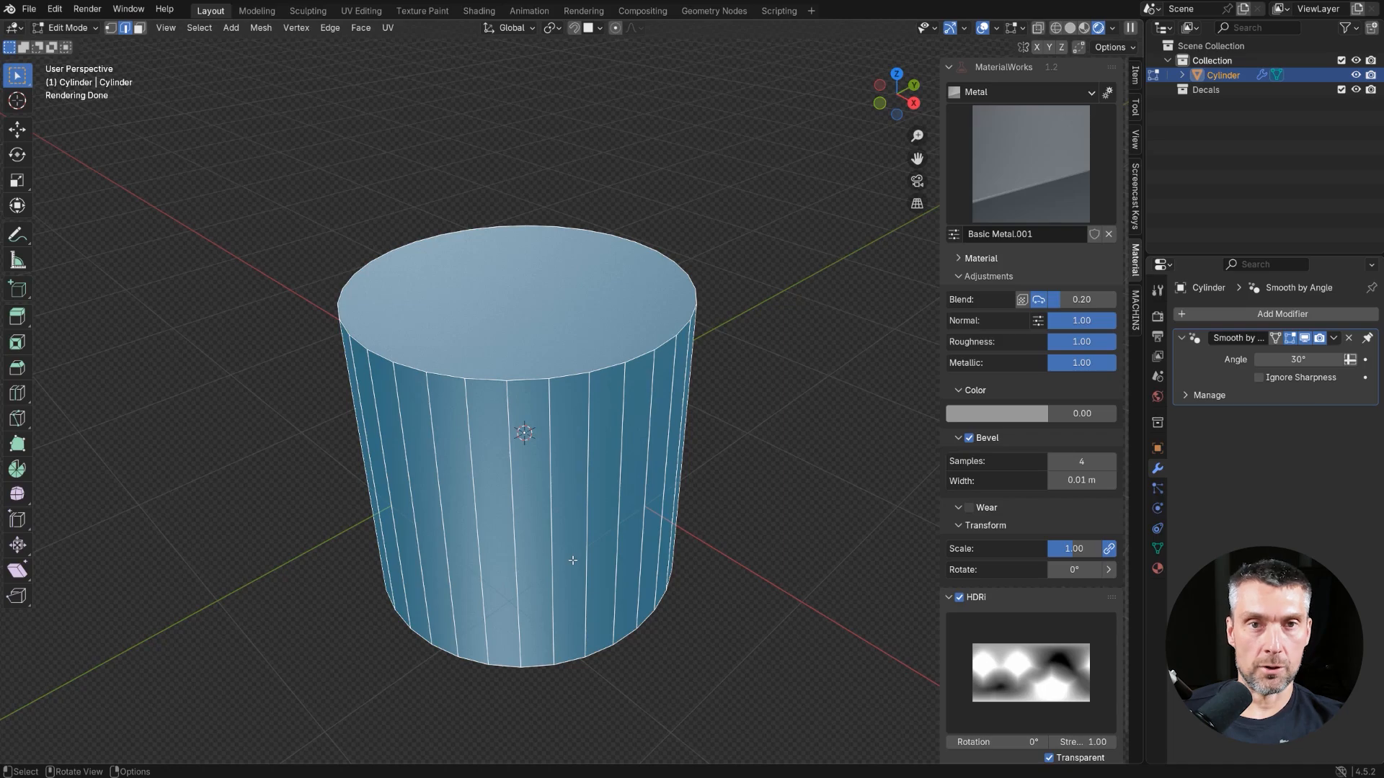
pyautogui.press('G G')
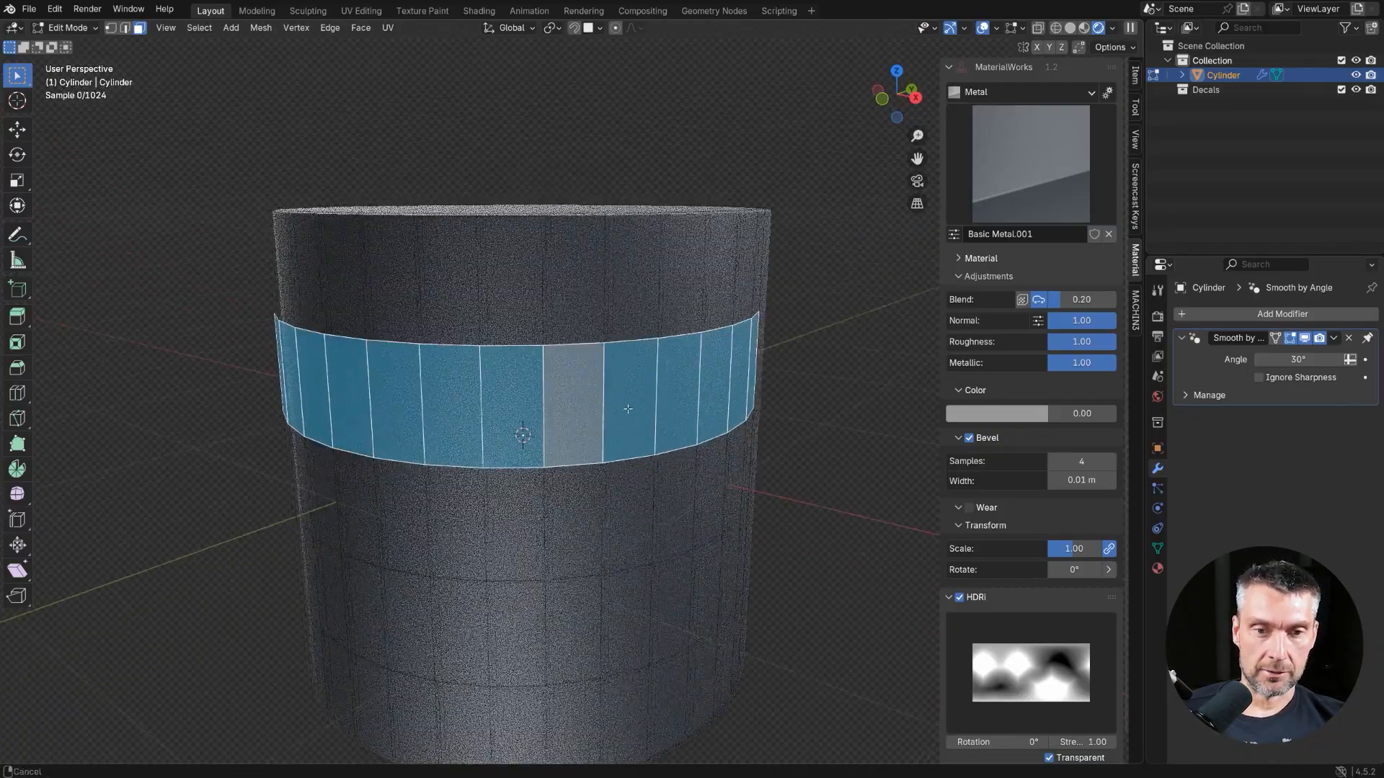
# Apply trim 006 from set T 11 to the cylinder's selected face band via the D picker
pyautogui.press('d')
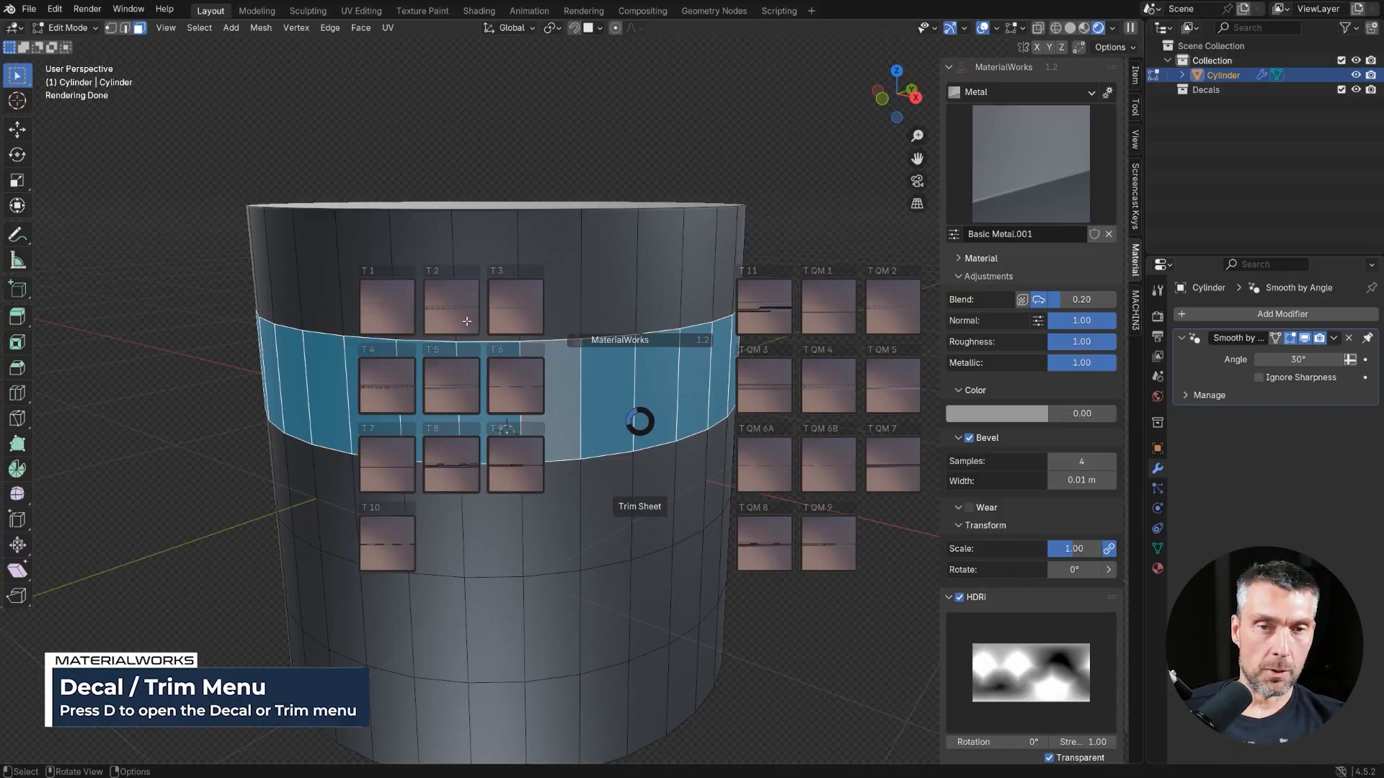
pyautogui.moveTo(424, 329)
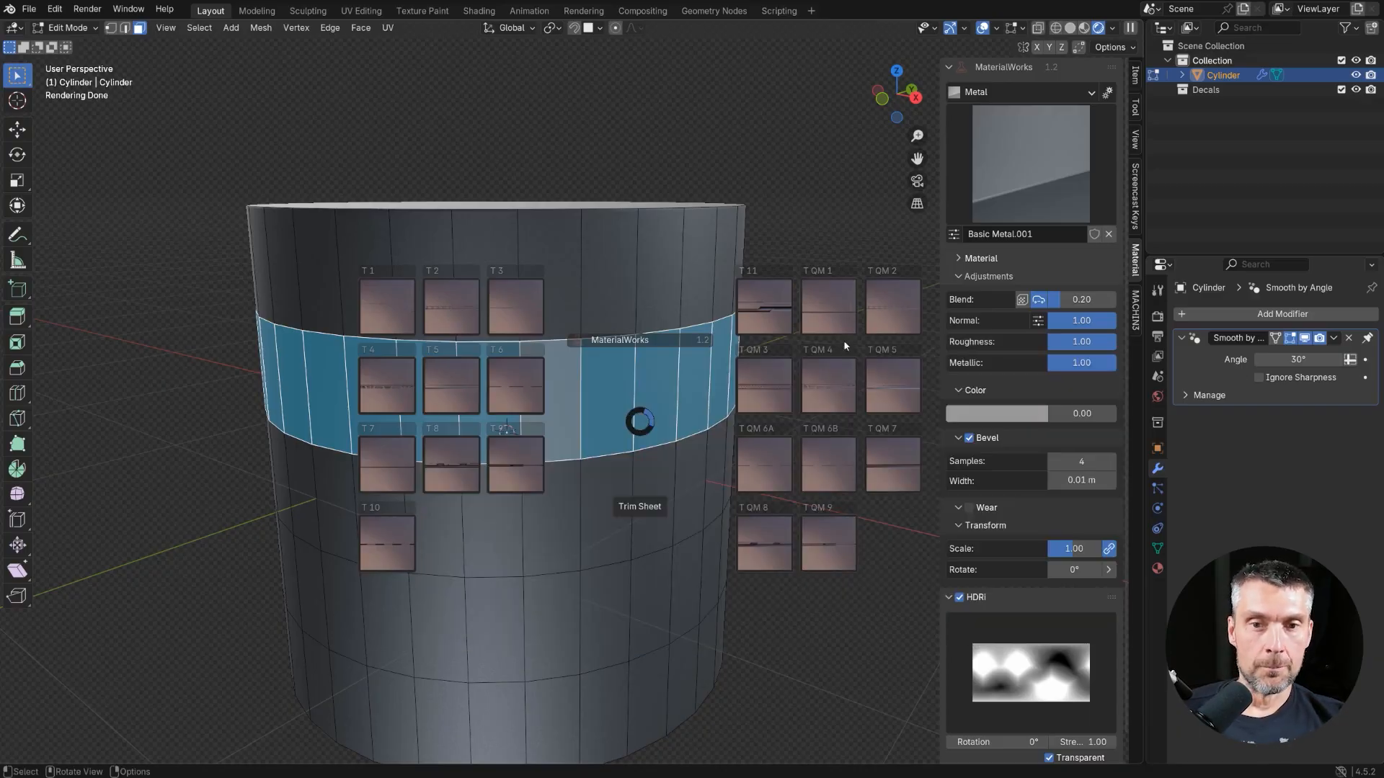
pyautogui.moveTo(761, 297)
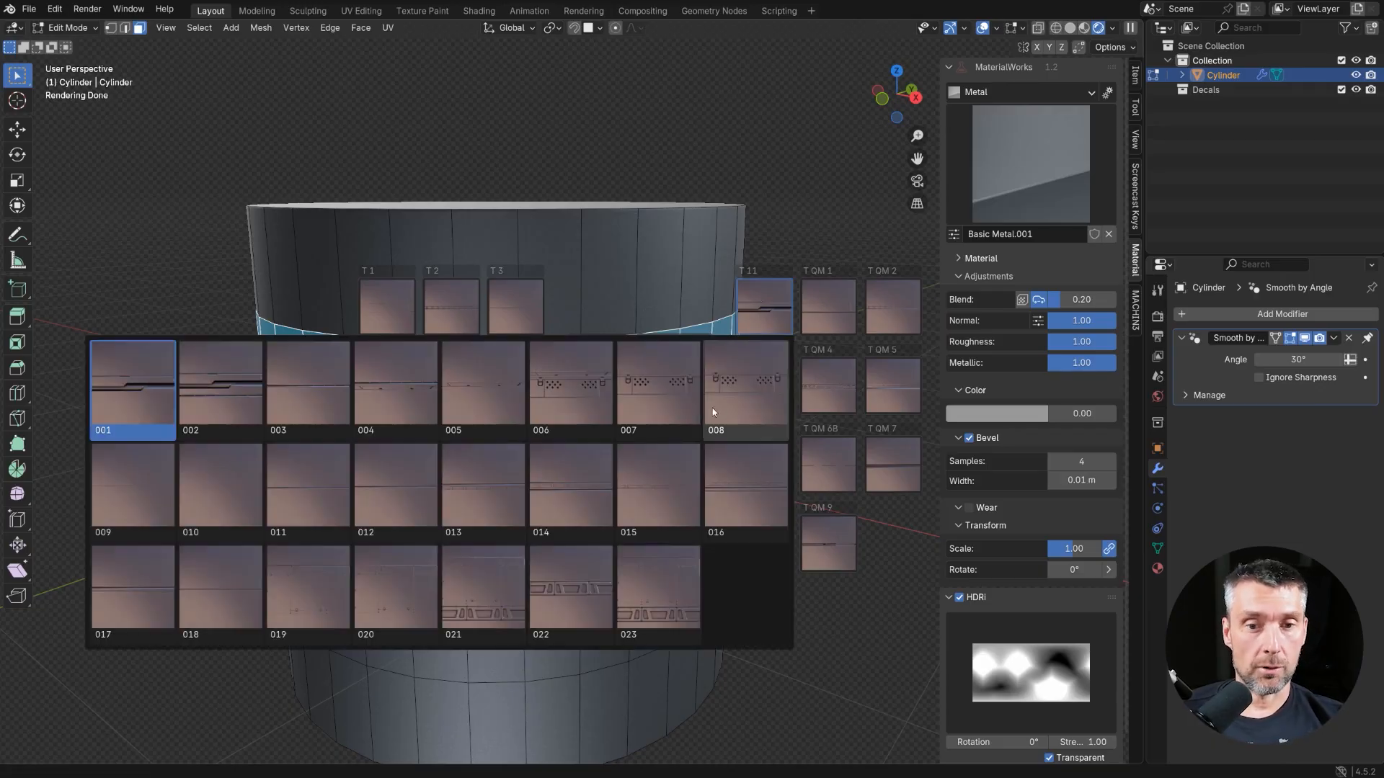
pyautogui.moveTo(561, 398)
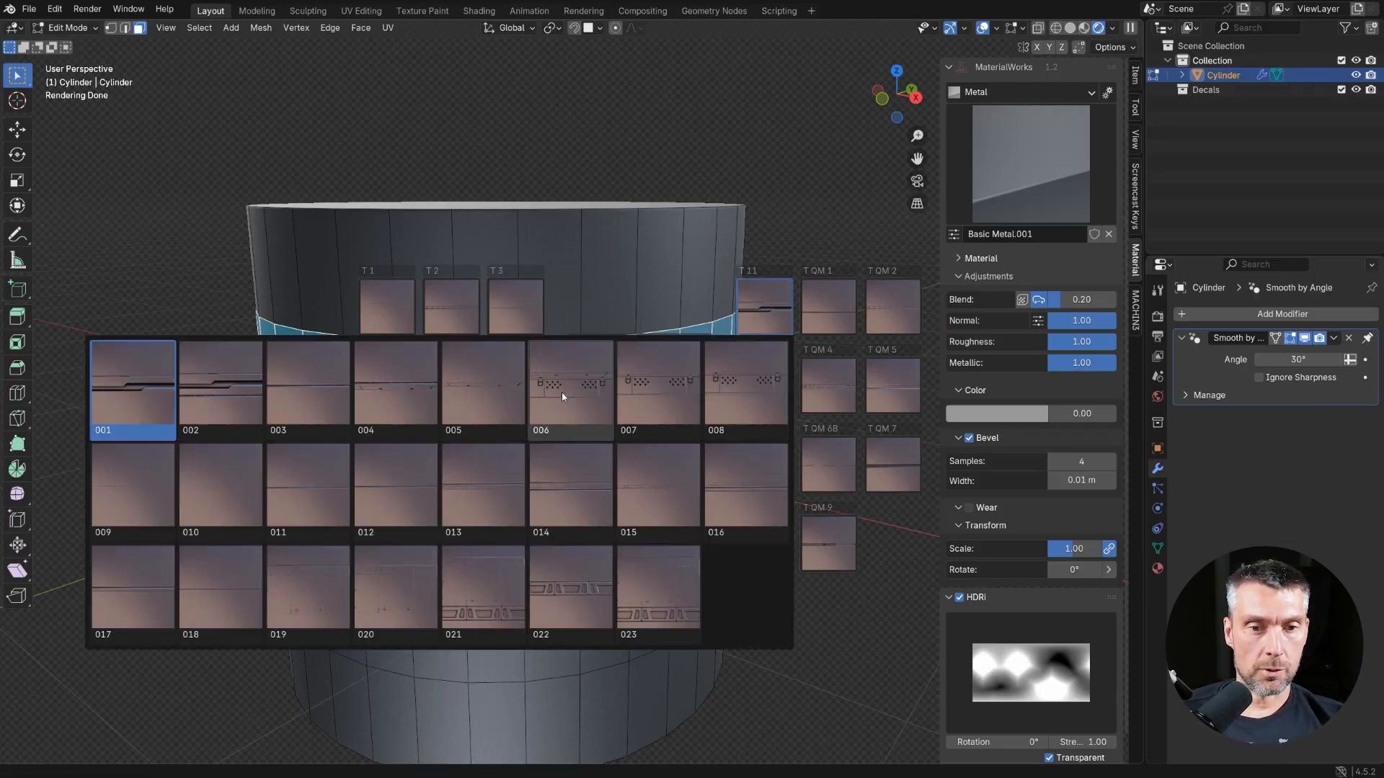
pyautogui.click(570, 388)
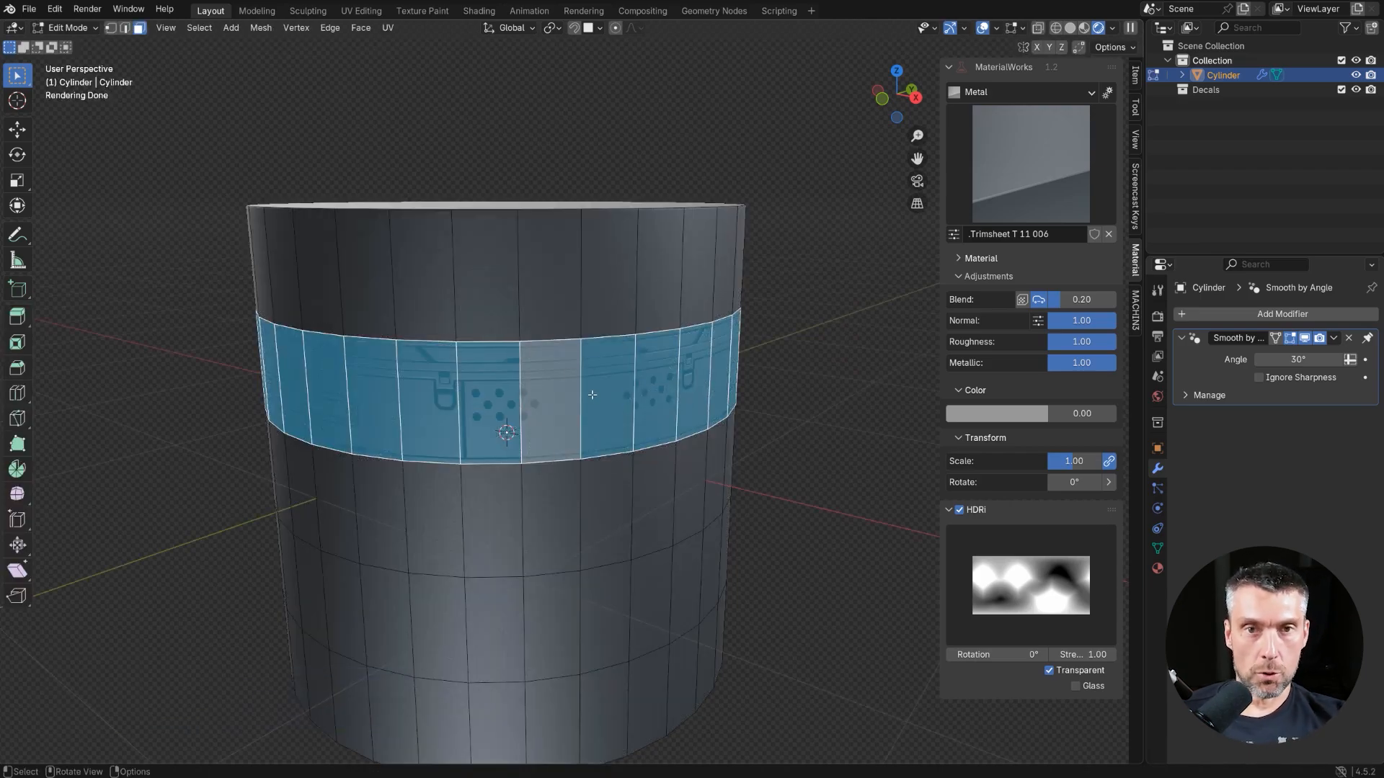
# Reposition the trim strip and fit it to the selected faces so the panels wrap the band
pyautogui.click(534, 388)
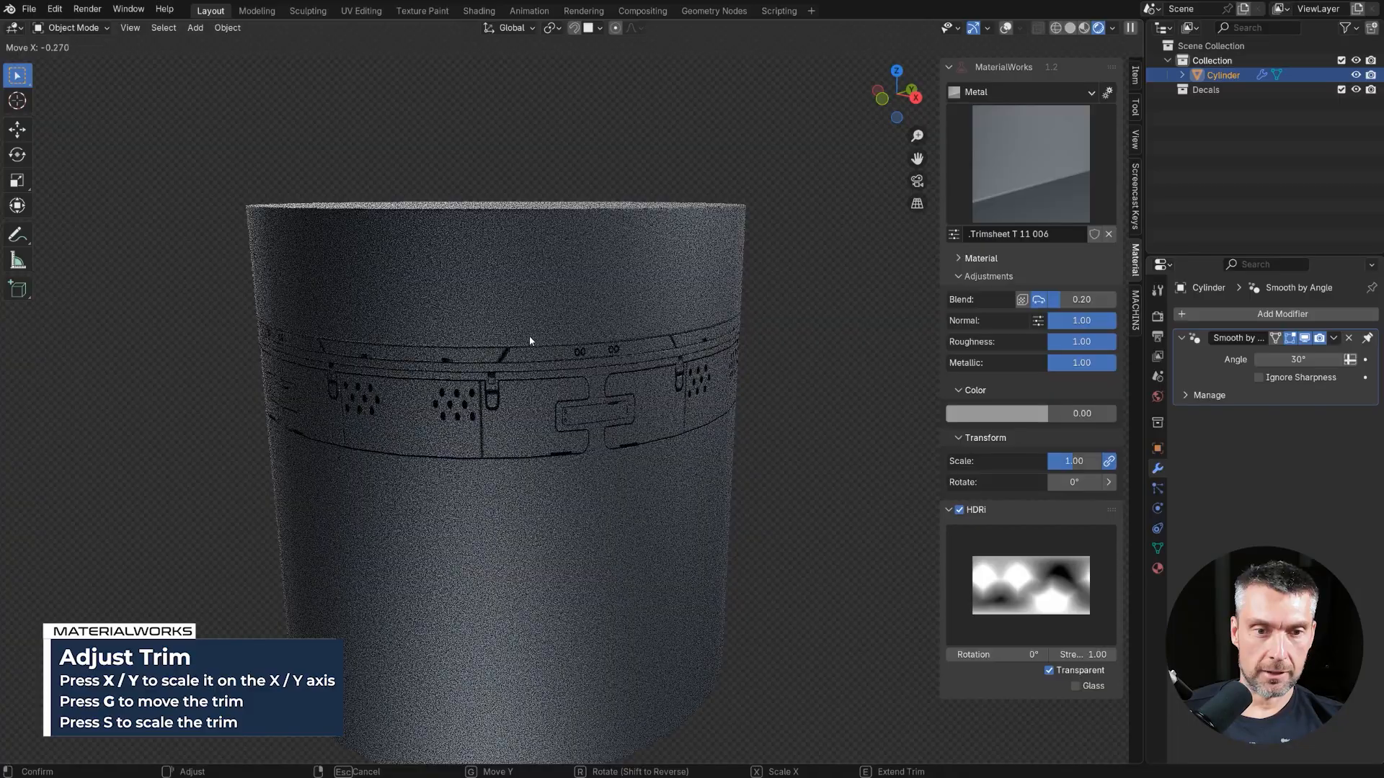
pyautogui.moveTo(548, 433)
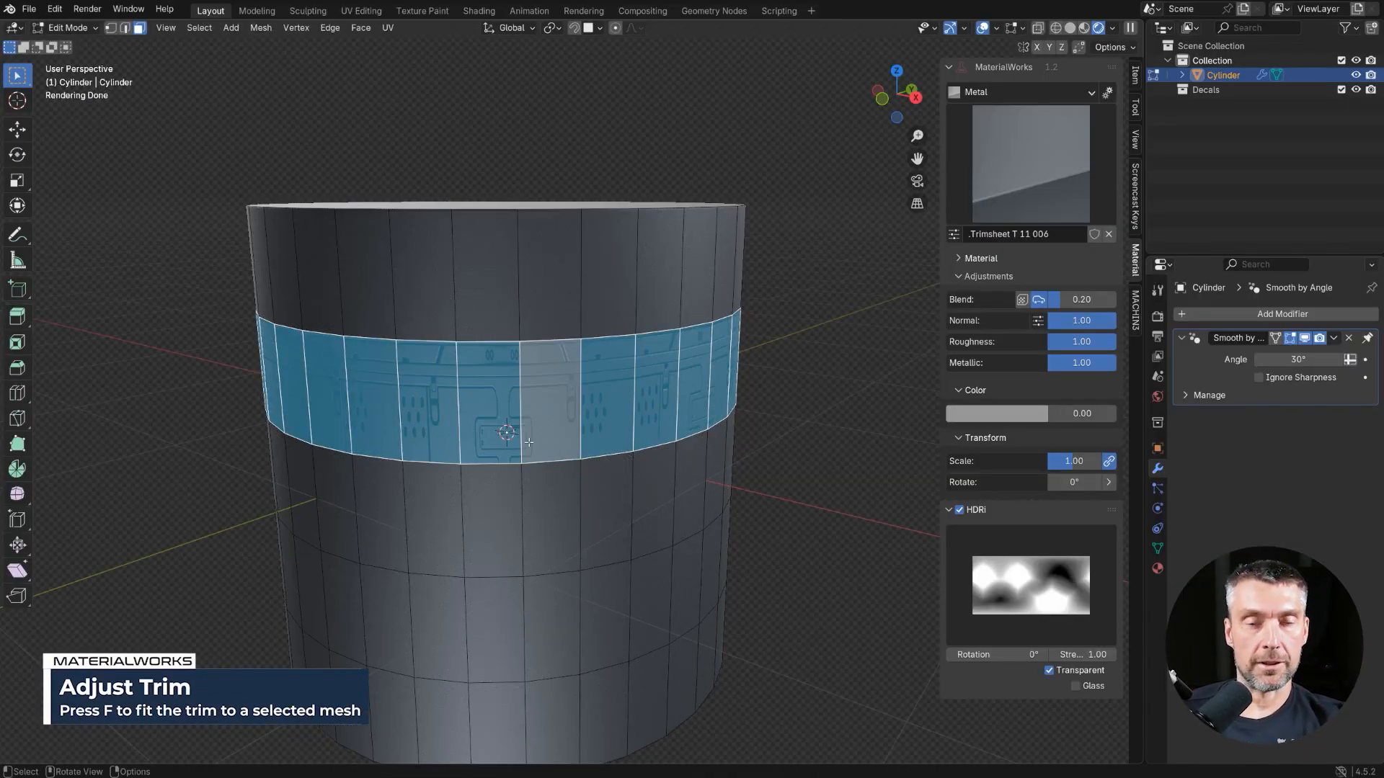
pyautogui.press('Tab')
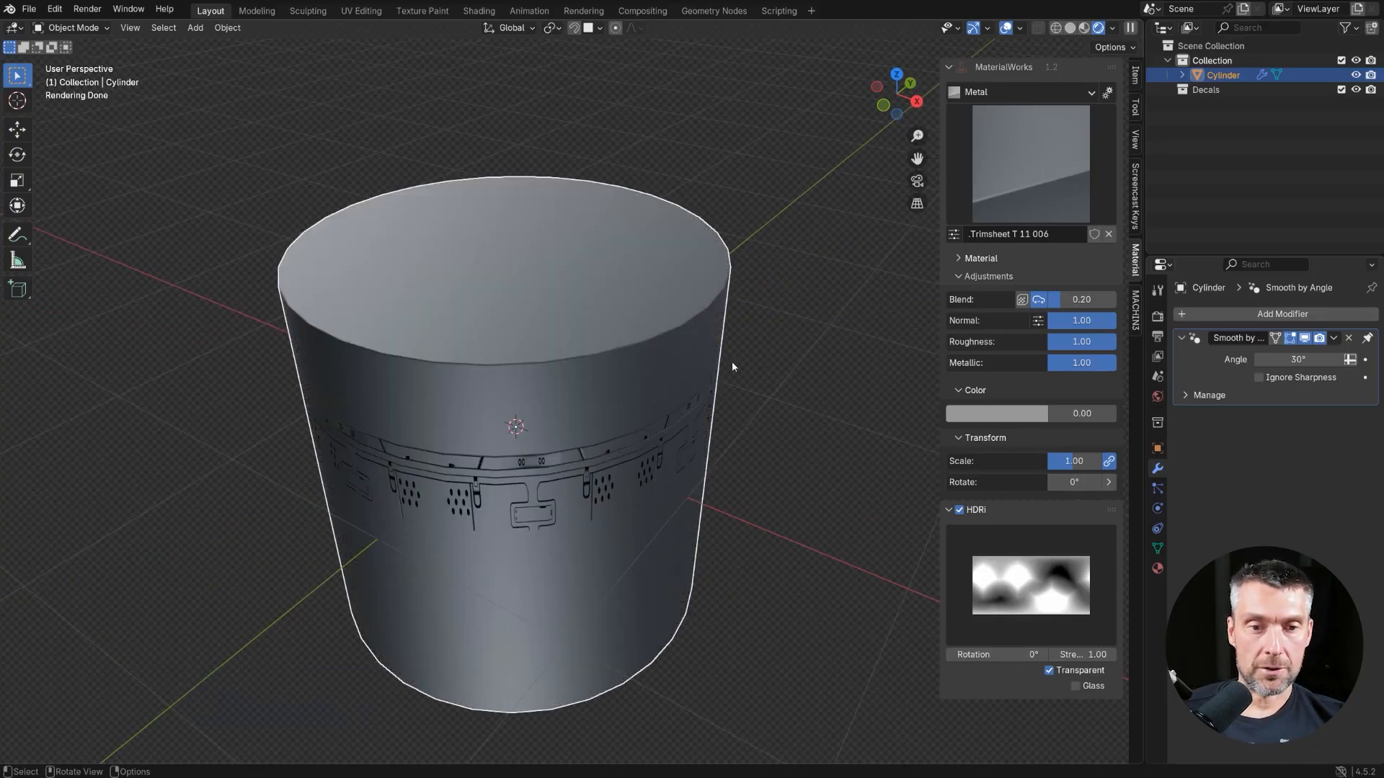
# Switch the cylinder to Copper from the material library, then reopen it for Cyber Titanium
pyautogui.click(1026, 163)
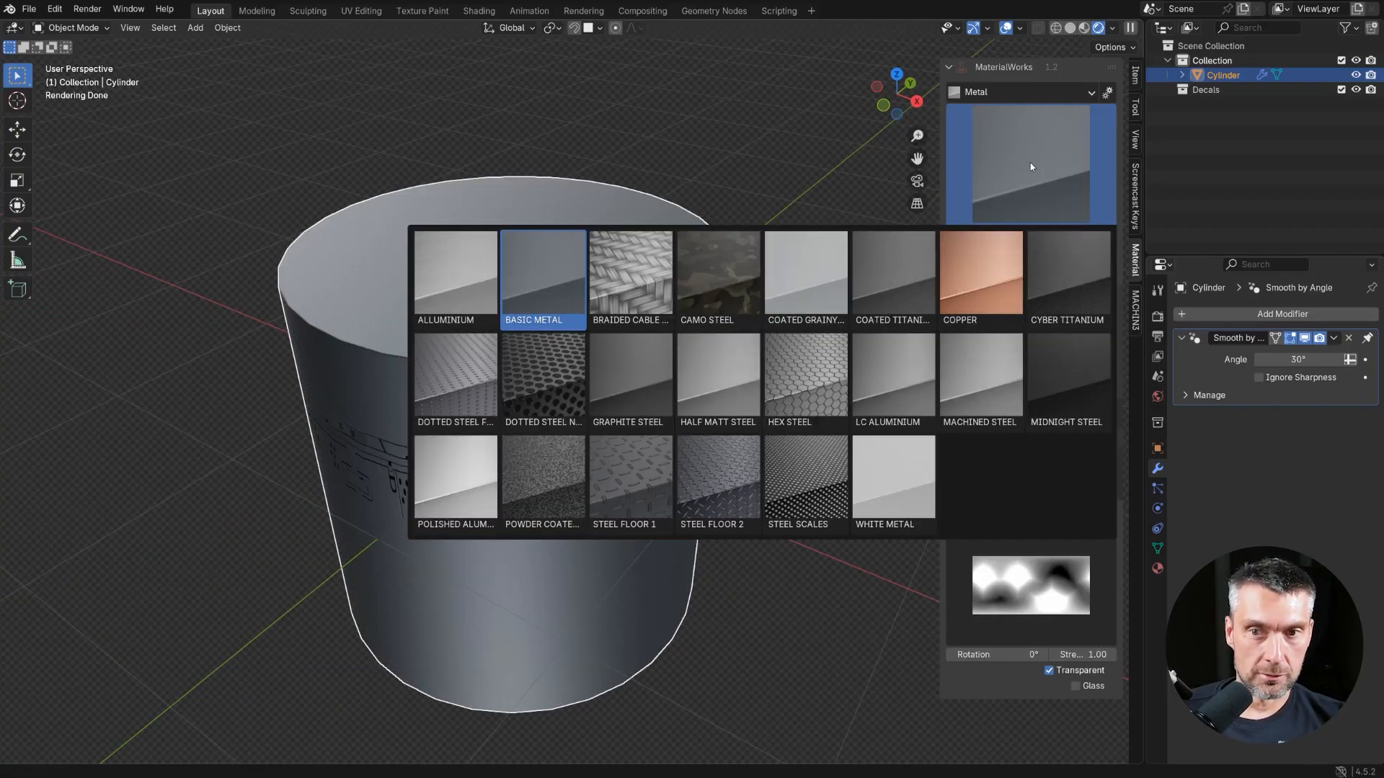
pyautogui.click(980, 273)
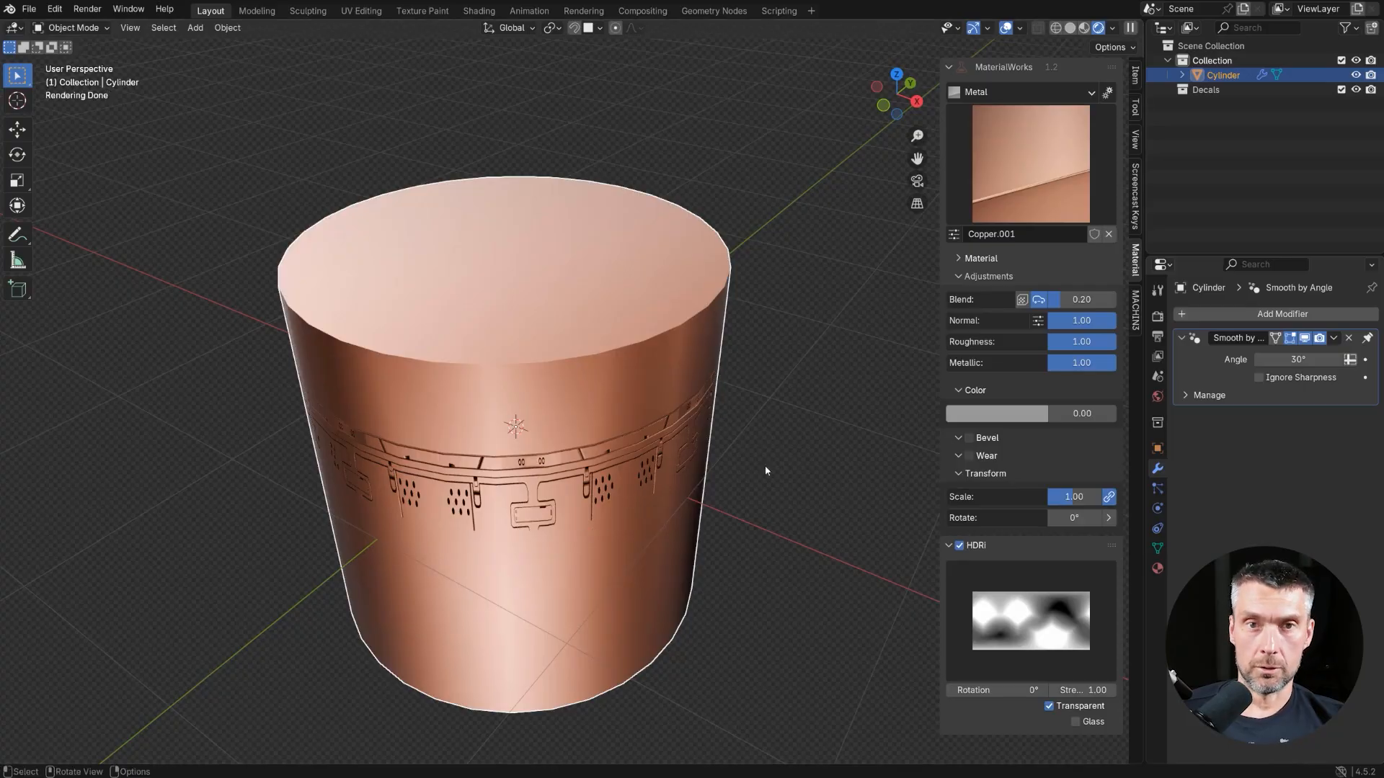
pyautogui.moveTo(679, 410)
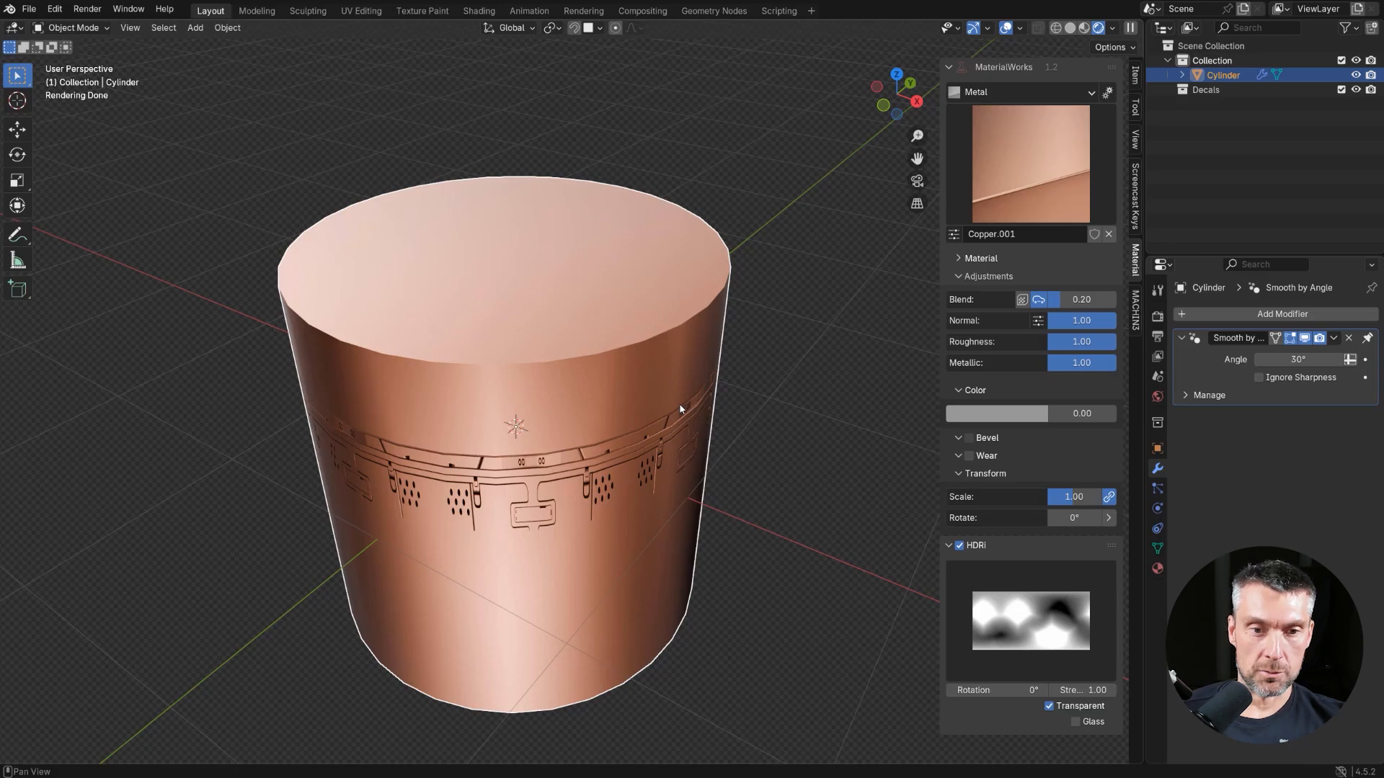
pyautogui.click(986, 455)
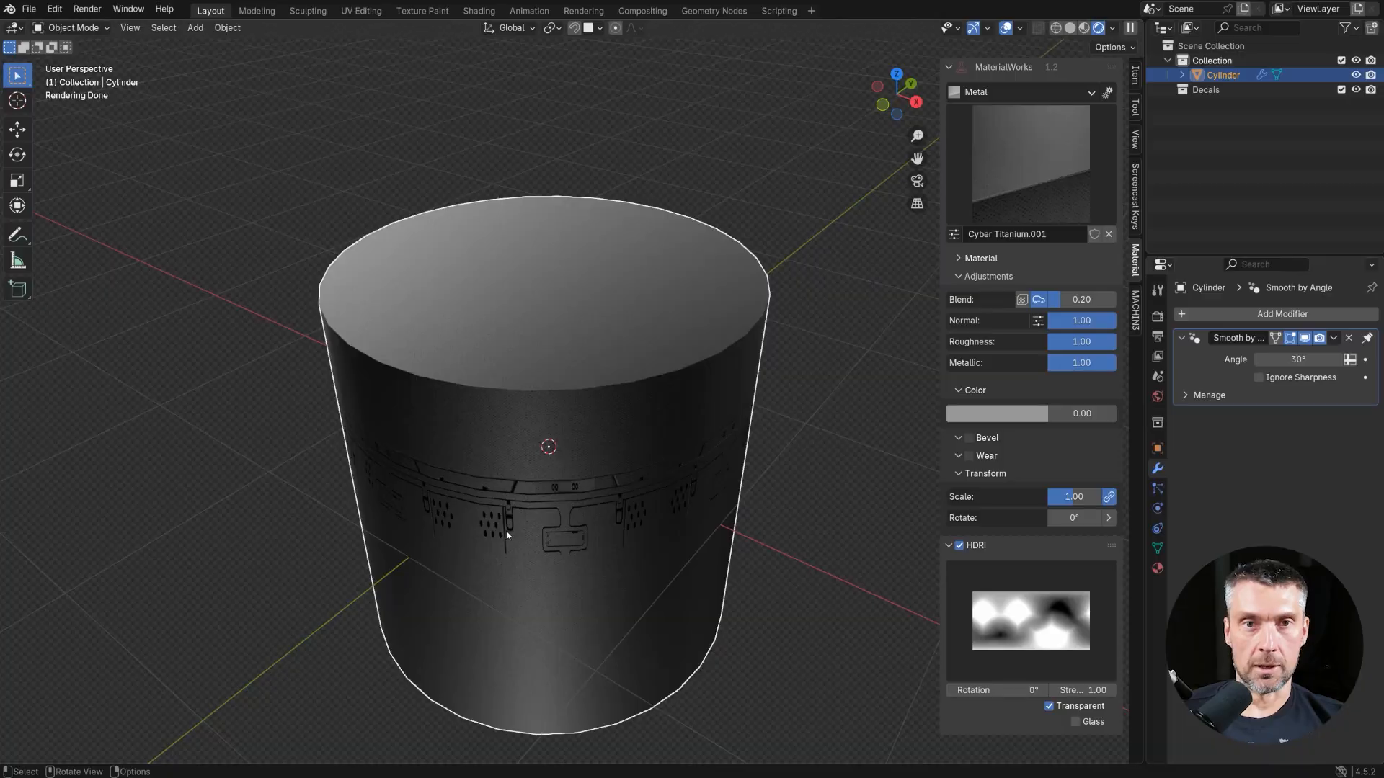
pyautogui.scroll(-3)
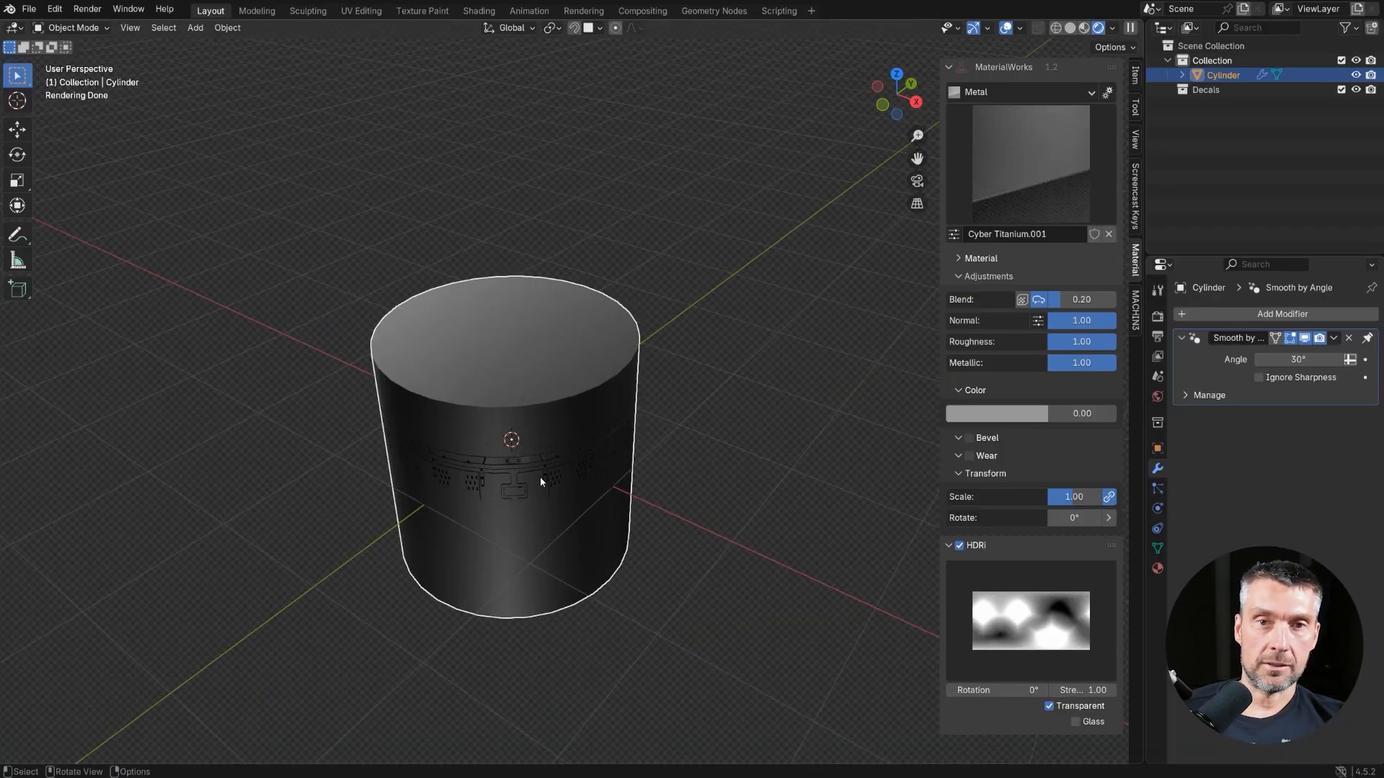